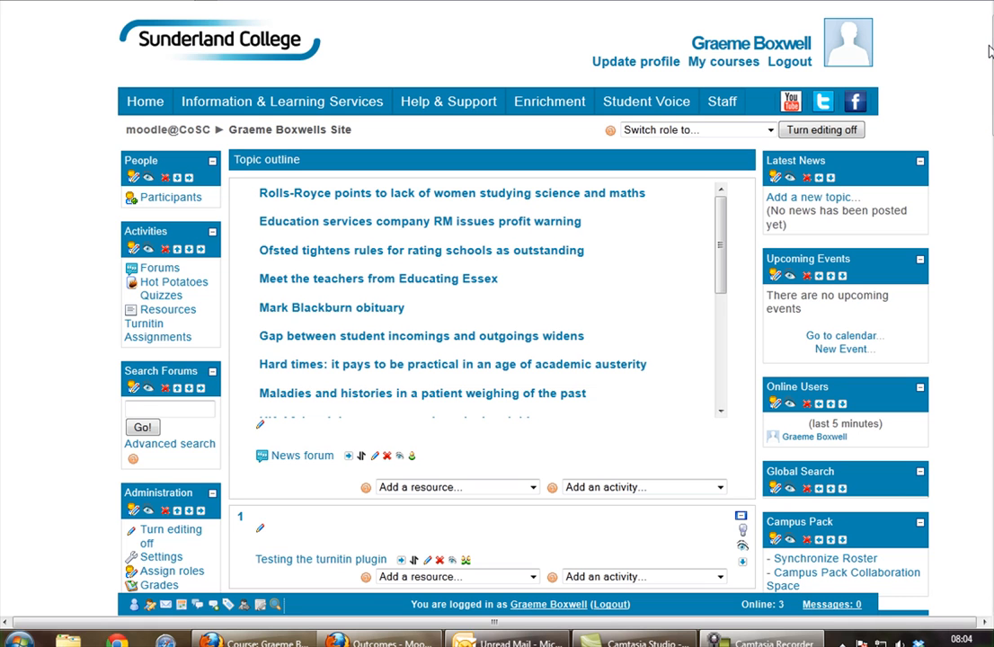
# - Open the course gradebook's Scales tab listing the three standard scales
pyautogui.scroll(-3)
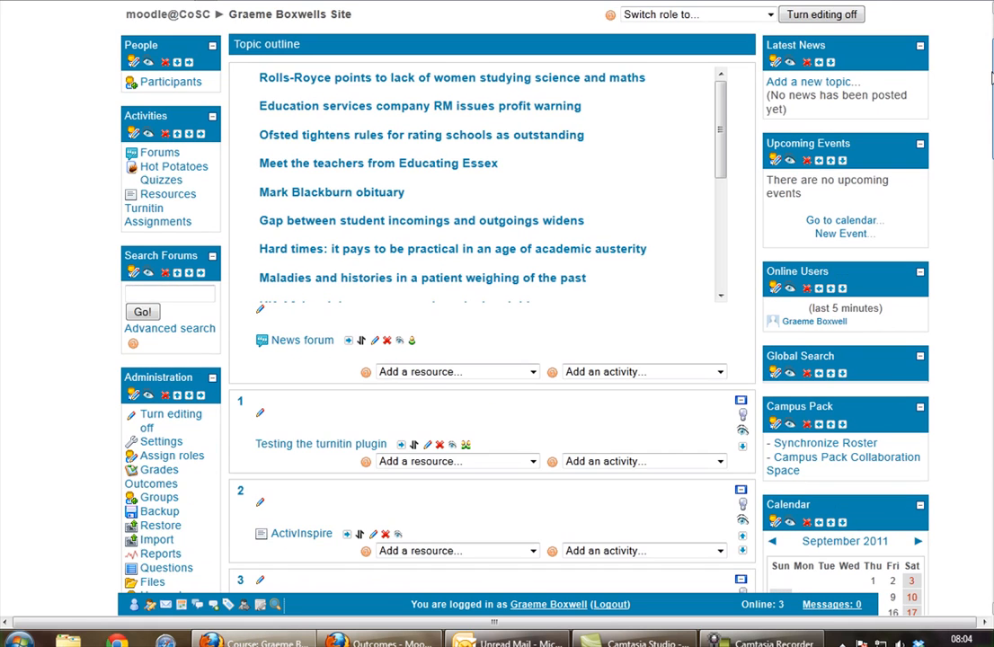
pyautogui.scroll(-3)
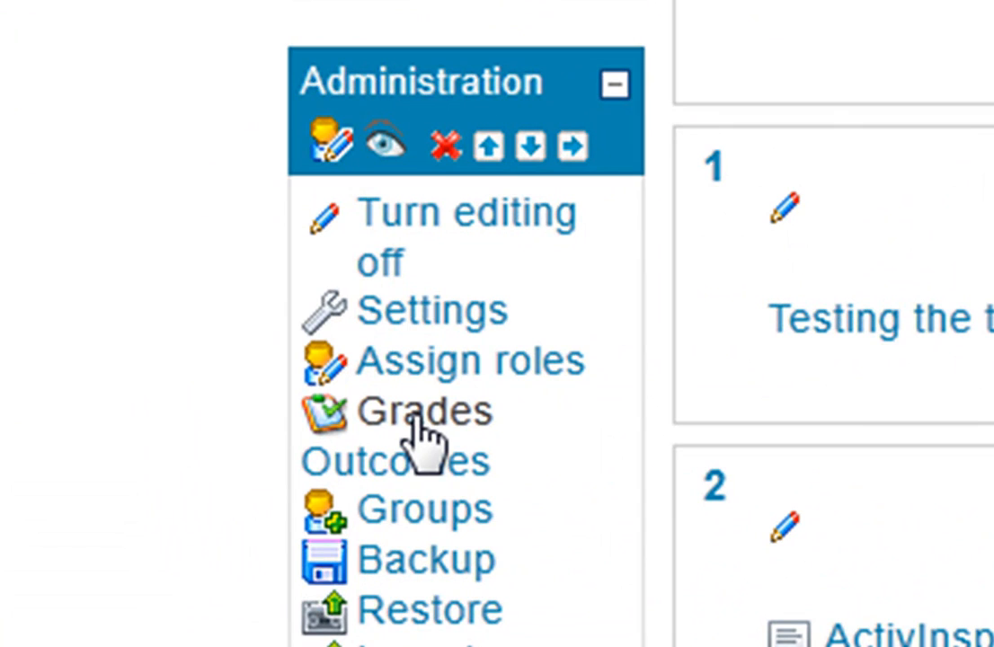
pyautogui.click(425, 411)
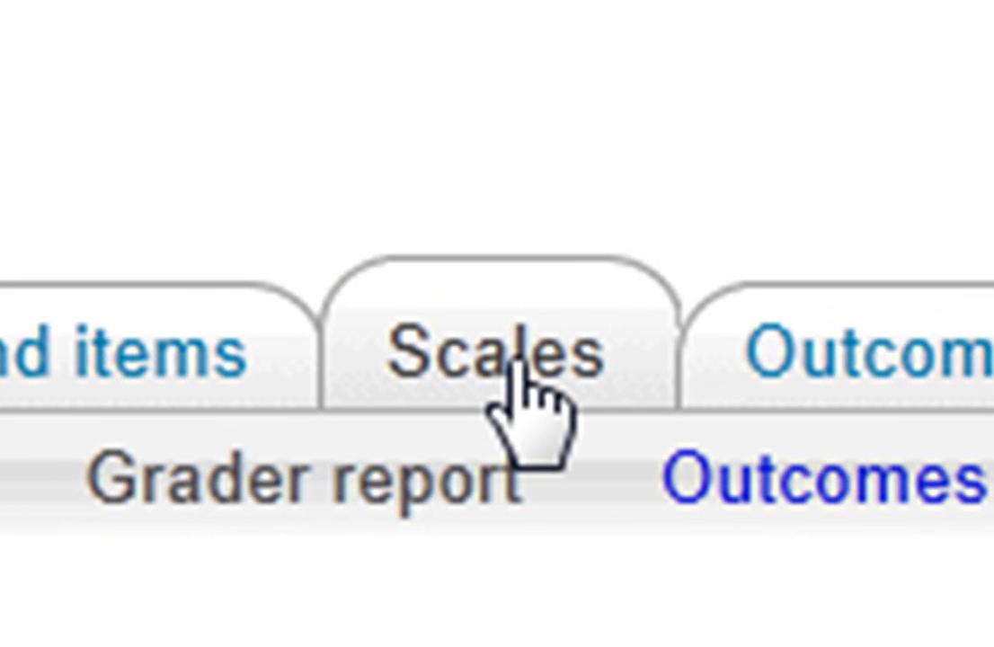
pyautogui.click(494, 360)
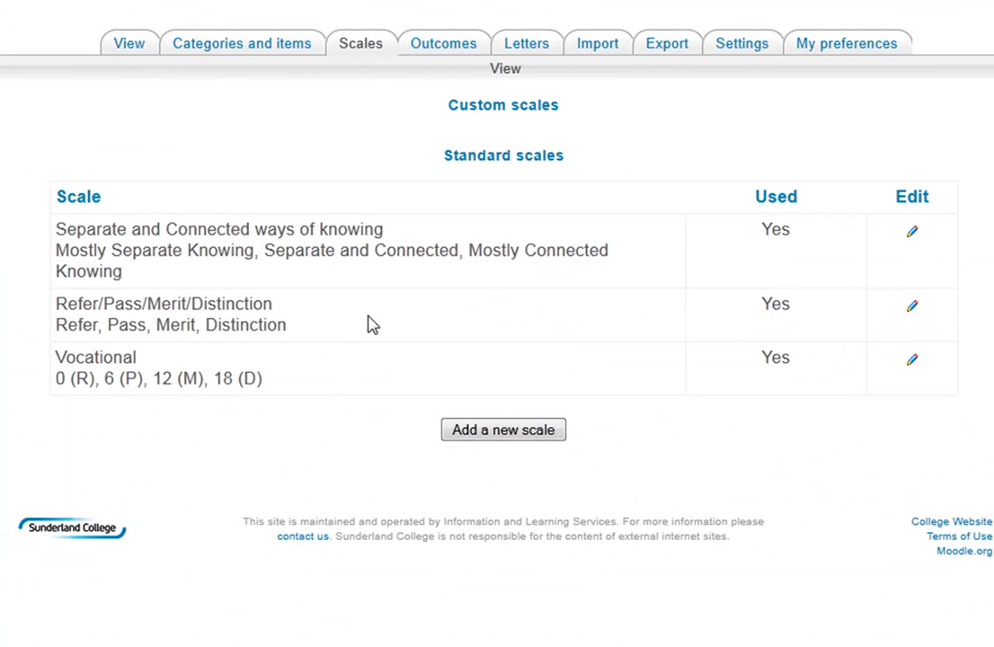
pyautogui.moveTo(352, 309)
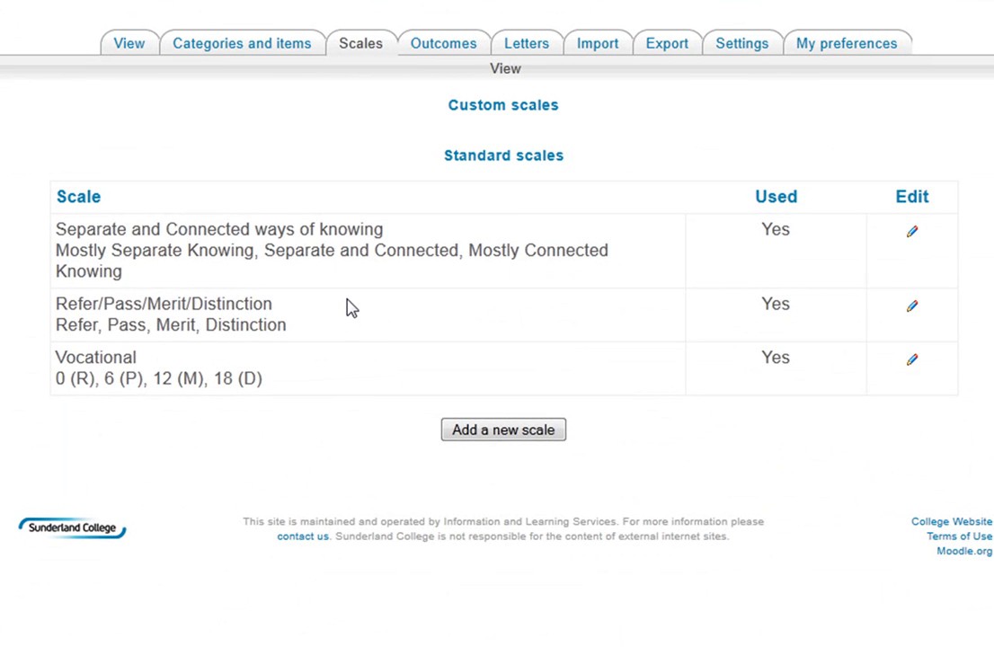
pyautogui.moveTo(123, 236)
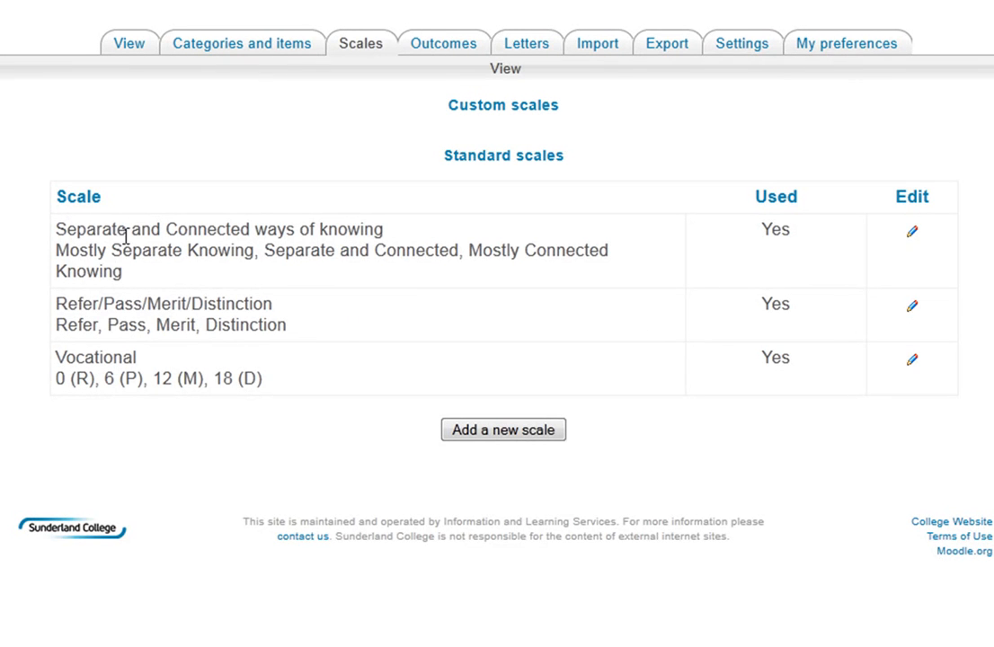
pyautogui.moveTo(154, 305)
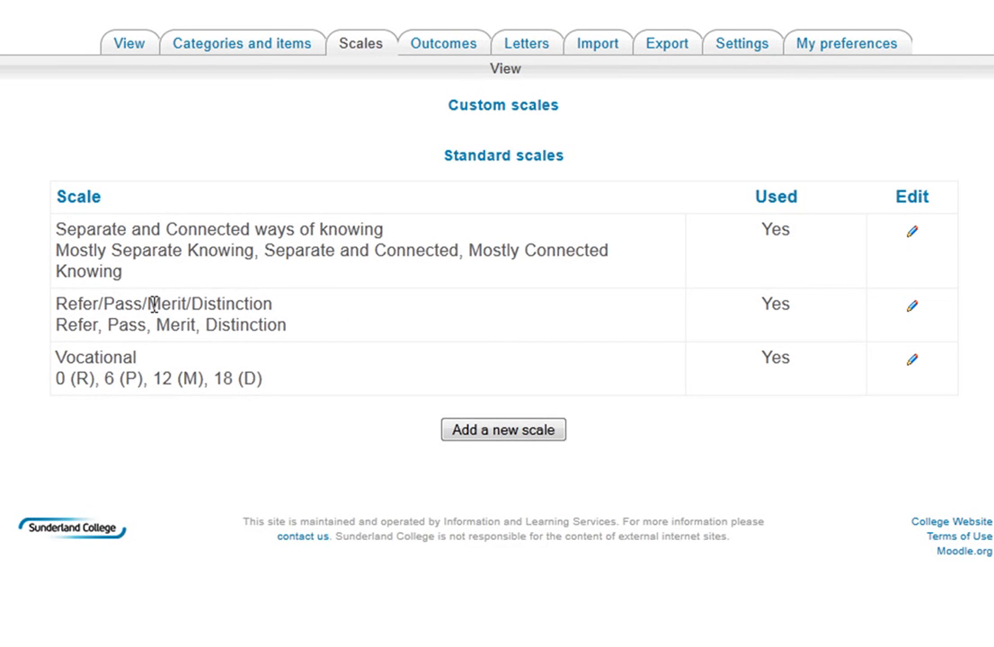
pyautogui.moveTo(294, 308)
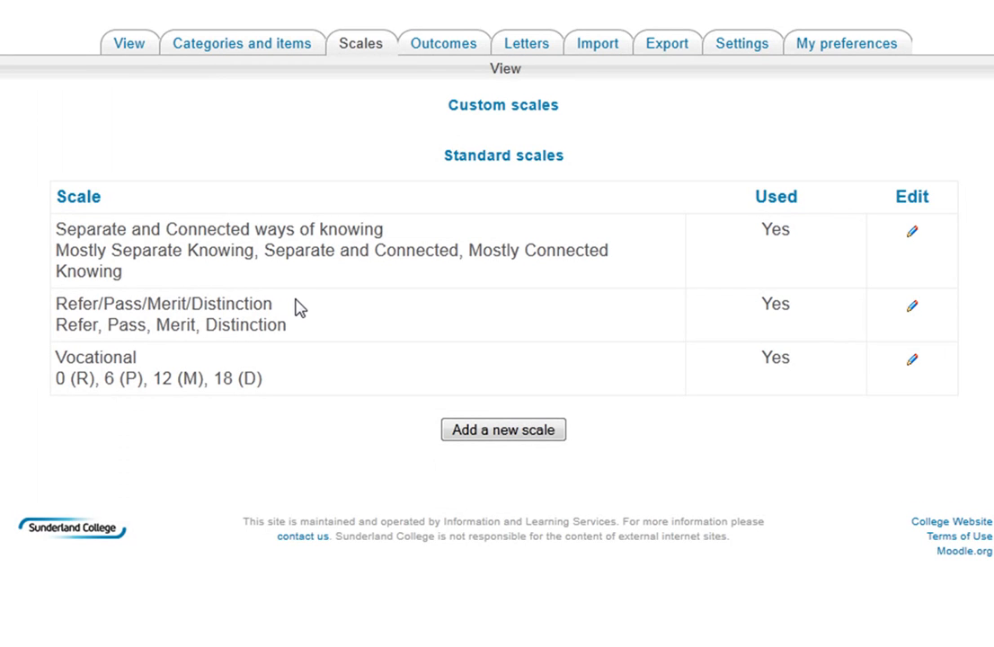
pyautogui.moveTo(81, 239)
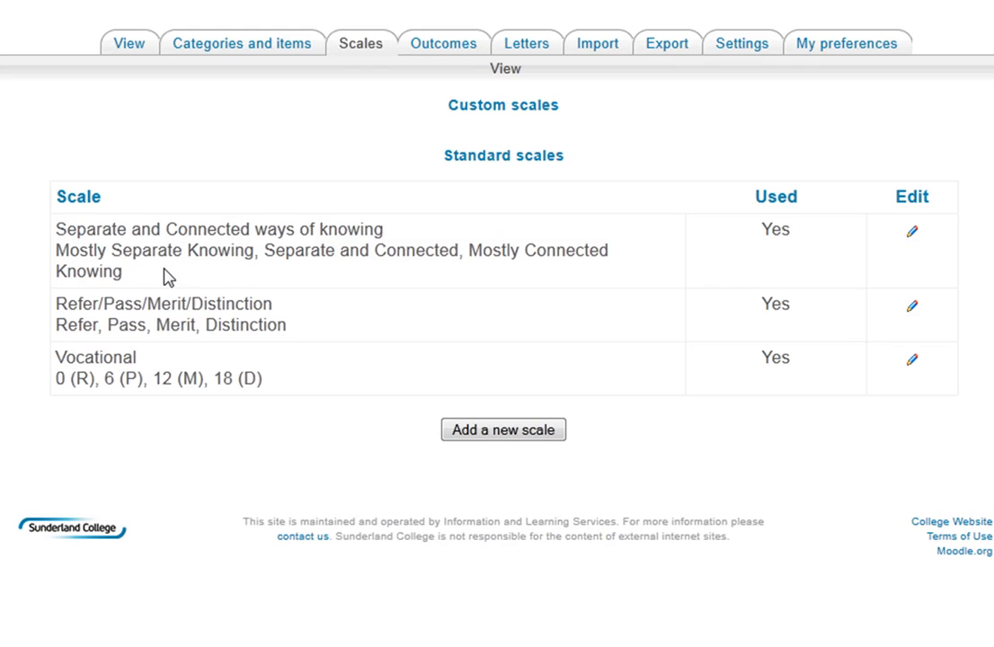
pyautogui.moveTo(301, 272)
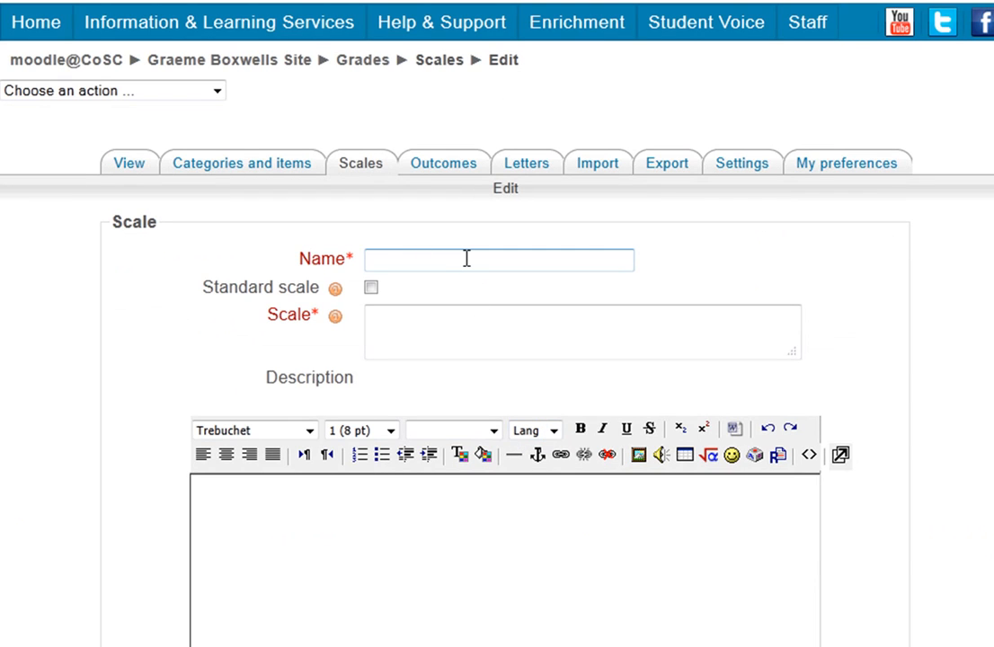
# - Name the new scale 'Pass Fail' with values Fail, Pass, Distinction
pyautogui.write('Pass')
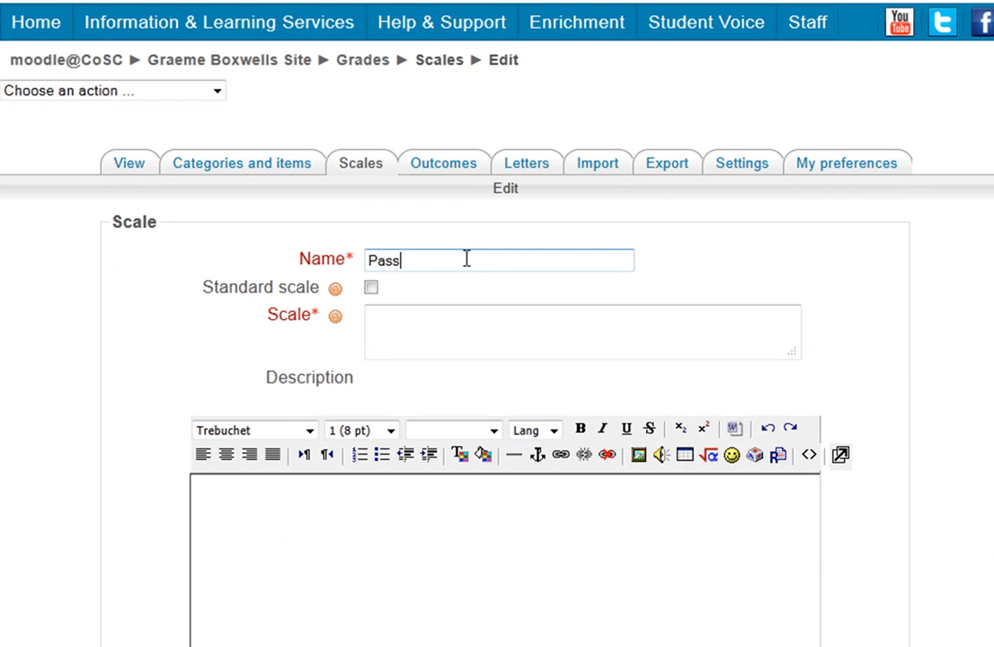
pyautogui.write('Fail')
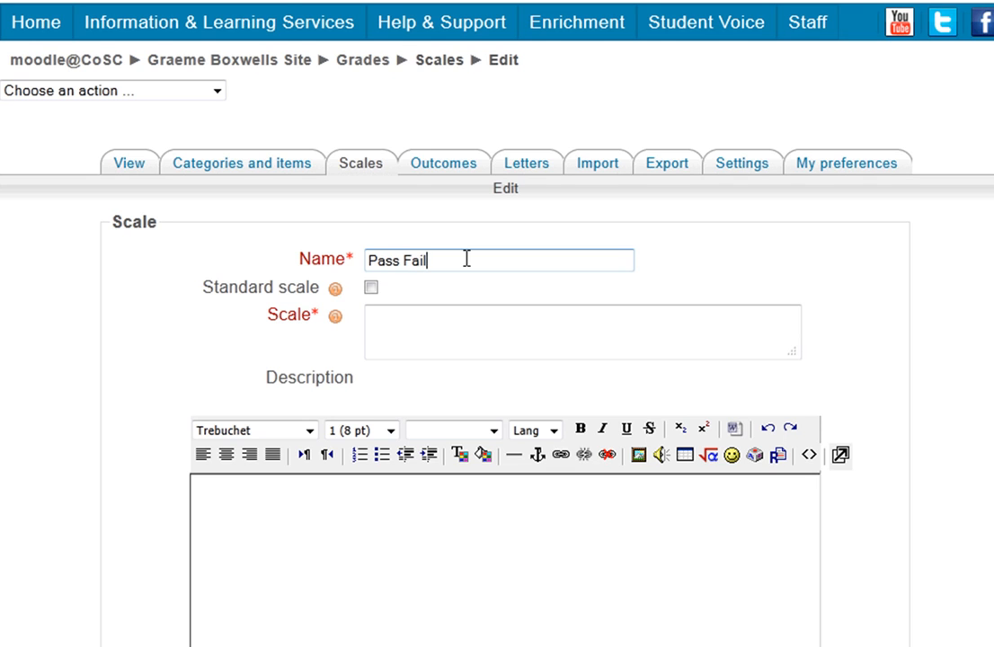
pyautogui.click(371, 288)
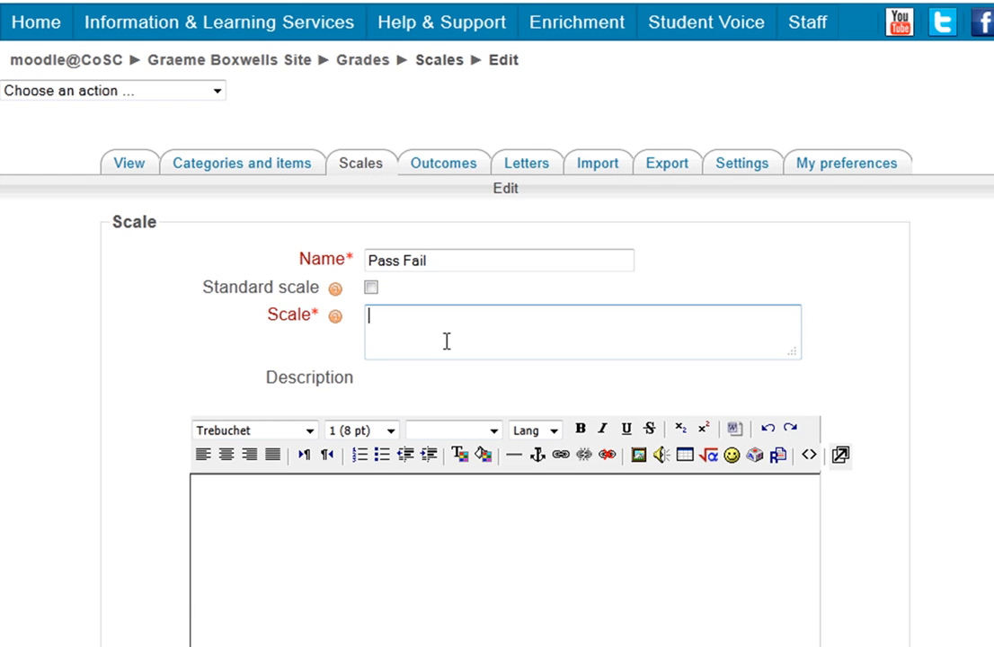
pyautogui.moveTo(430, 335)
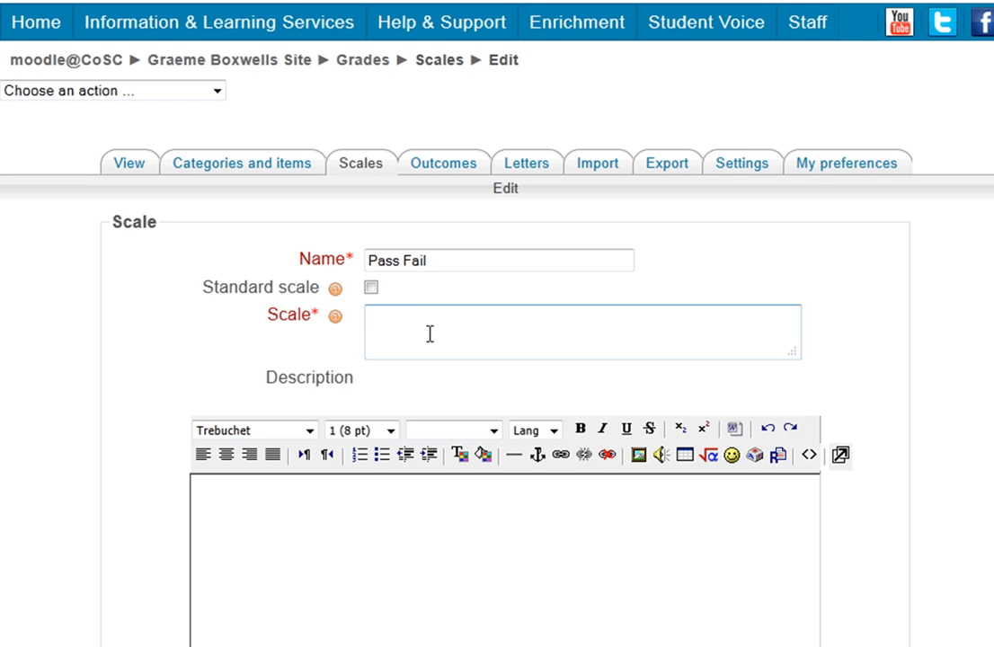
pyautogui.write('Fail')
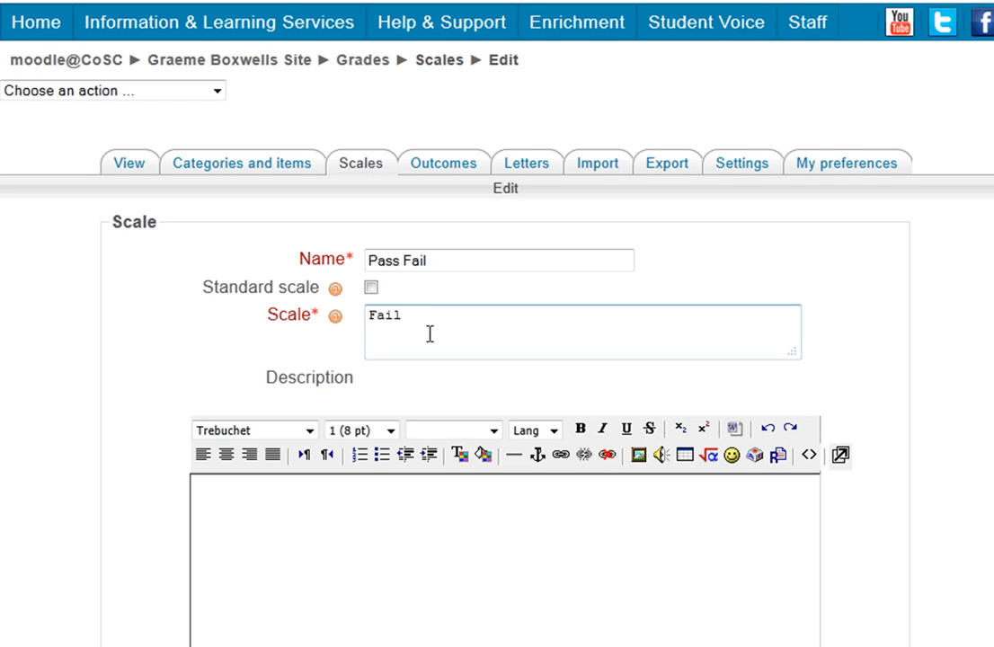
pyautogui.write(',')
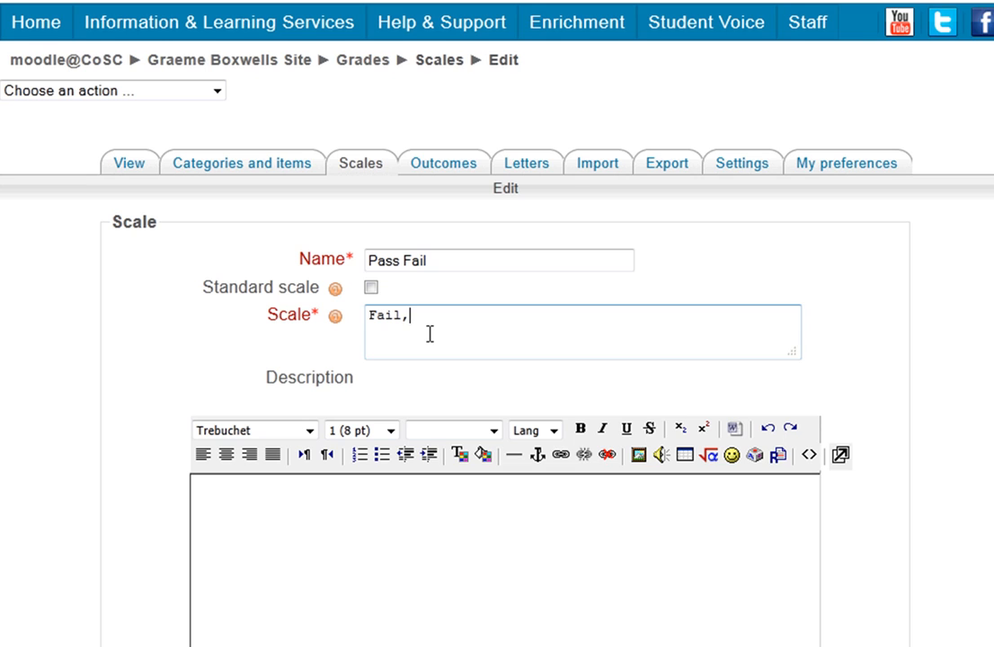
pyautogui.write('Pass')
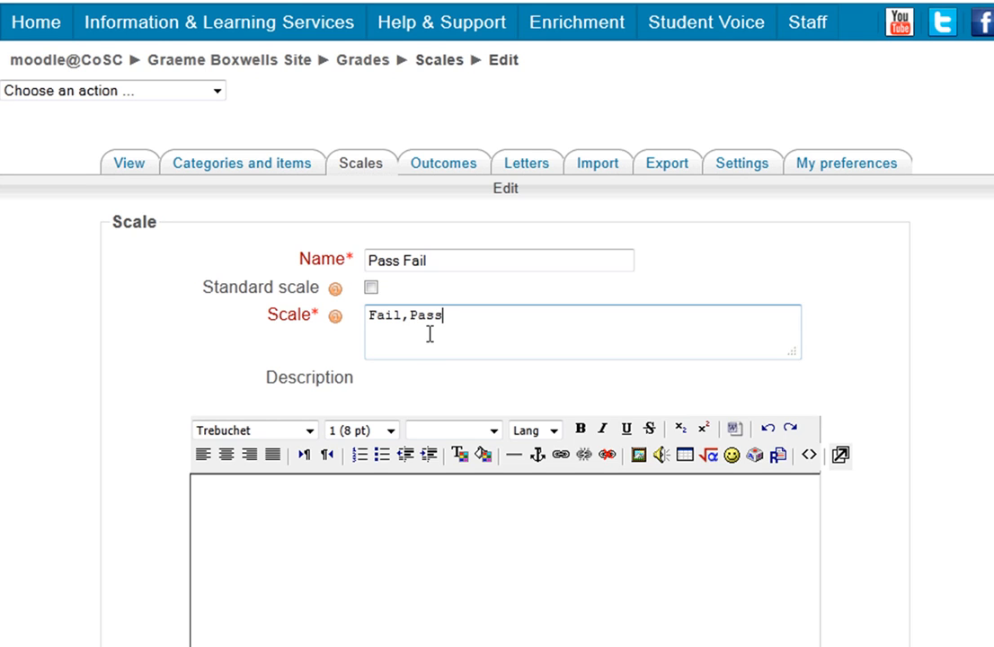
pyautogui.write(',')
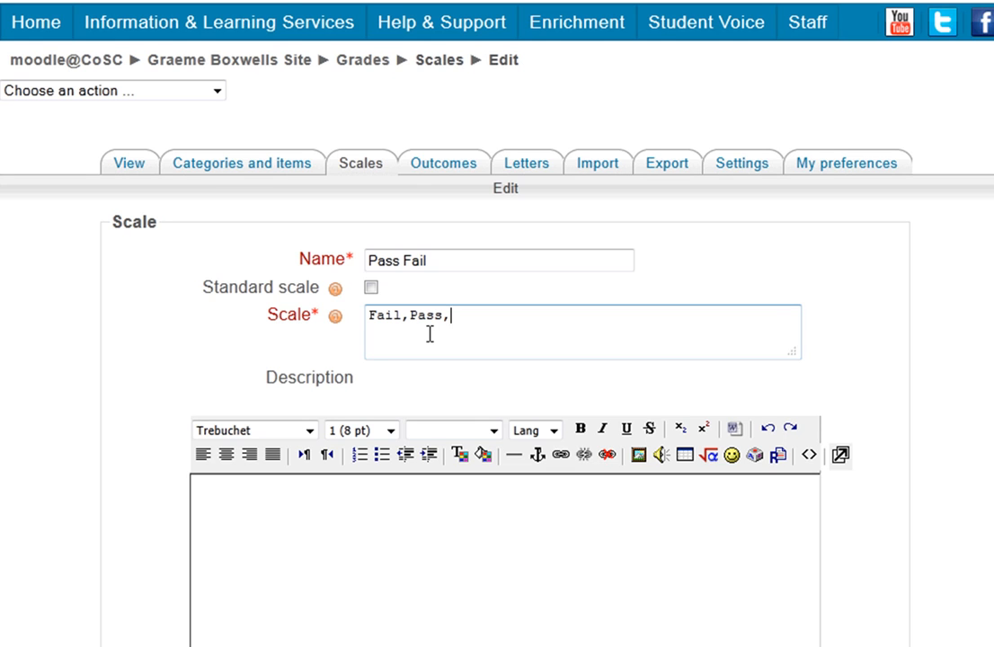
pyautogui.write('D')
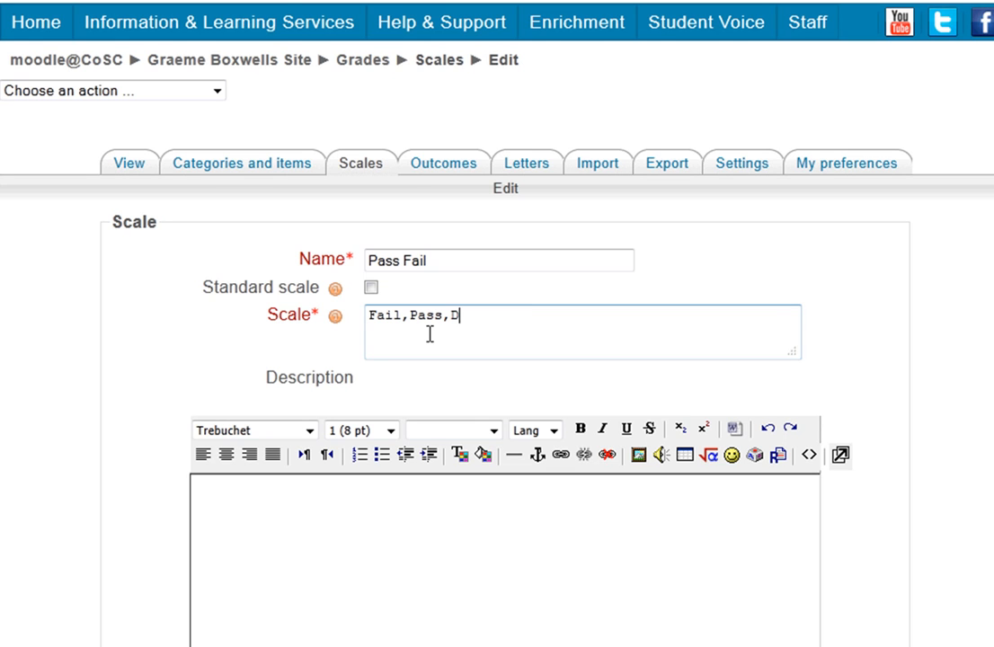
pyautogui.write('istinction')
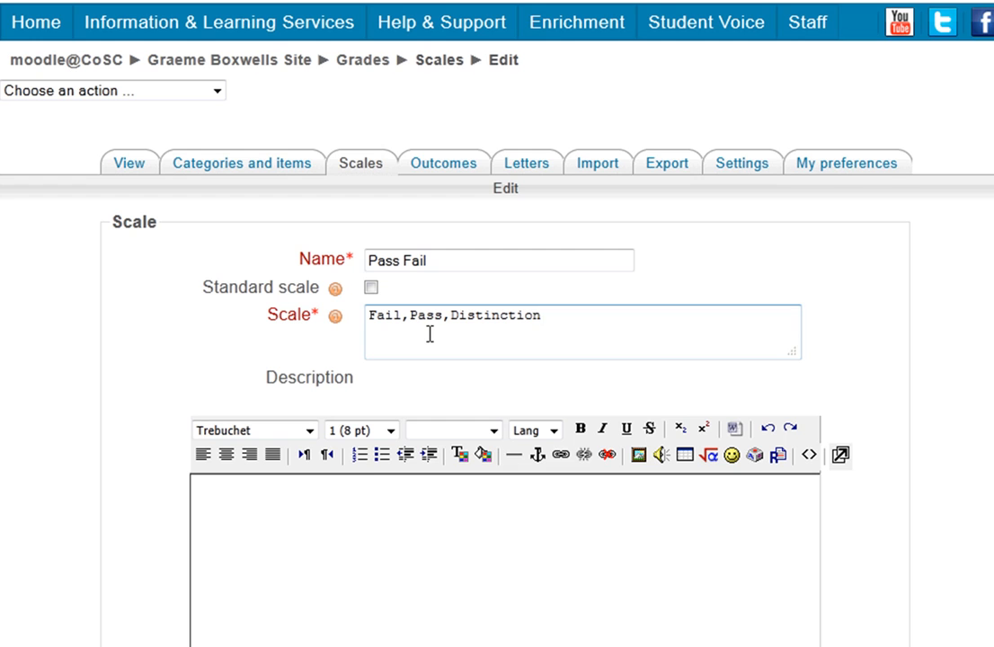
# - Describe the scale as a fail pass scale only available in my practice
pyautogui.scroll(-3)
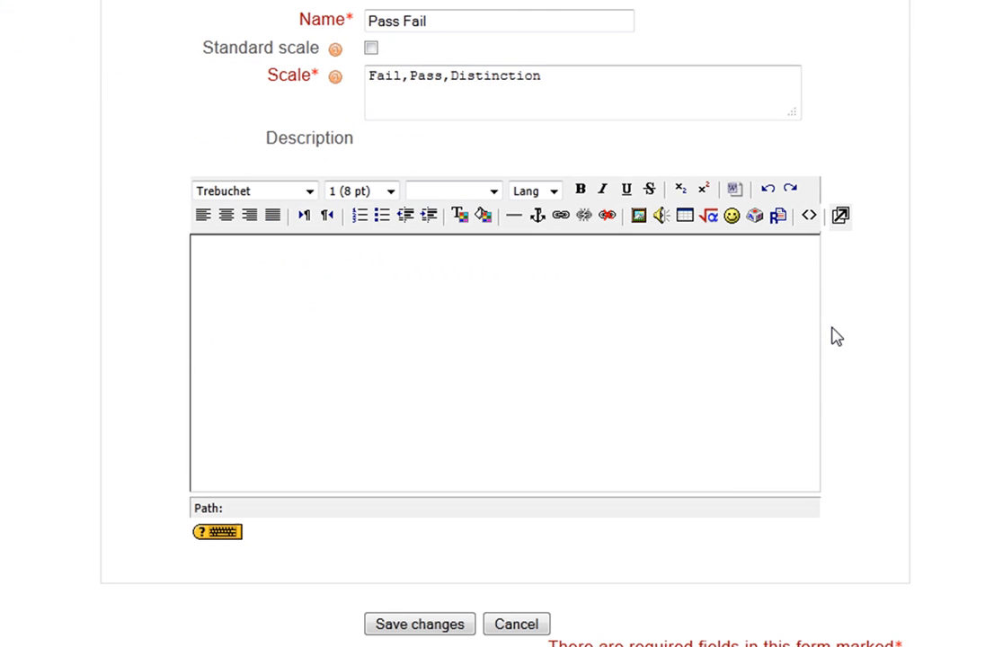
pyautogui.write('This is a fail pass scale that is only available in my practi')
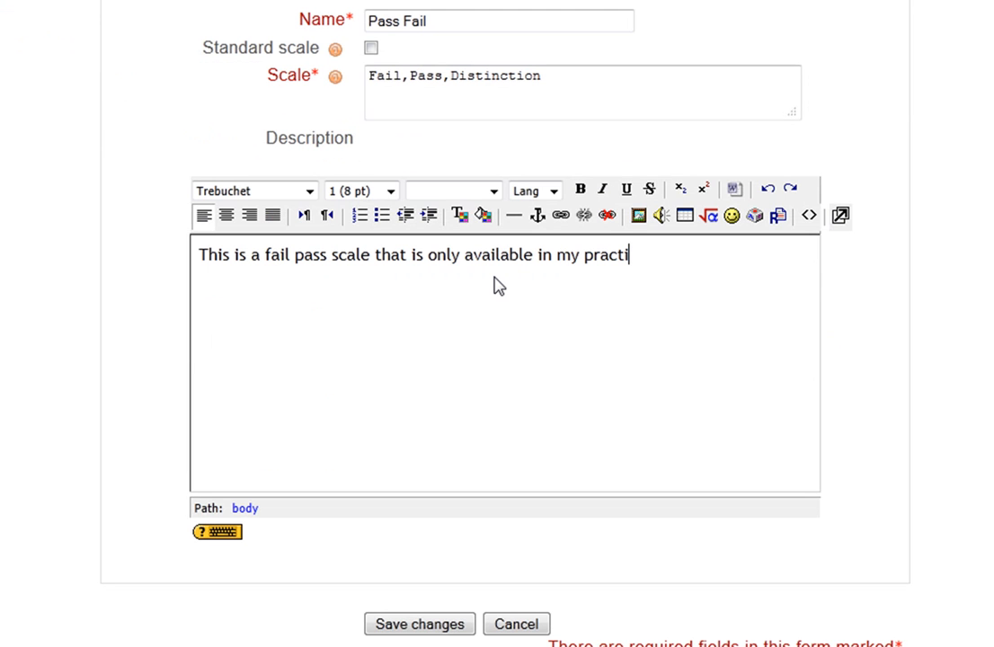
pyautogui.write('ce')
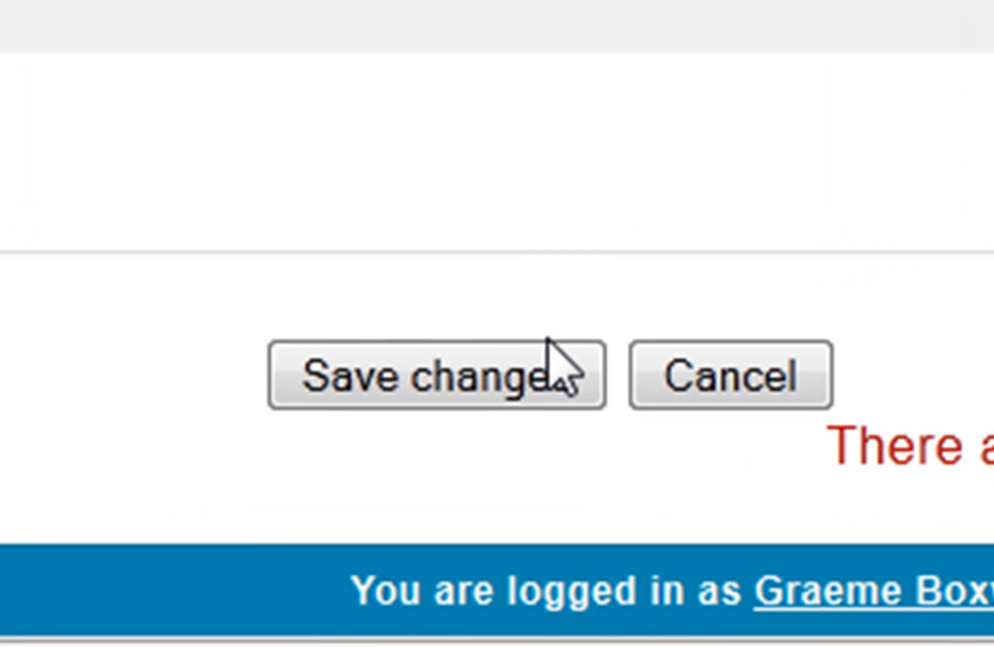
# - Save the Pass Fail scale and check it in the Custom scales table
pyautogui.click(435, 378)
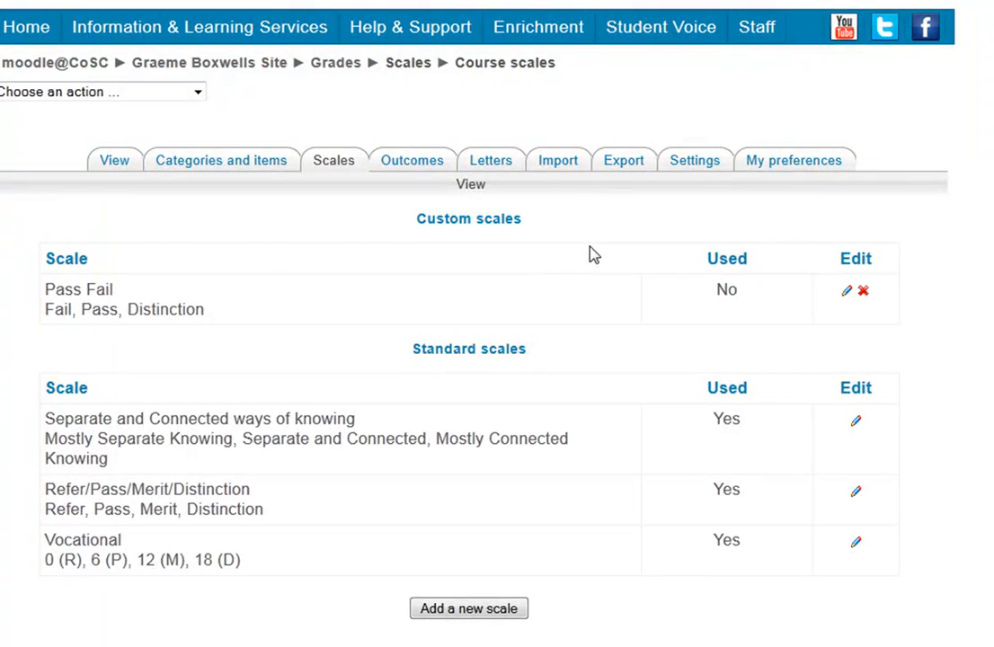
pyautogui.scroll(-3)
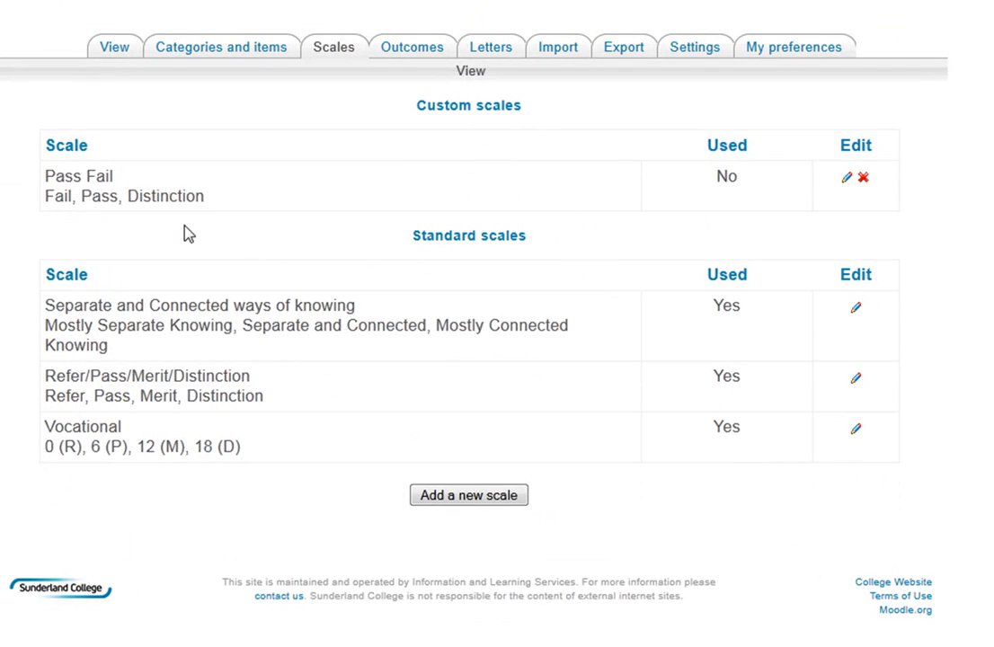
pyautogui.moveTo(115, 167)
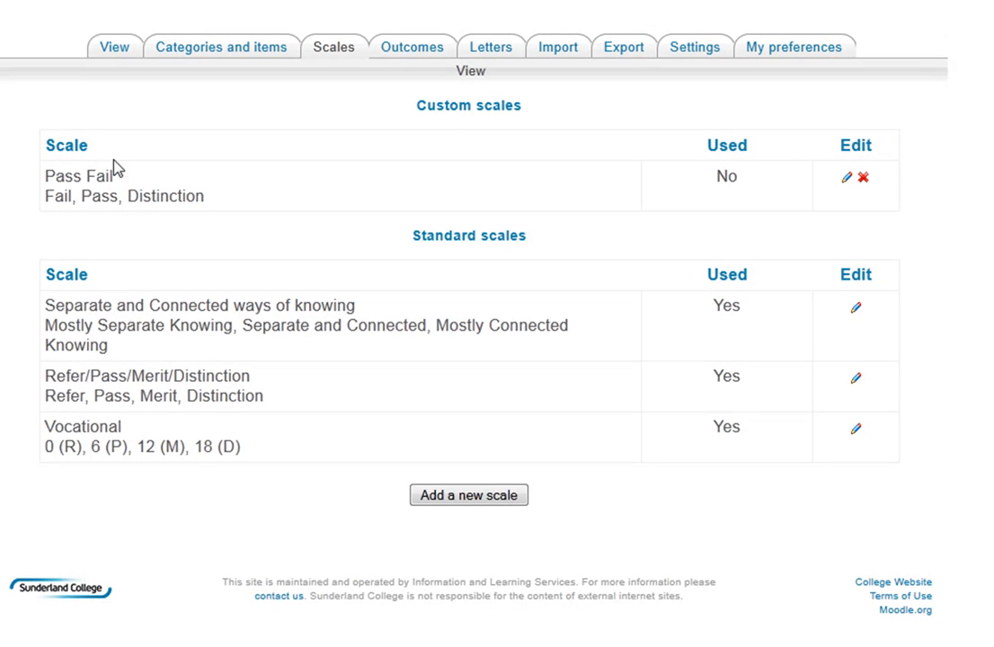
pyautogui.moveTo(605, 201)
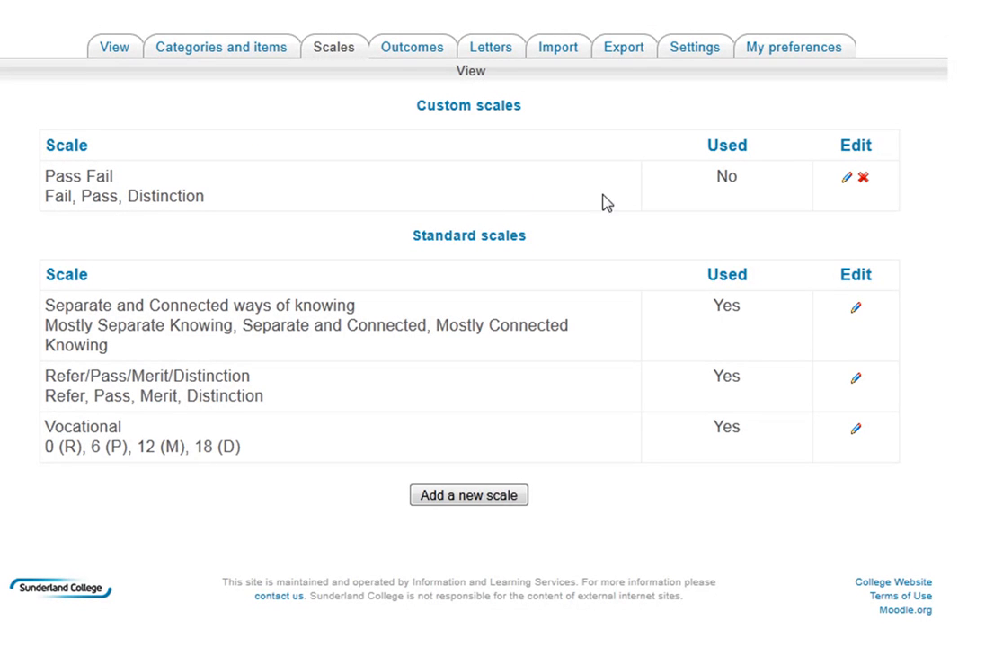
pyautogui.moveTo(368, 122)
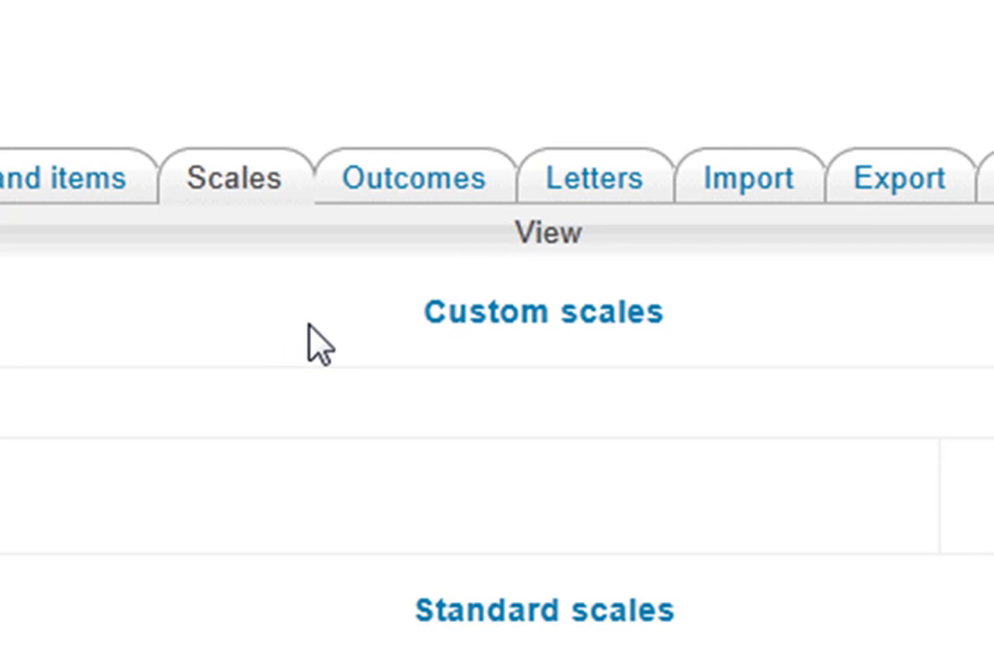
pyautogui.moveTo(344, 183)
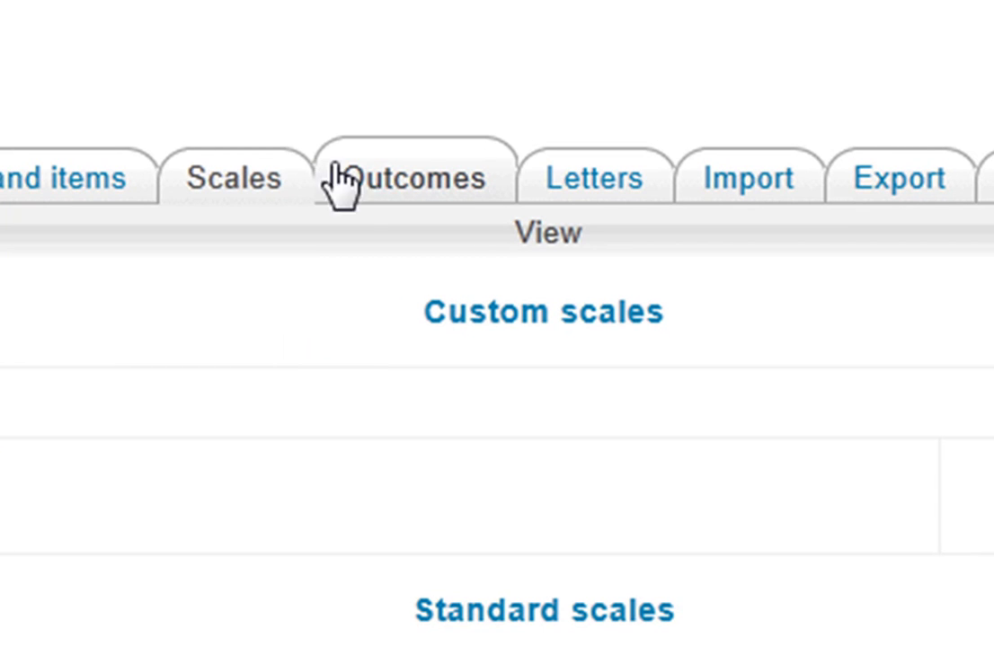
# - Open the course's Edit outcomes page
pyautogui.click(405, 178)
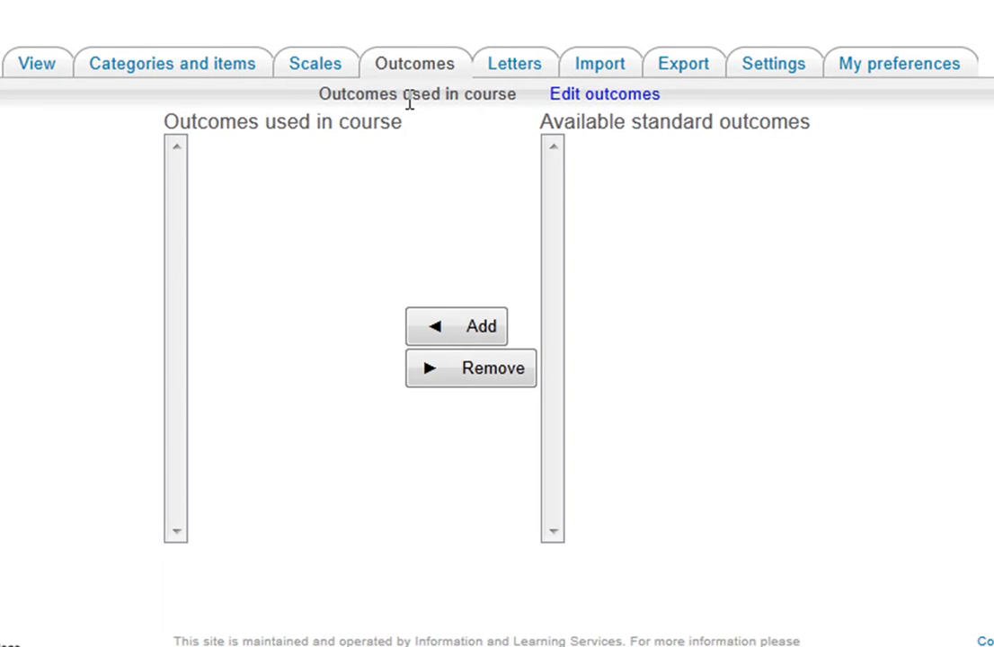
pyautogui.moveTo(474, 105)
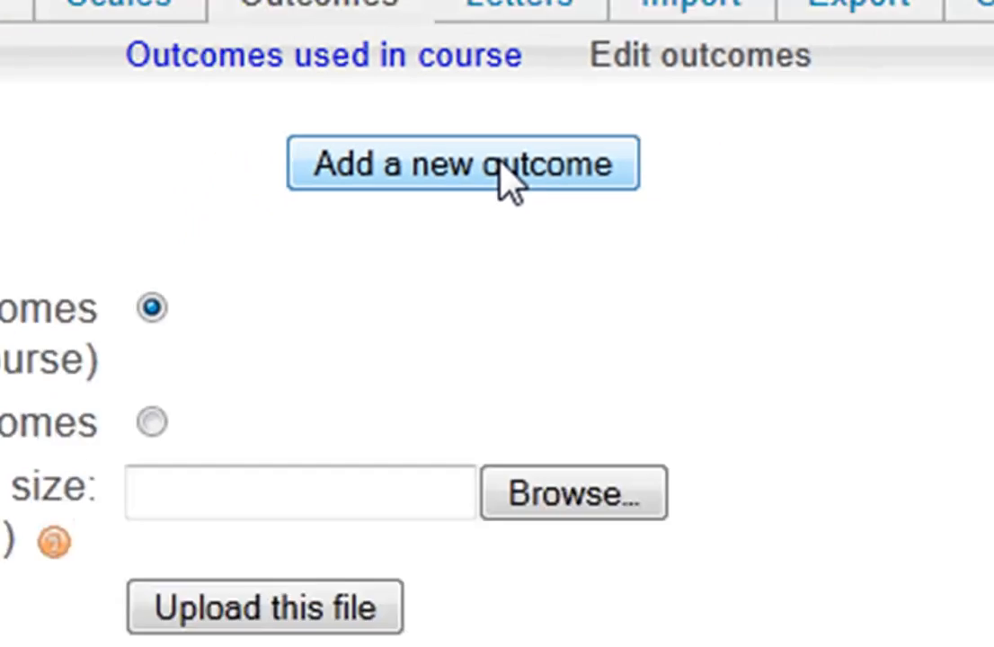
# - Add outcome 'Black and Williams', short name Black, using the Pass Fail scale
pyautogui.click(463, 163)
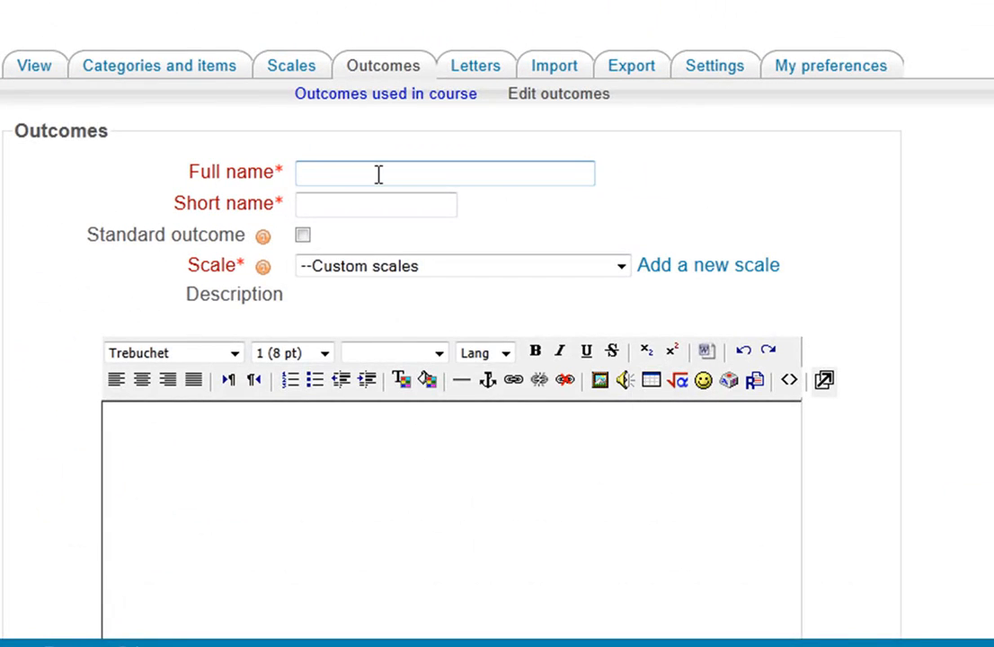
pyautogui.write('Black and')
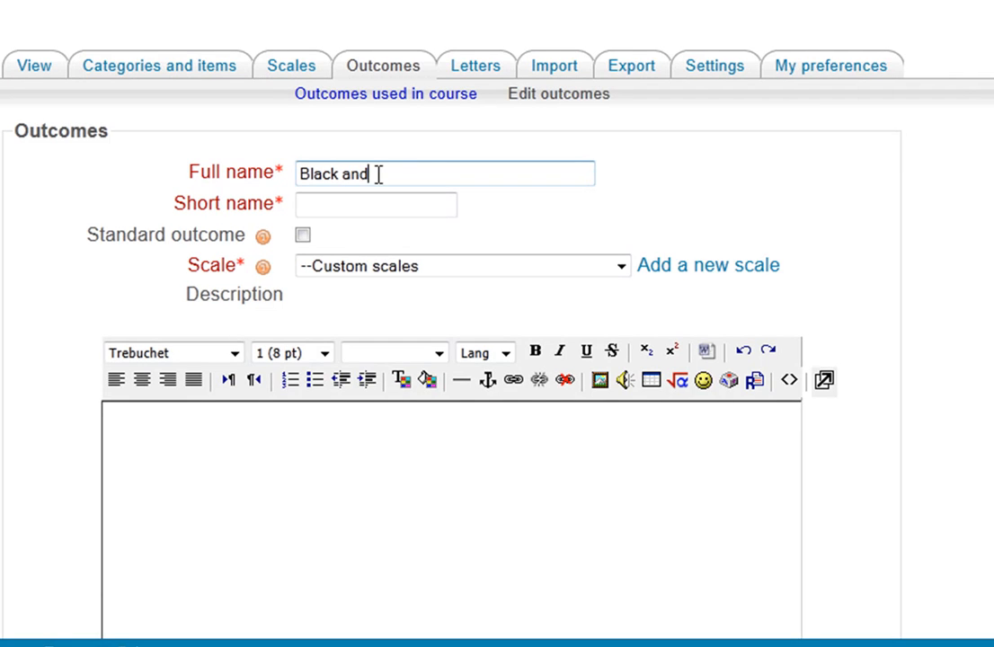
pyautogui.write('Williams')
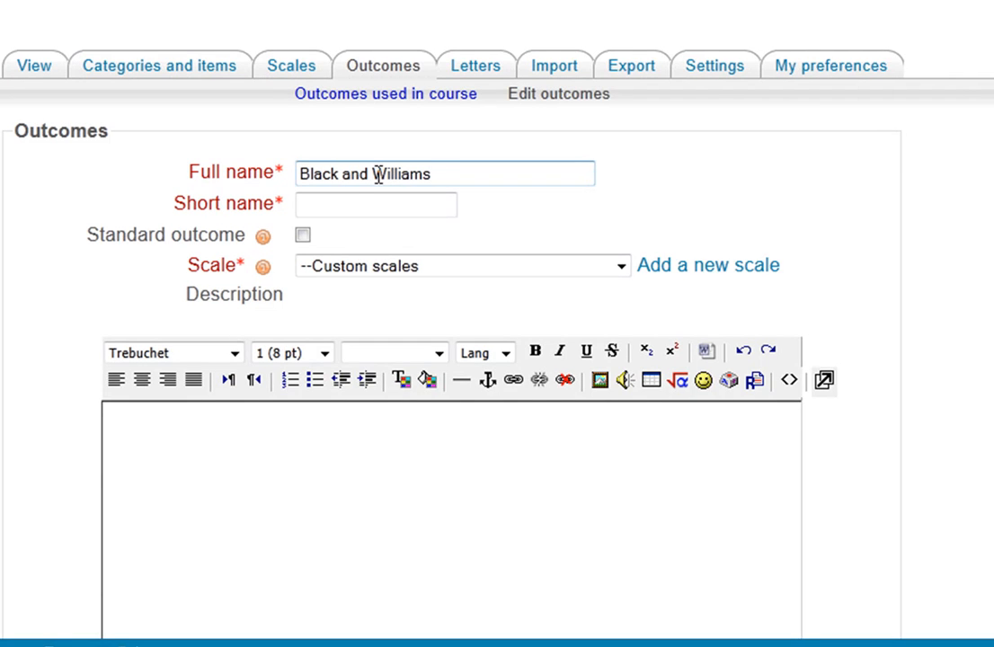
pyautogui.click(376, 205)
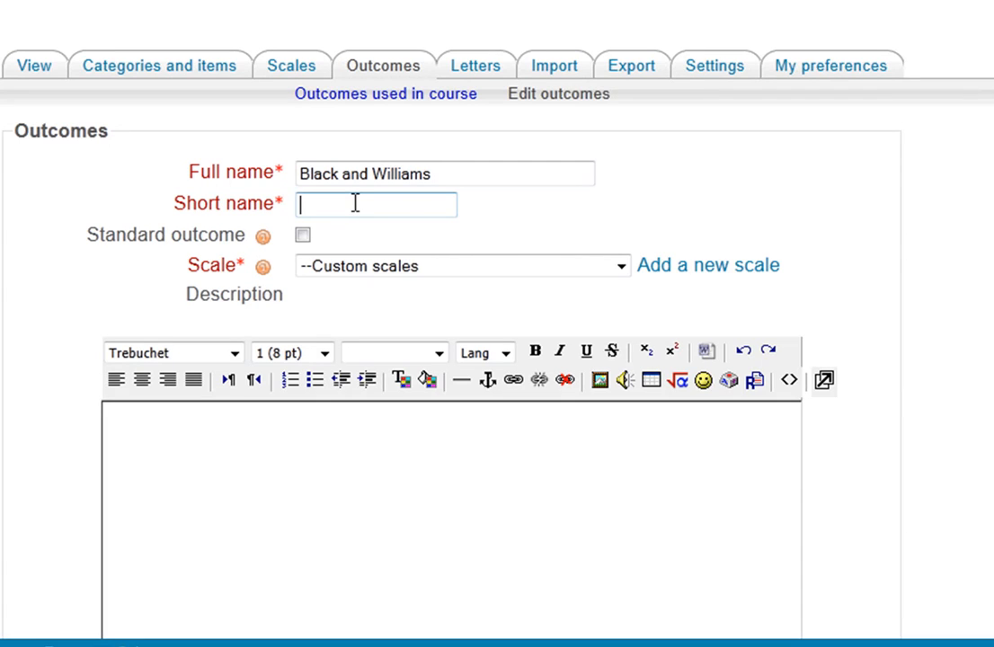
pyautogui.write('Black')
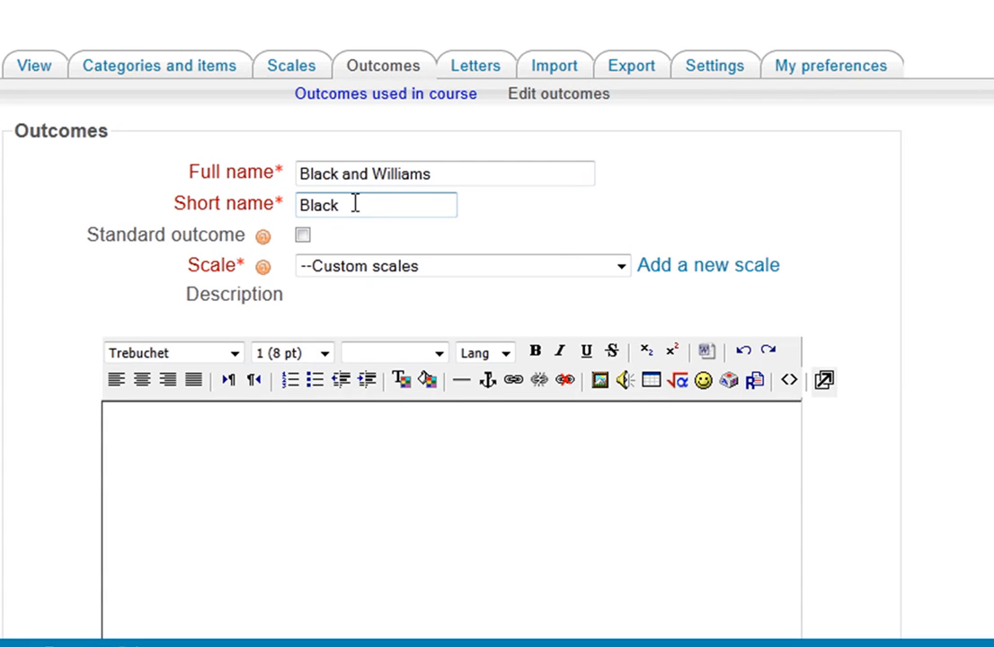
pyautogui.scroll(-3)
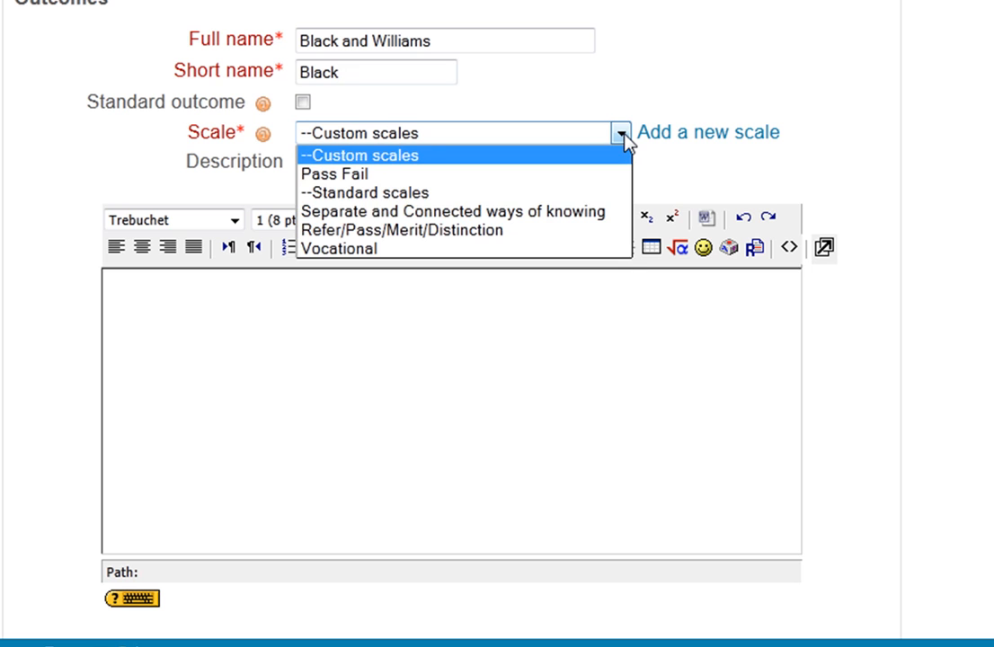
pyautogui.moveTo(382, 182)
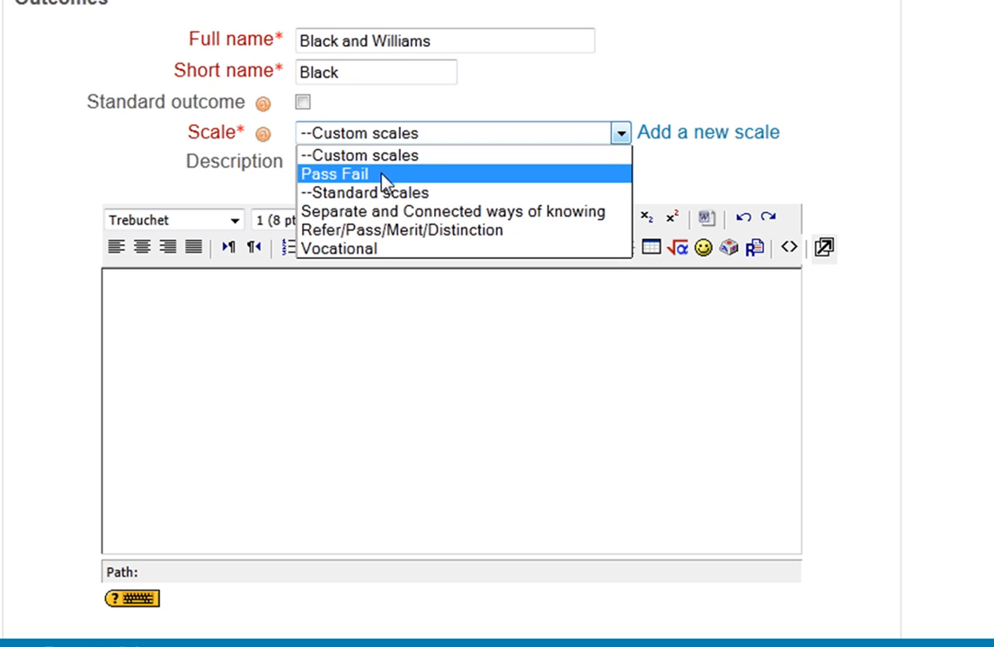
pyautogui.moveTo(346, 180)
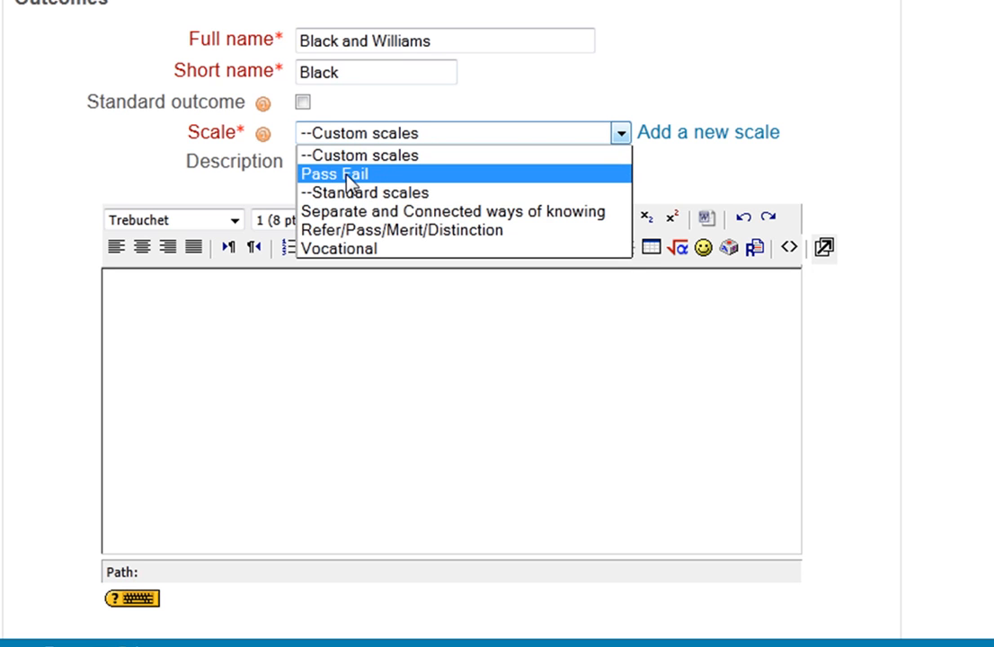
pyautogui.click(343, 173)
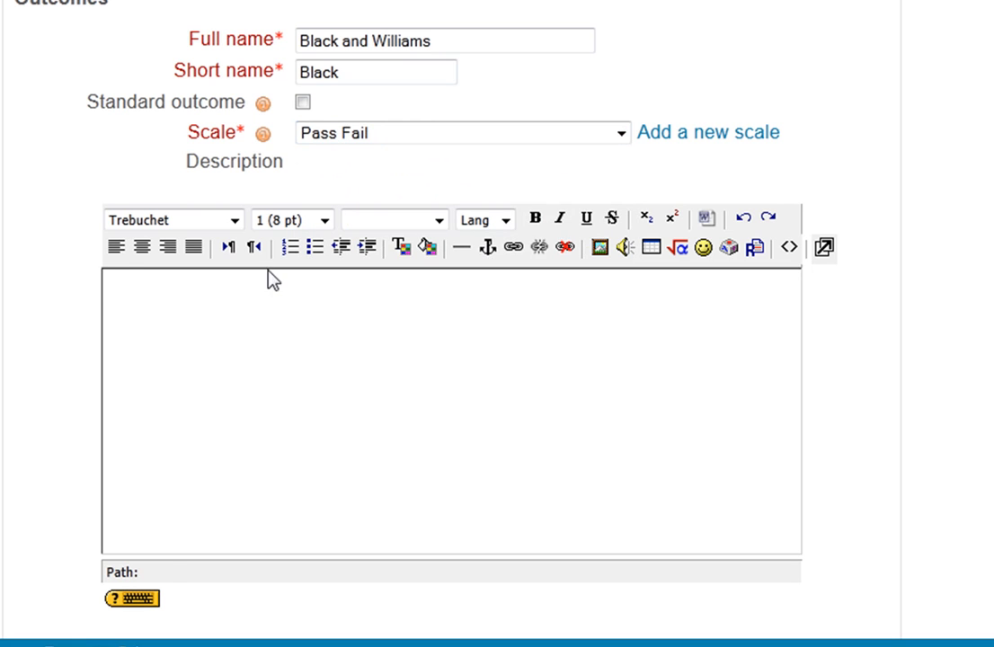
# - Enter the description 'Student has shown an understanding of Black and Williams - Assessment and Classroom Learning.'
pyautogui.click(261, 301)
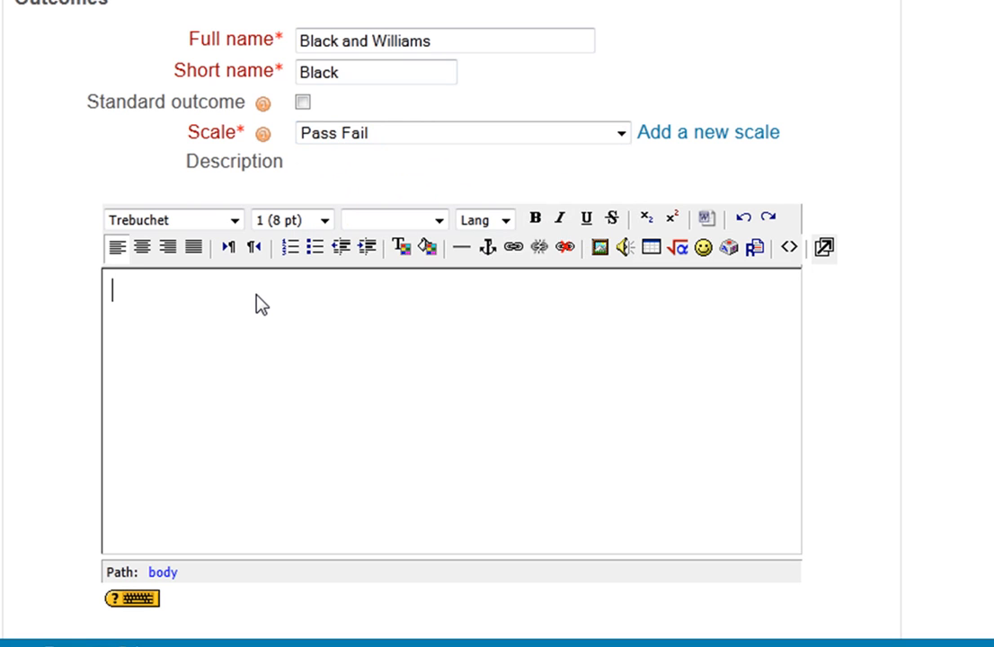
pyautogui.write('Stude')
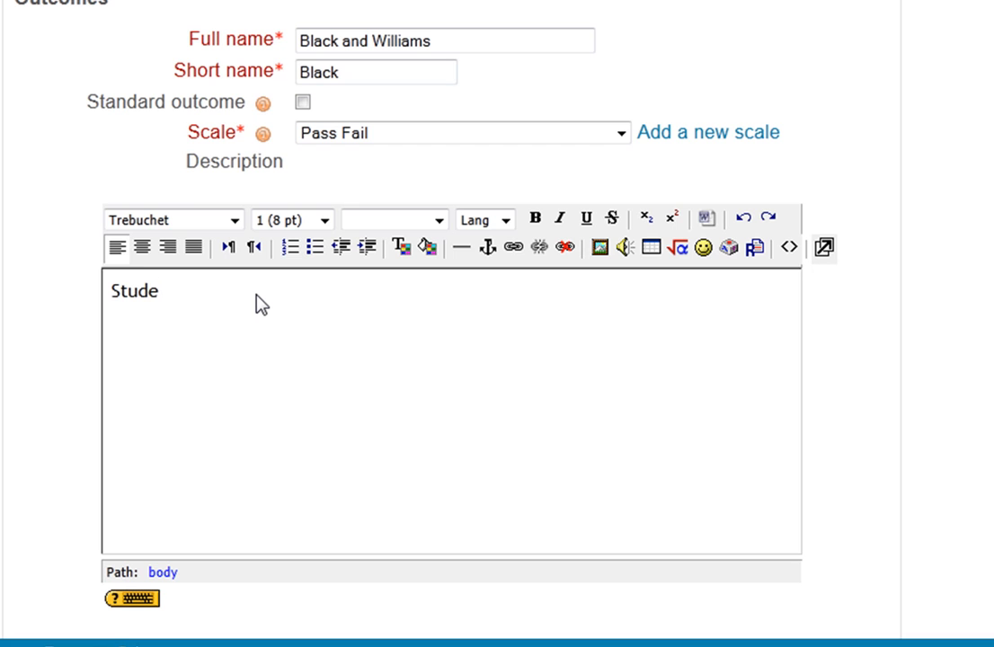
pyautogui.write('nt has')
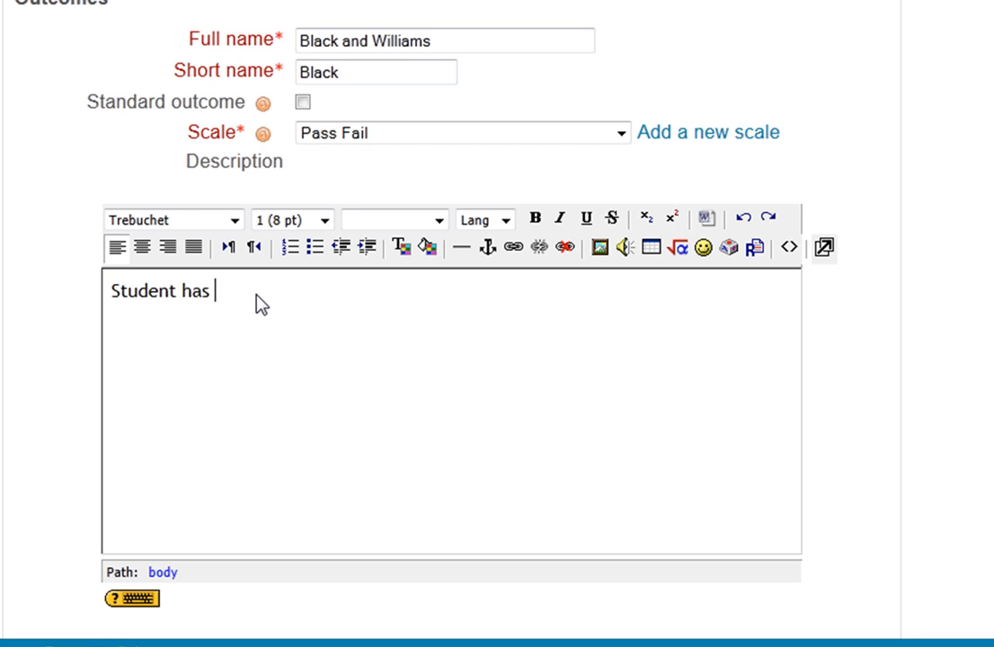
pyautogui.write('shown an')
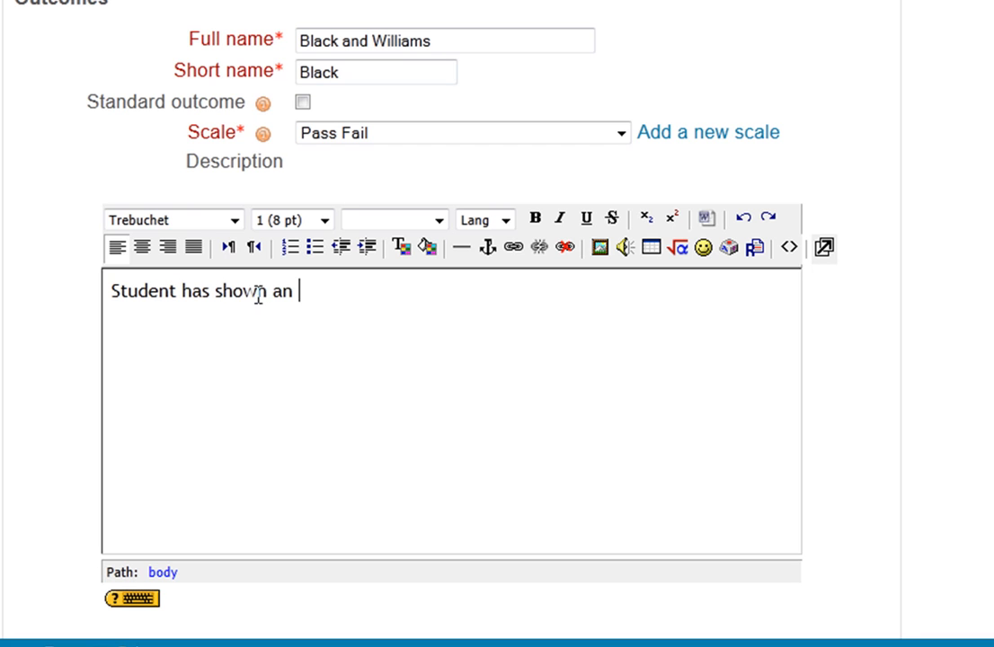
pyautogui.write('understanding')
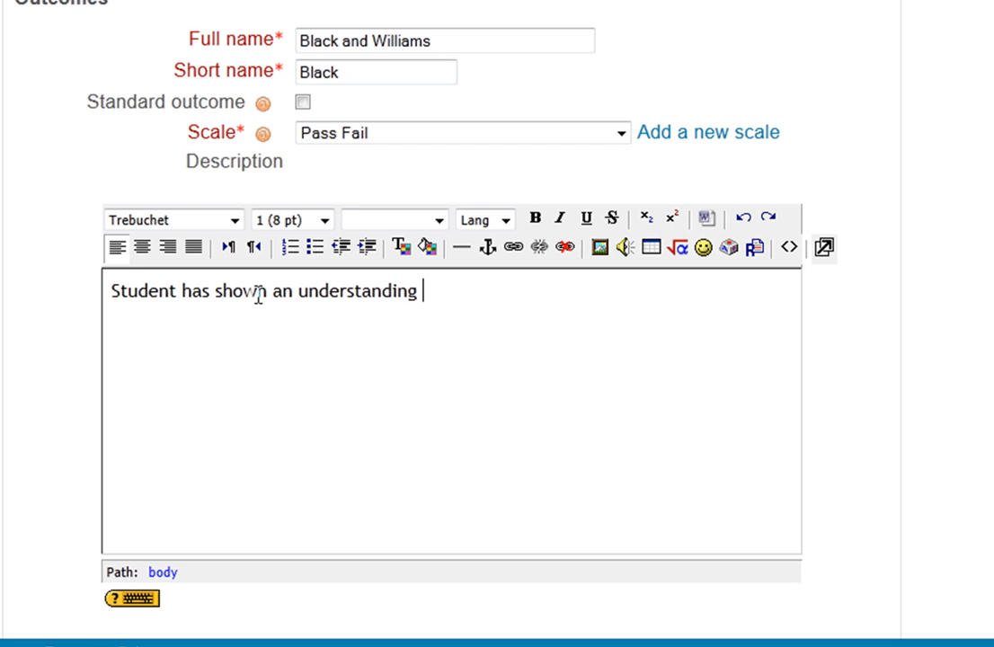
pyautogui.write('of Black')
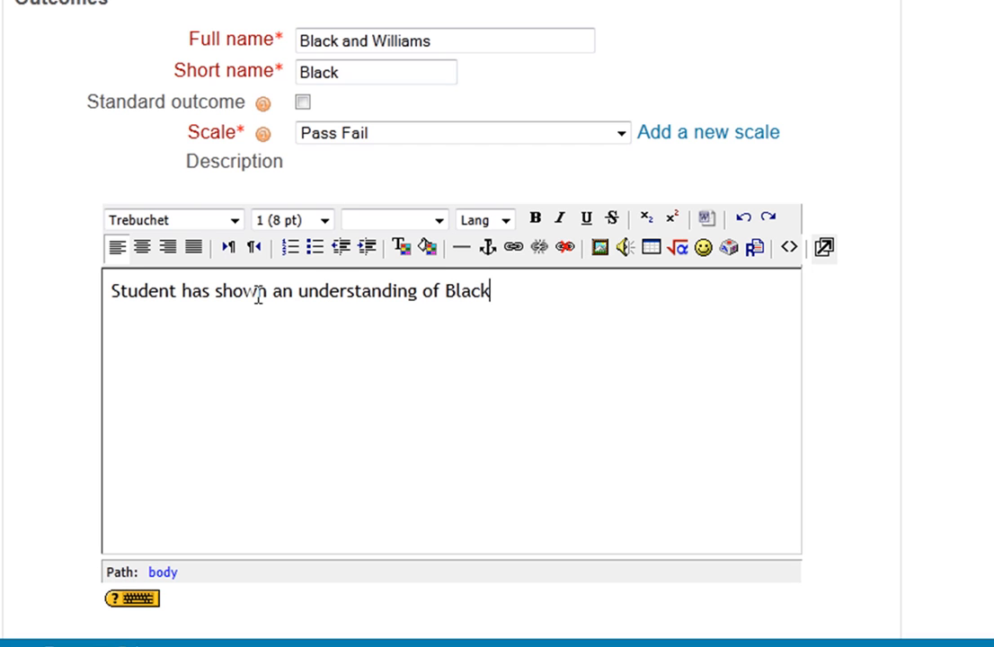
pyautogui.write('and Williams')
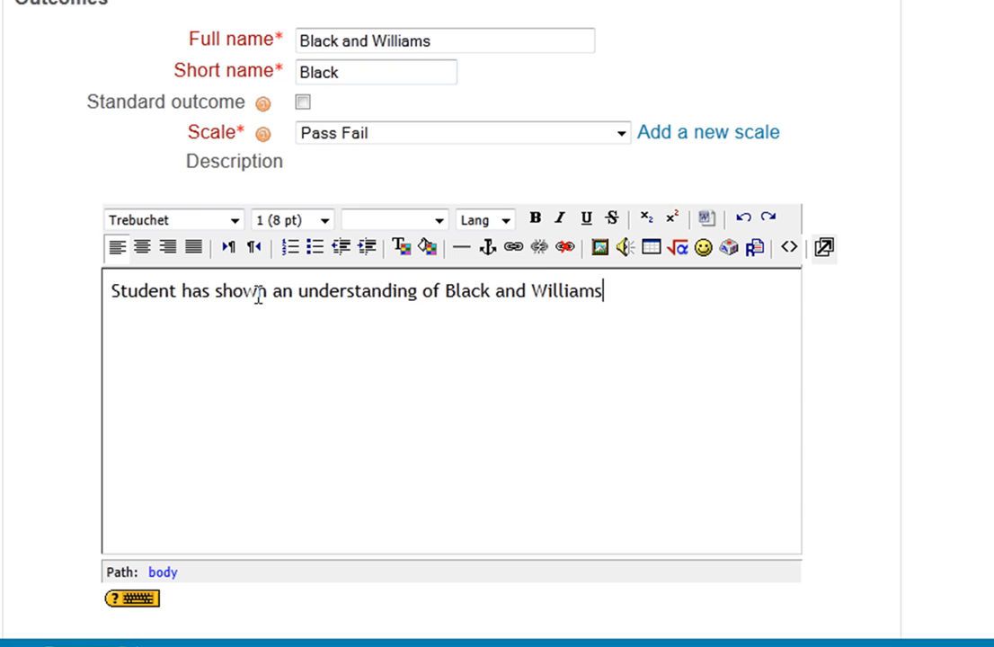
pyautogui.write('-')
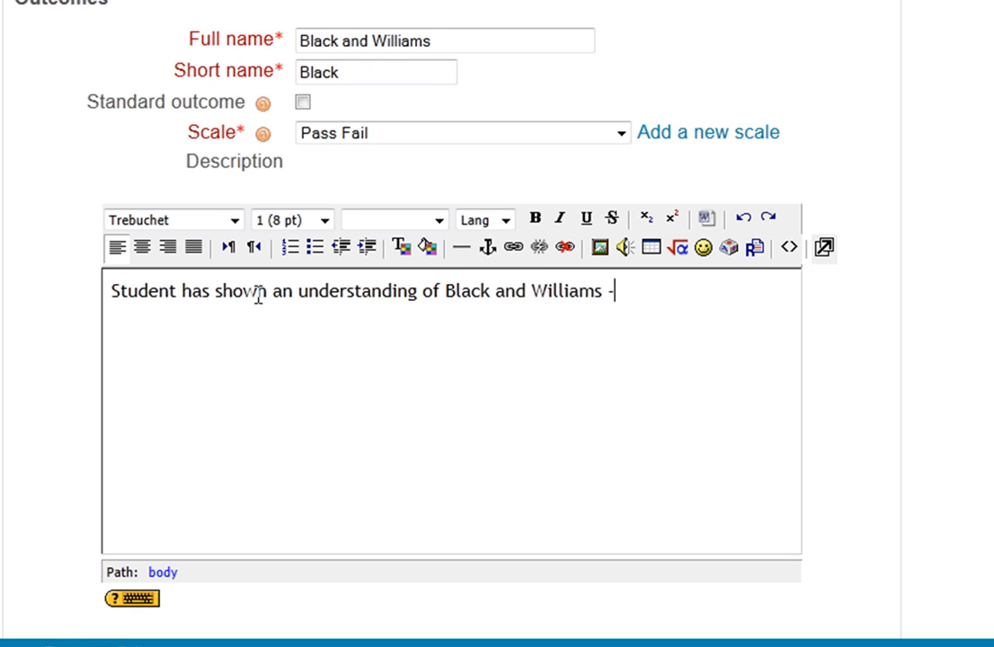
pyautogui.write('Ass')
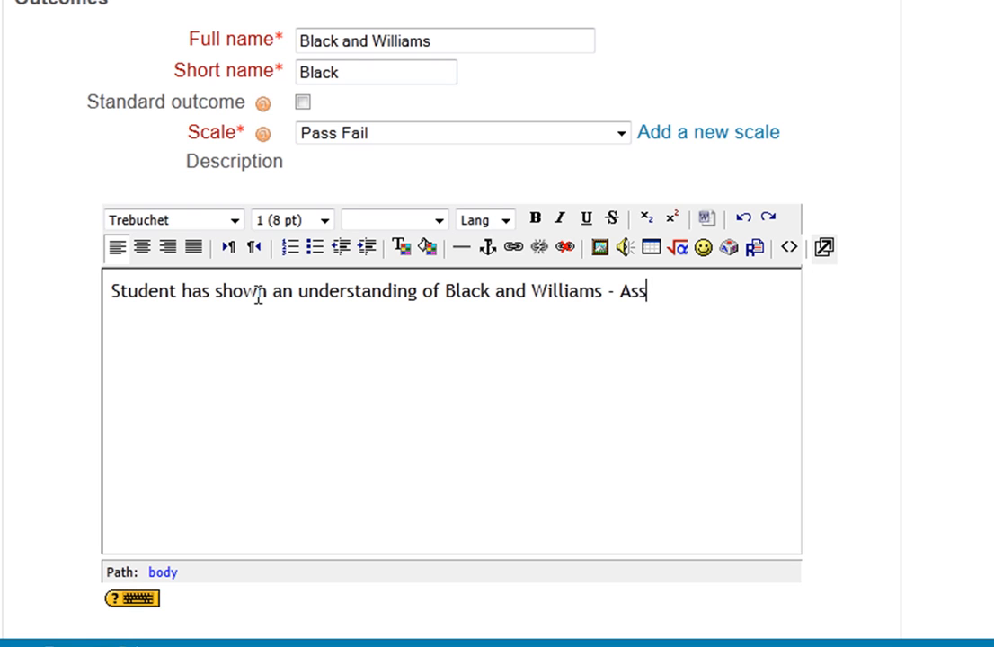
pyautogui.write('essment')
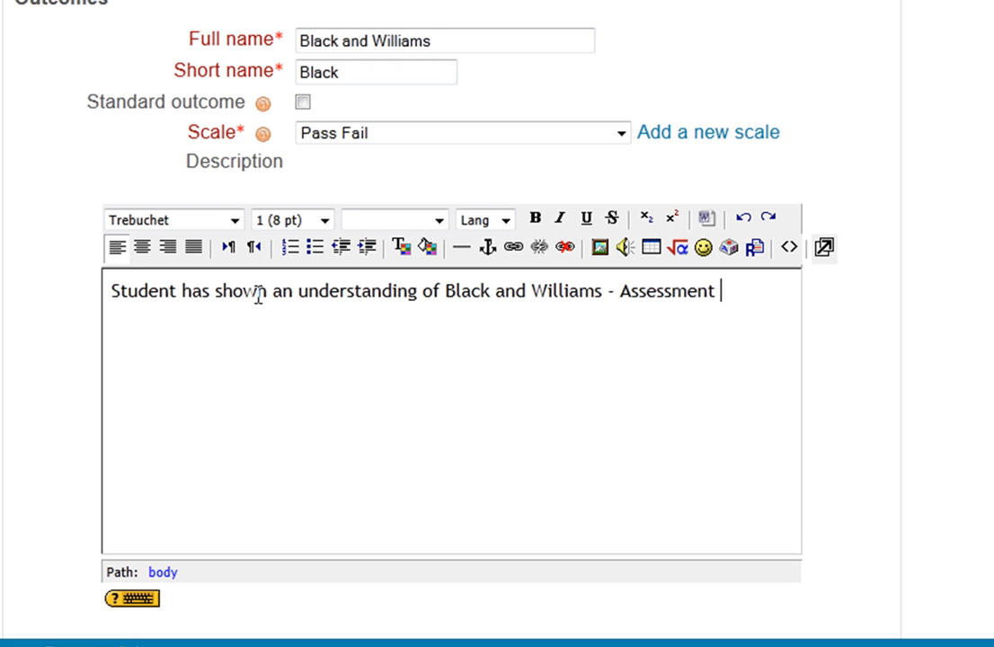
pyautogui.write('and Clas')
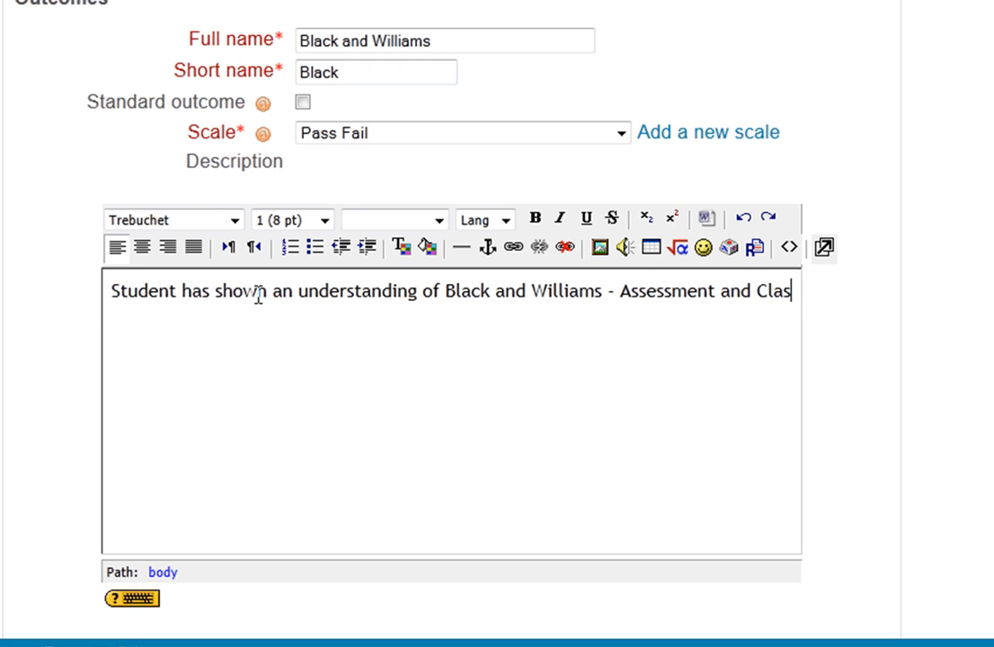
pyautogui.write('sroom Learn')
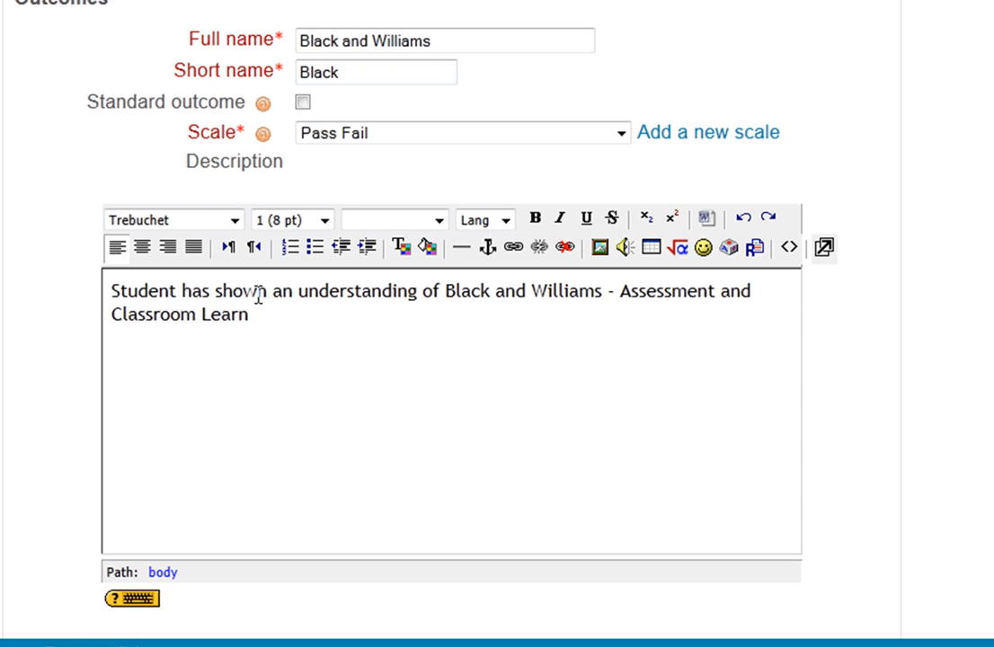
pyautogui.write('ing.')
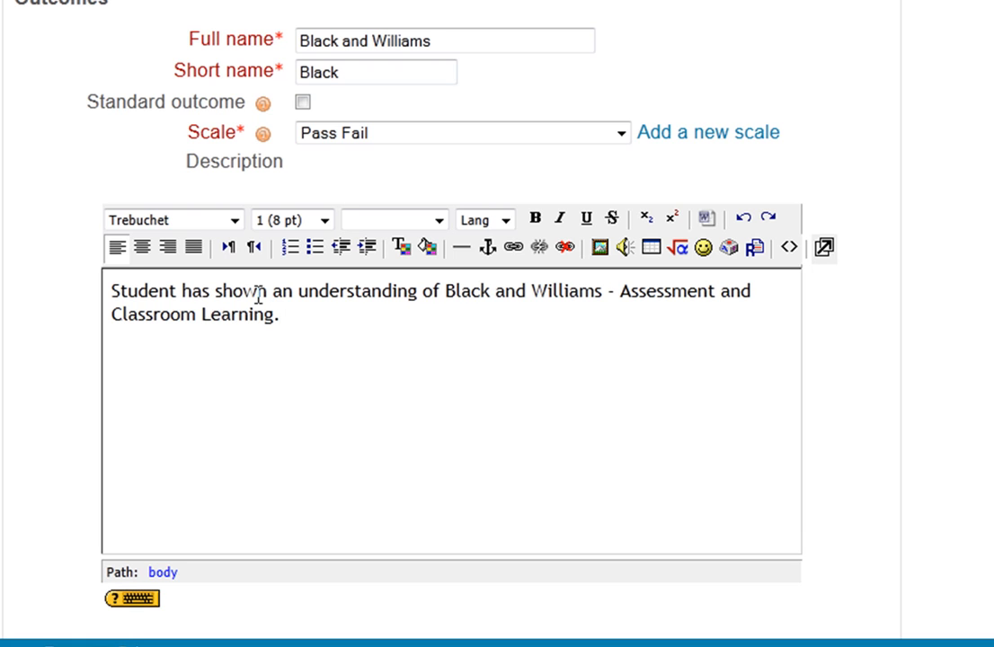
pyautogui.moveTo(313, 321)
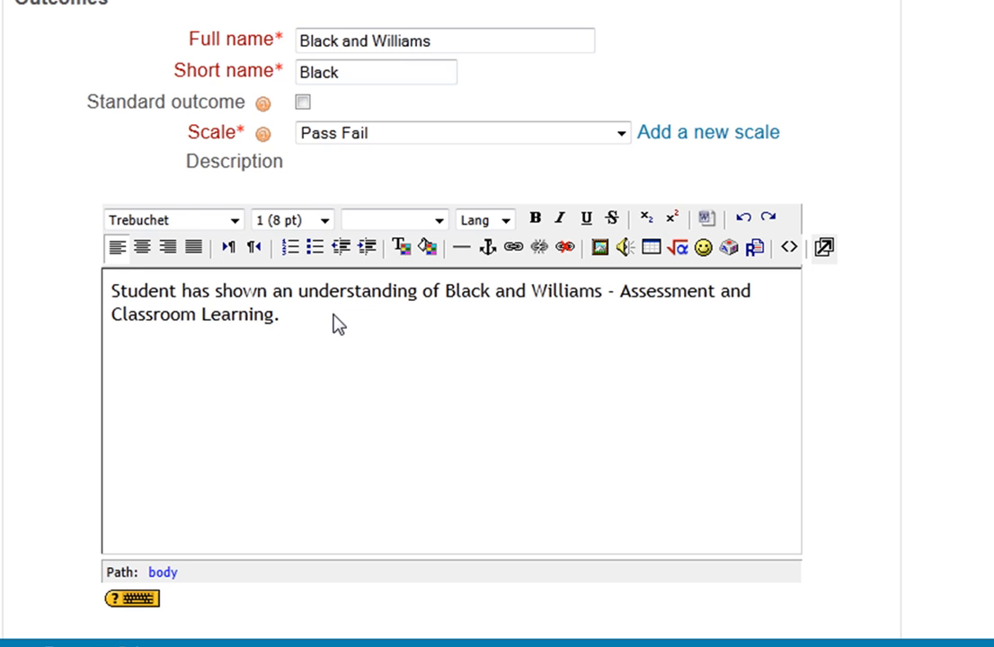
pyautogui.scroll(-3)
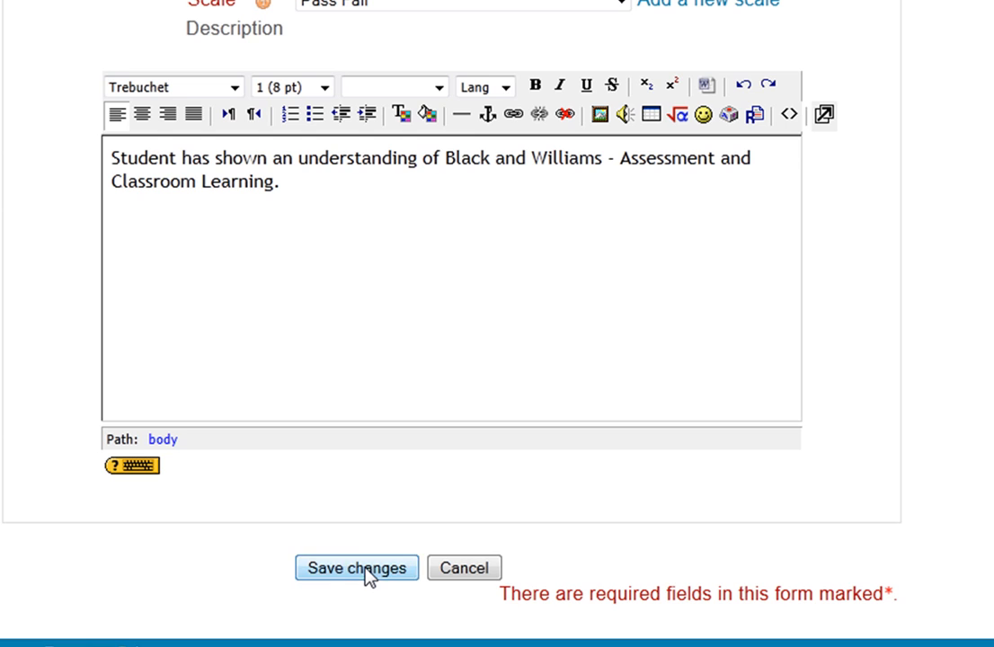
# - Save the Black and Williams outcome to the custom outcomes list
pyautogui.click(356, 568)
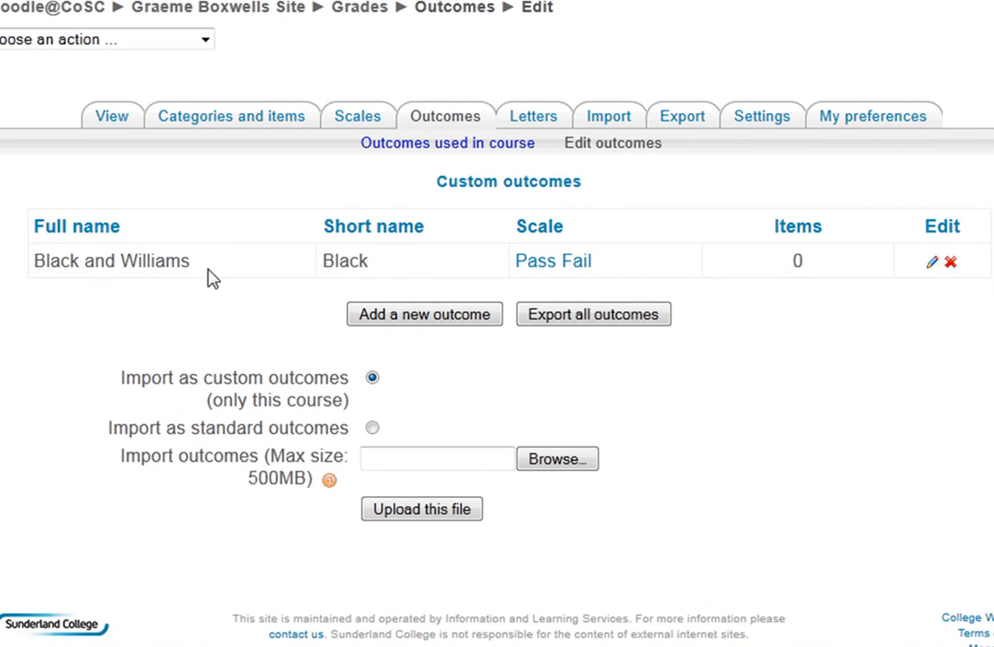
pyautogui.moveTo(140, 270)
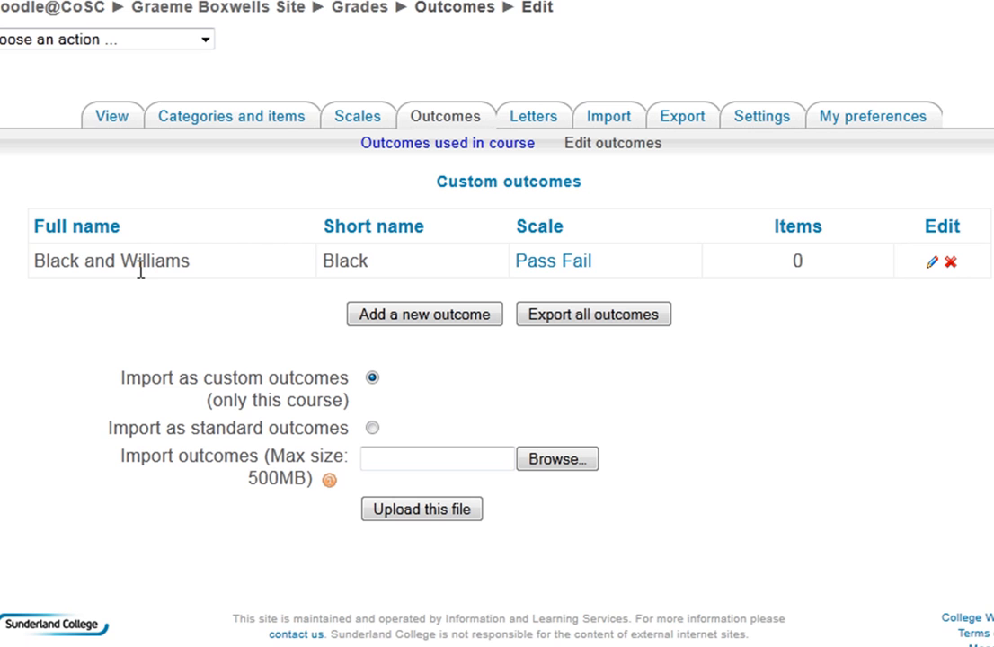
pyautogui.moveTo(251, 19)
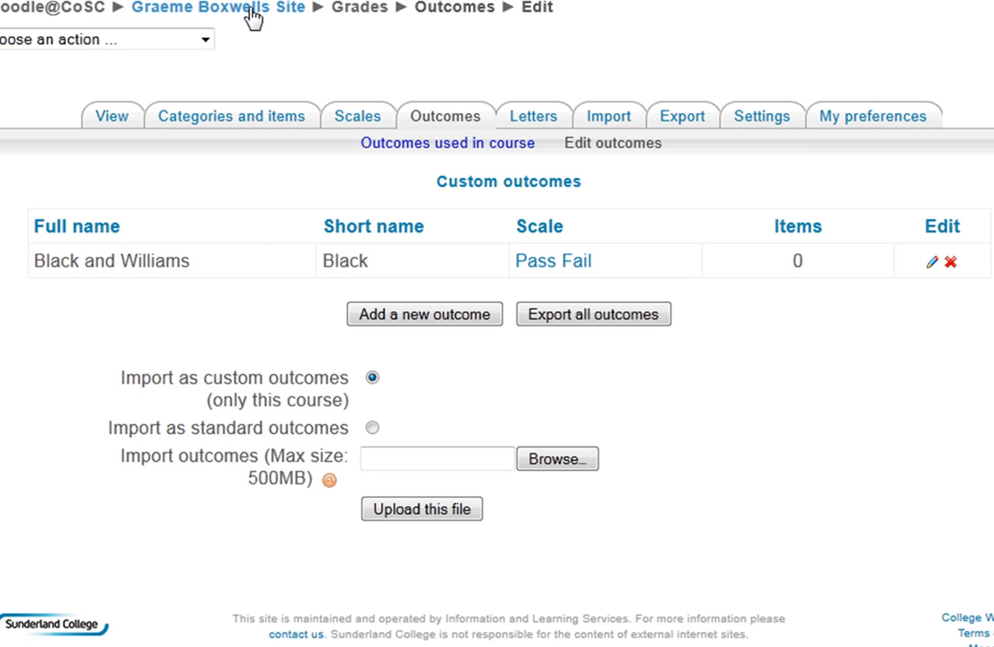
# - Return to the course home page and open the list of activity types to add
pyautogui.click(222, 9)
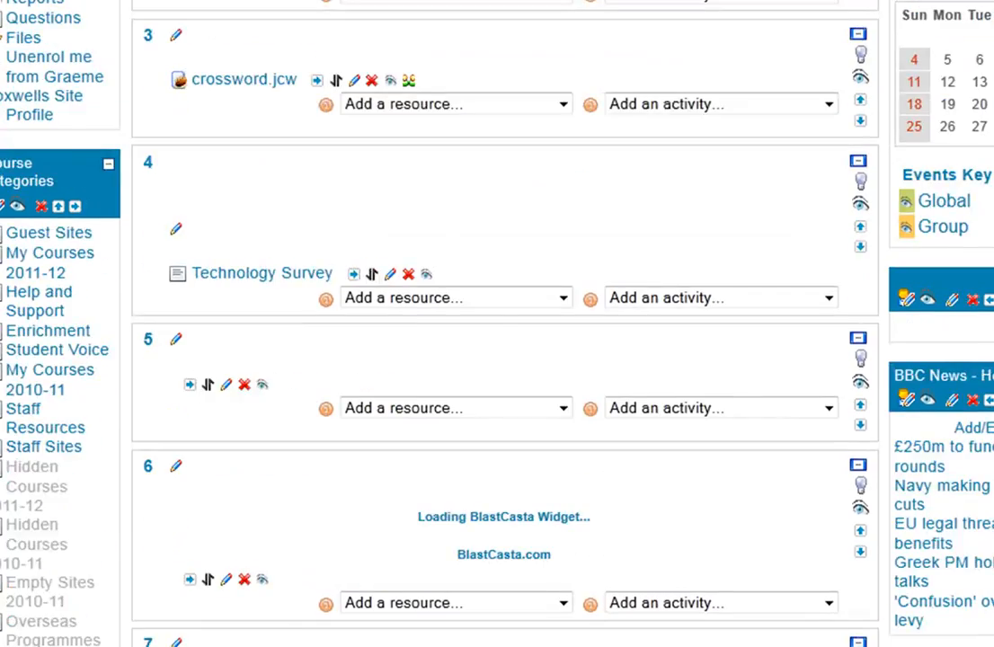
pyautogui.scroll(-3)
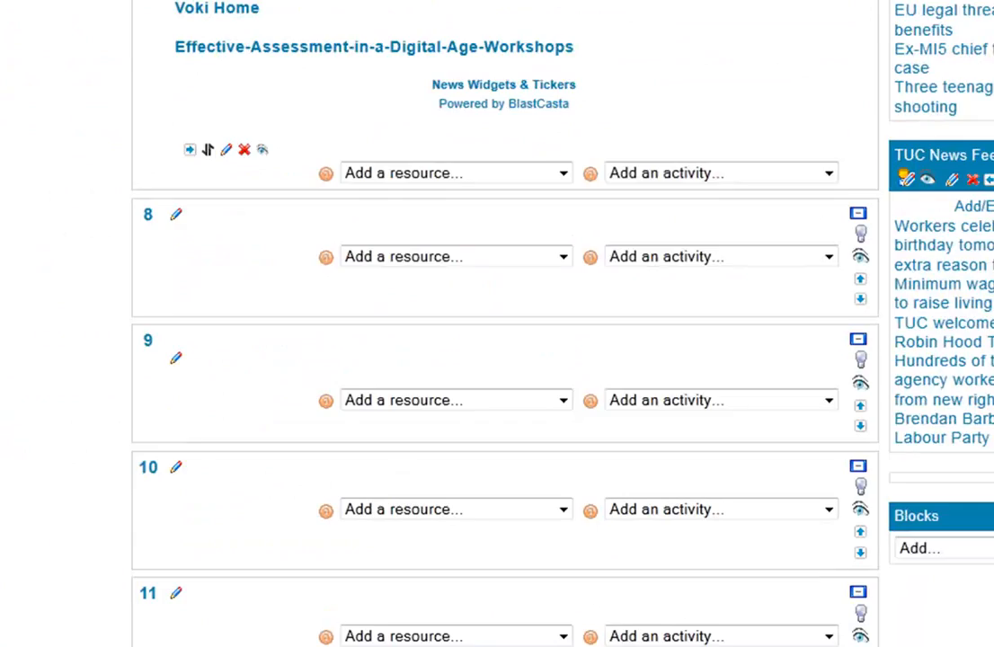
pyautogui.scroll(-3)
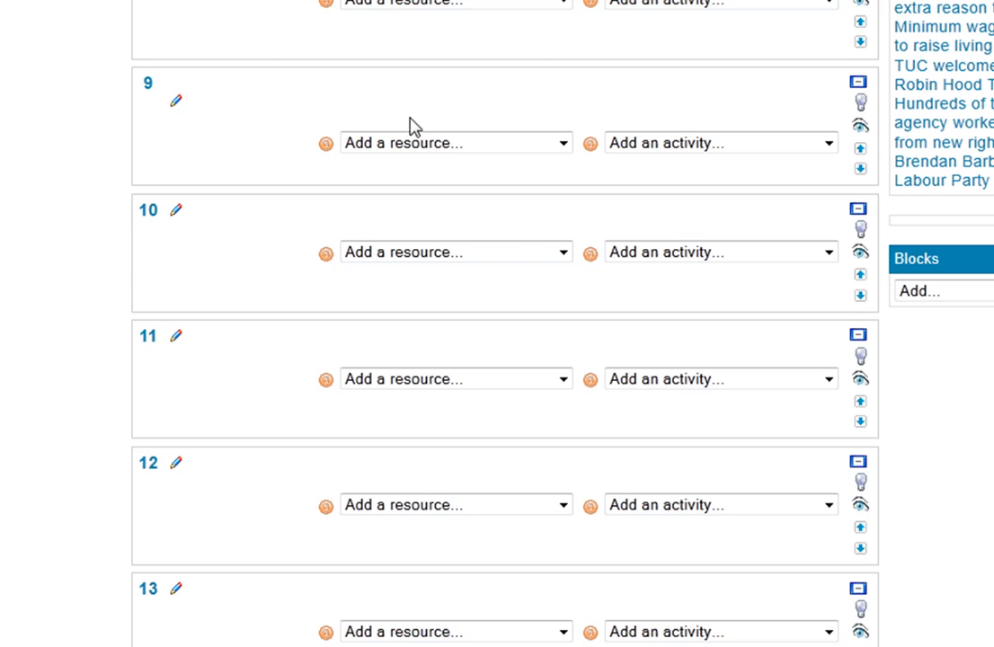
pyautogui.moveTo(401, 106)
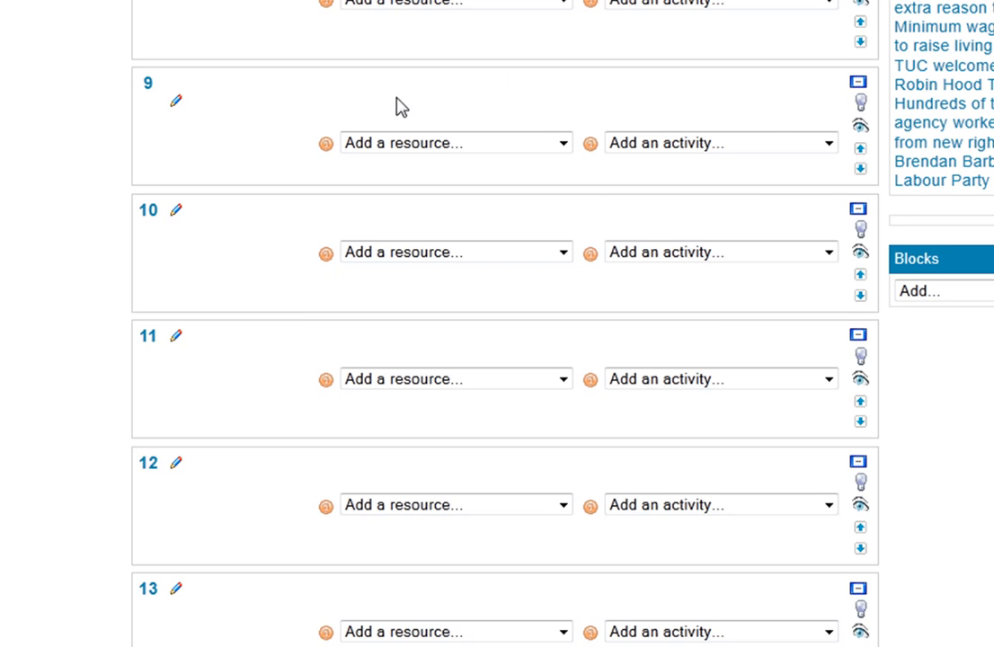
pyautogui.moveTo(638, 237)
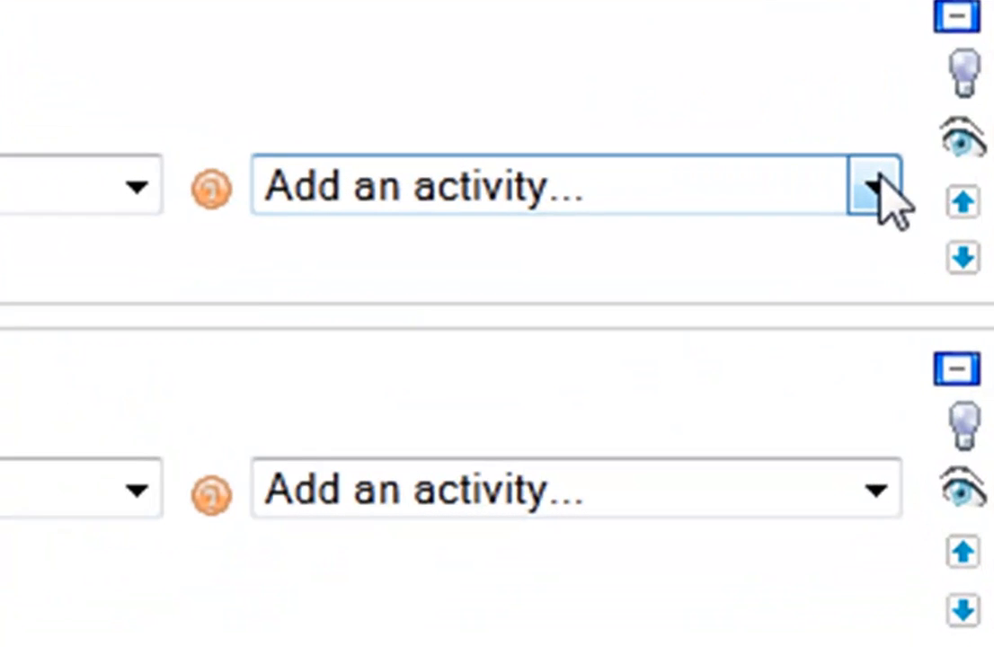
pyautogui.click(874, 184)
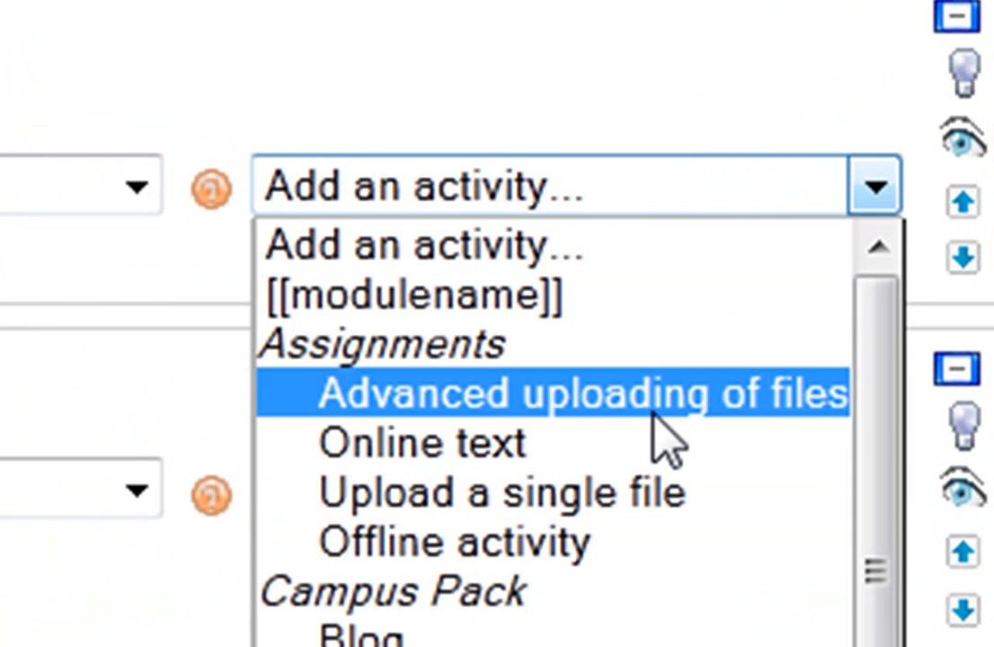
pyautogui.moveTo(629, 456)
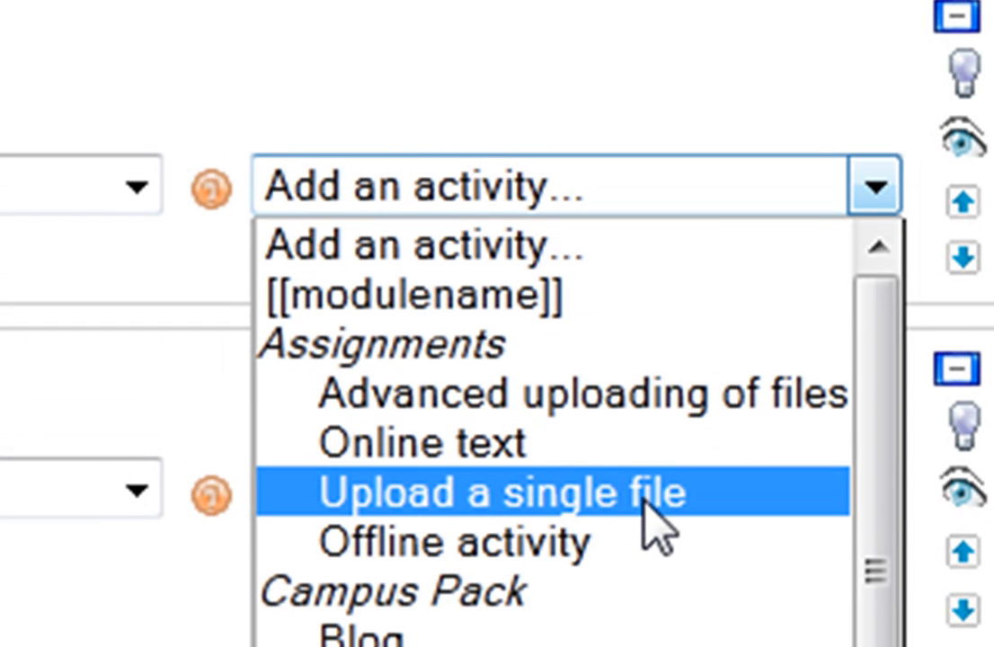
pyautogui.moveTo(638, 549)
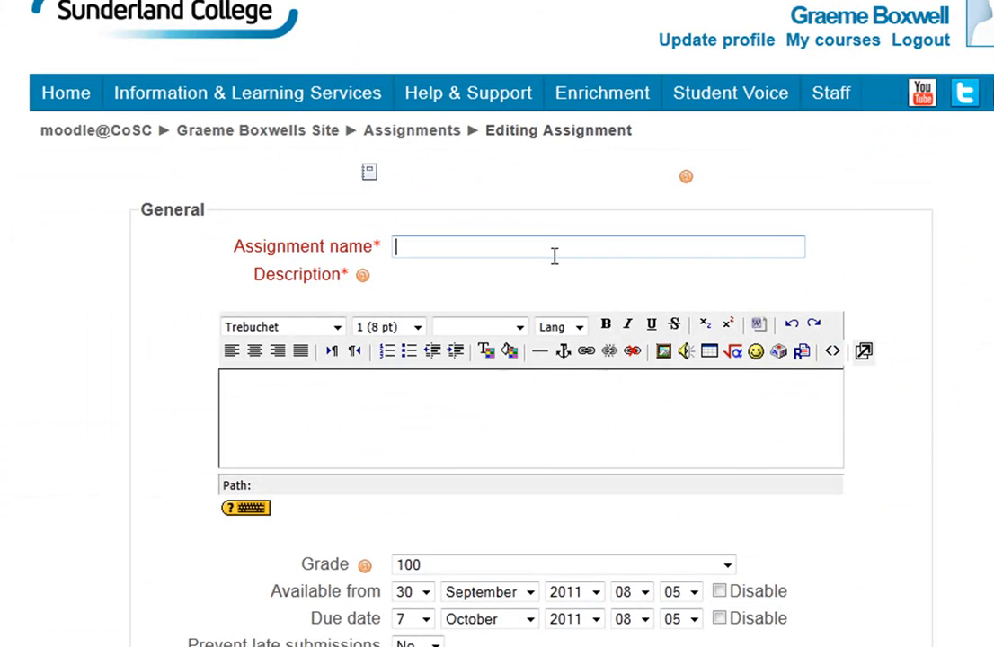
# - Name the assignment 'Assessment' and describe a short essay on research around assessment for learning
pyautogui.write('A')
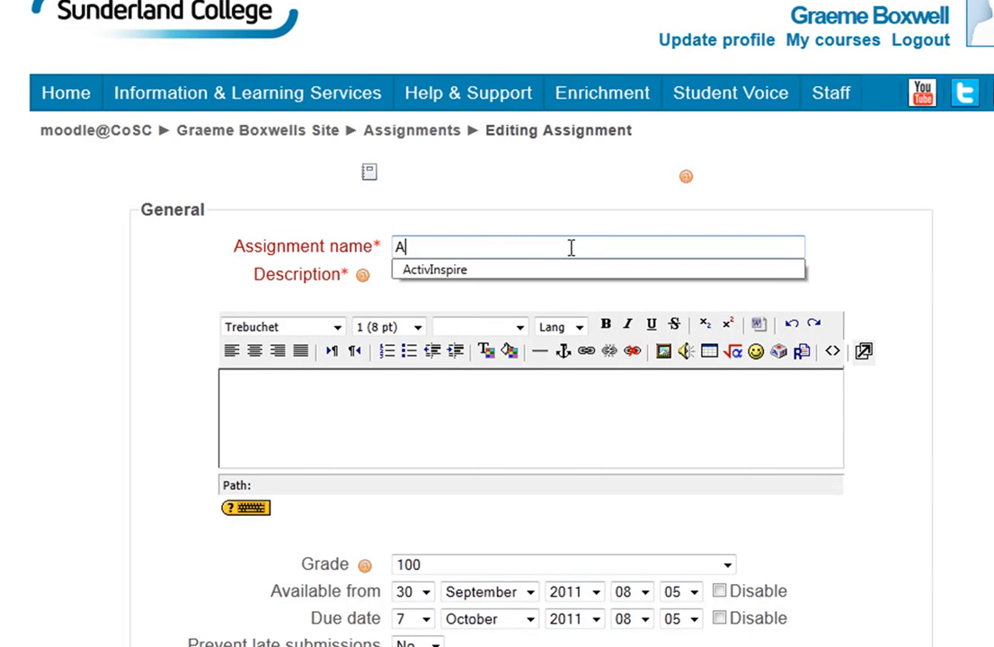
pyautogui.write('Assessment')
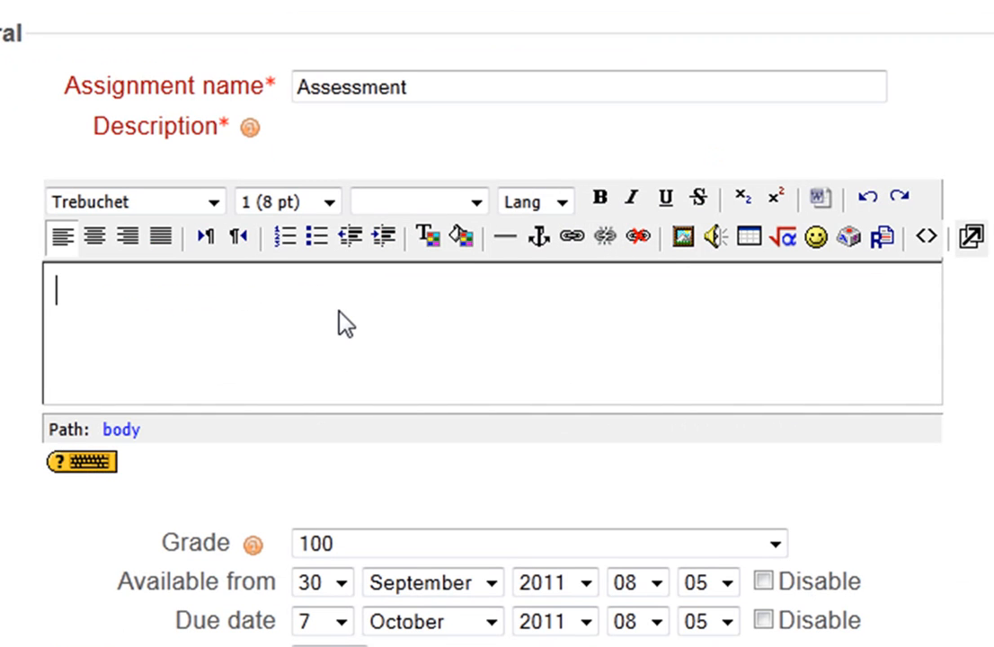
pyautogui.moveTo(569, 322)
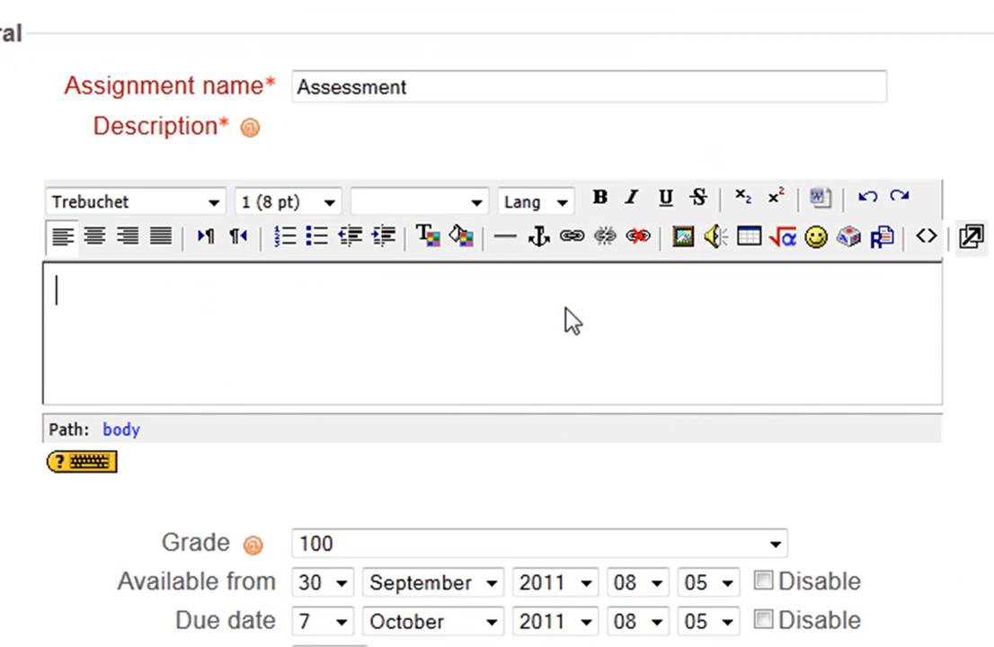
pyautogui.write('Write')
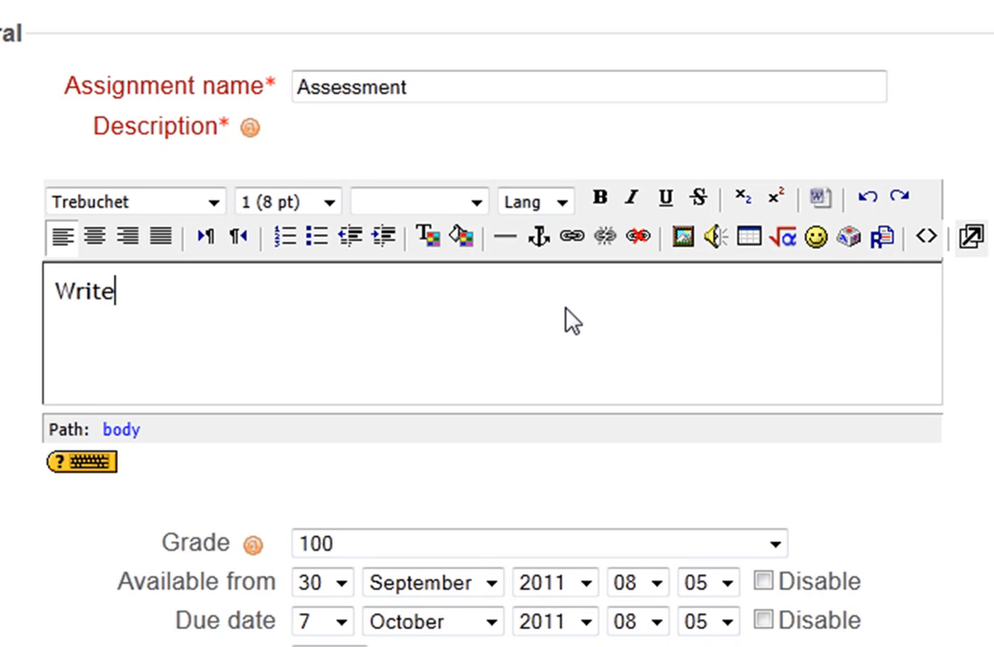
pyautogui.write('a sh')
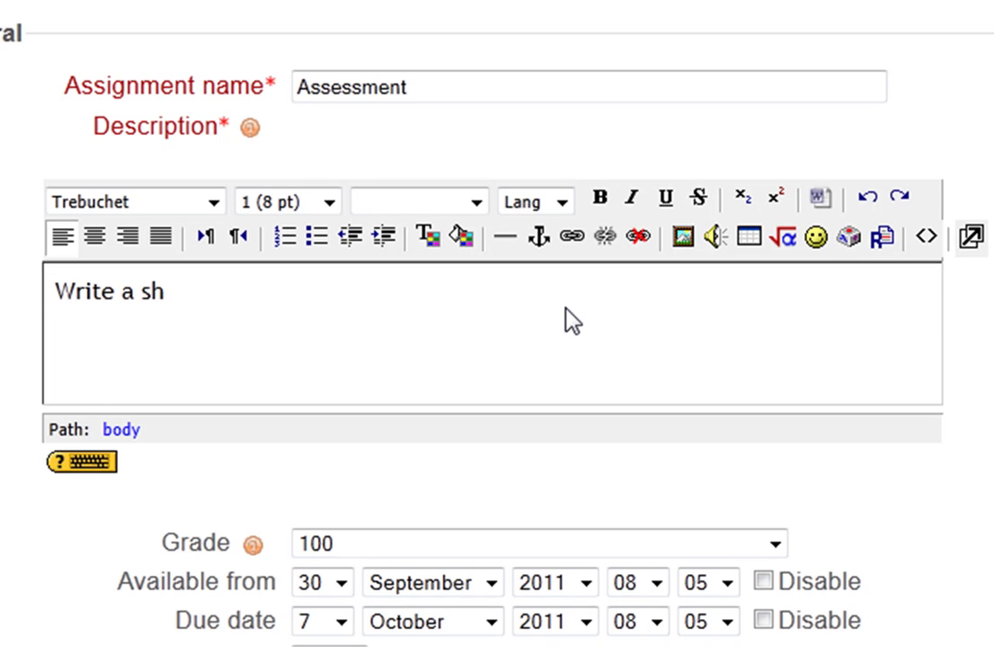
pyautogui.write('ort essay')
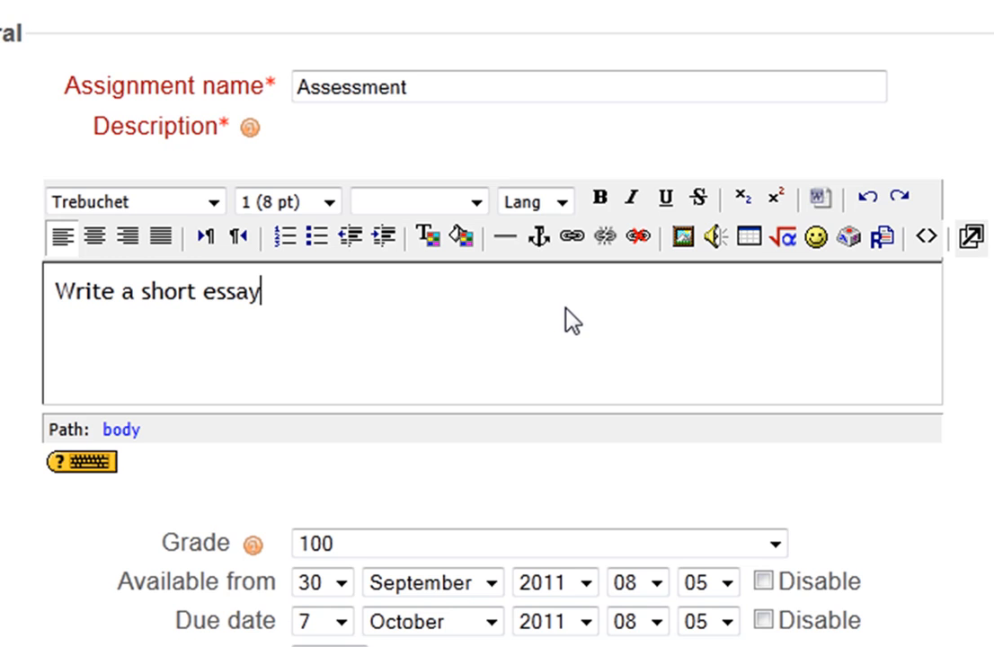
pyautogui.write('describ')
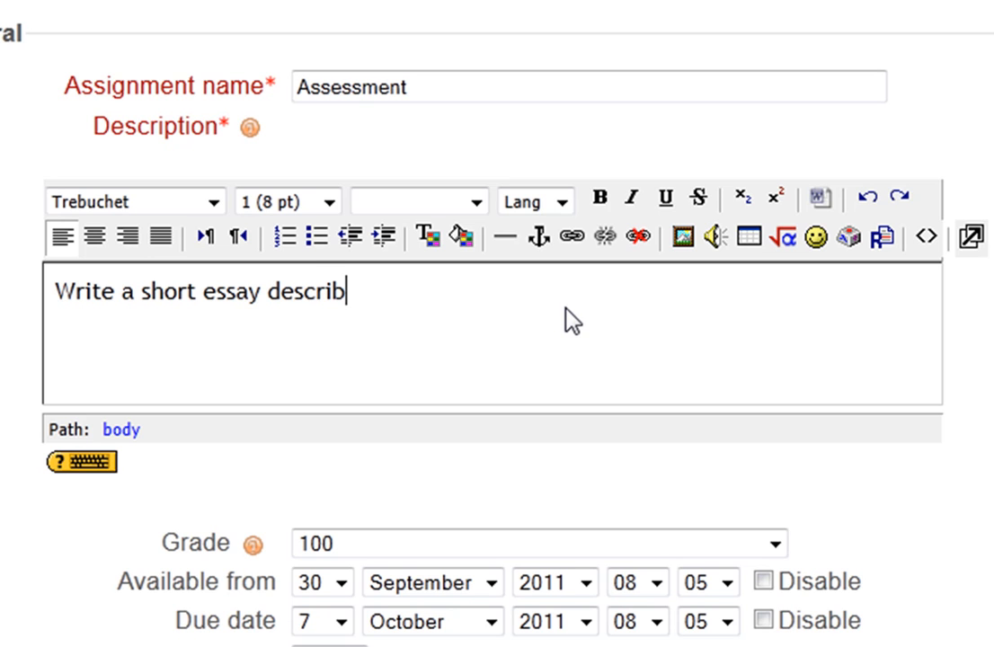
pyautogui.write('ing')
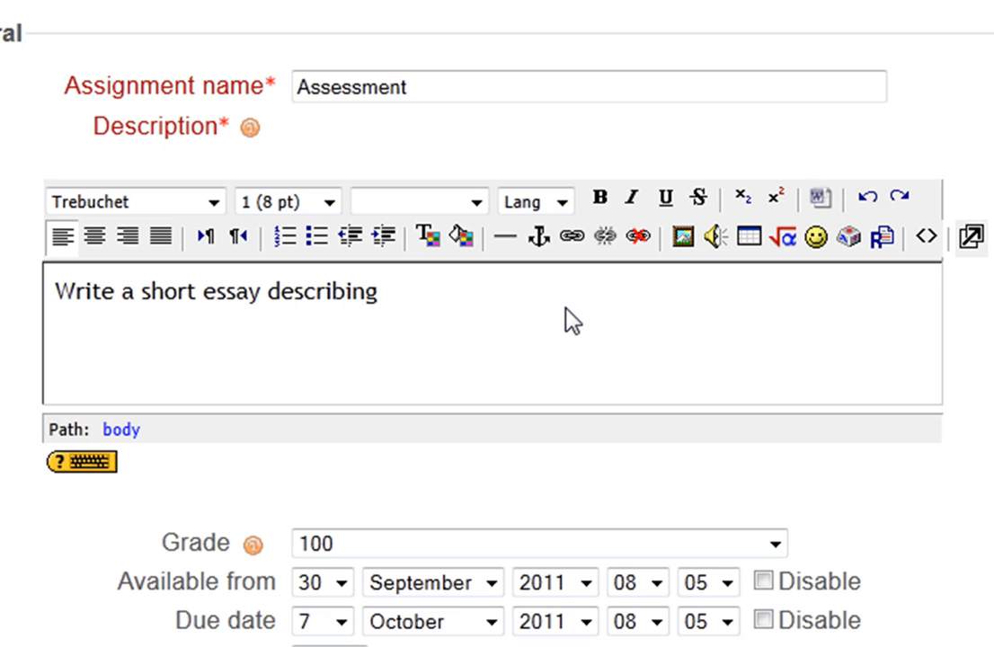
pyautogui.write('some of the main resear')
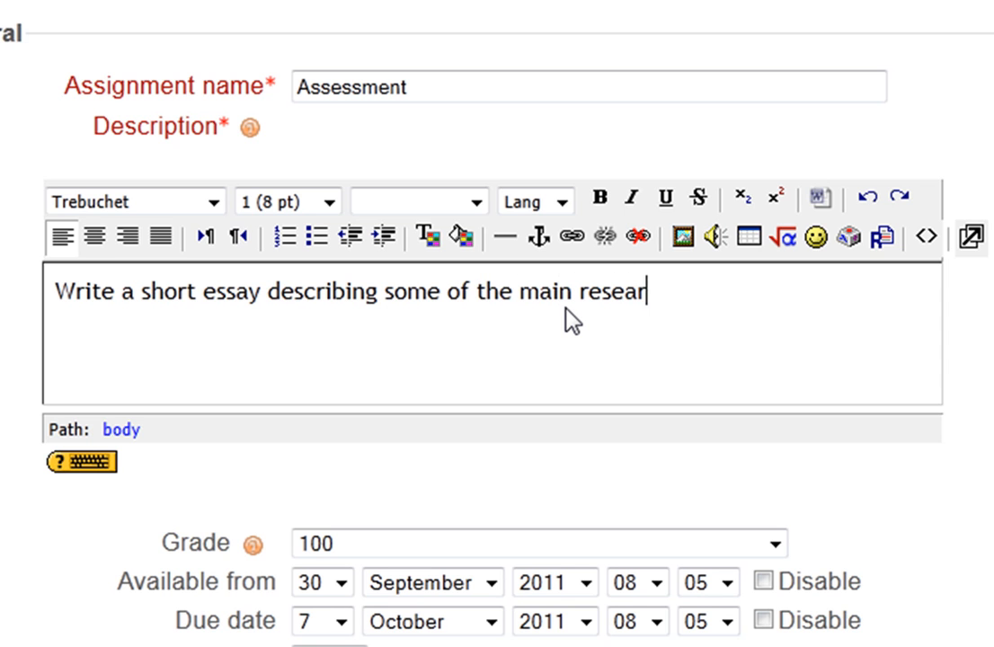
pyautogui.write('ch around assessment for')
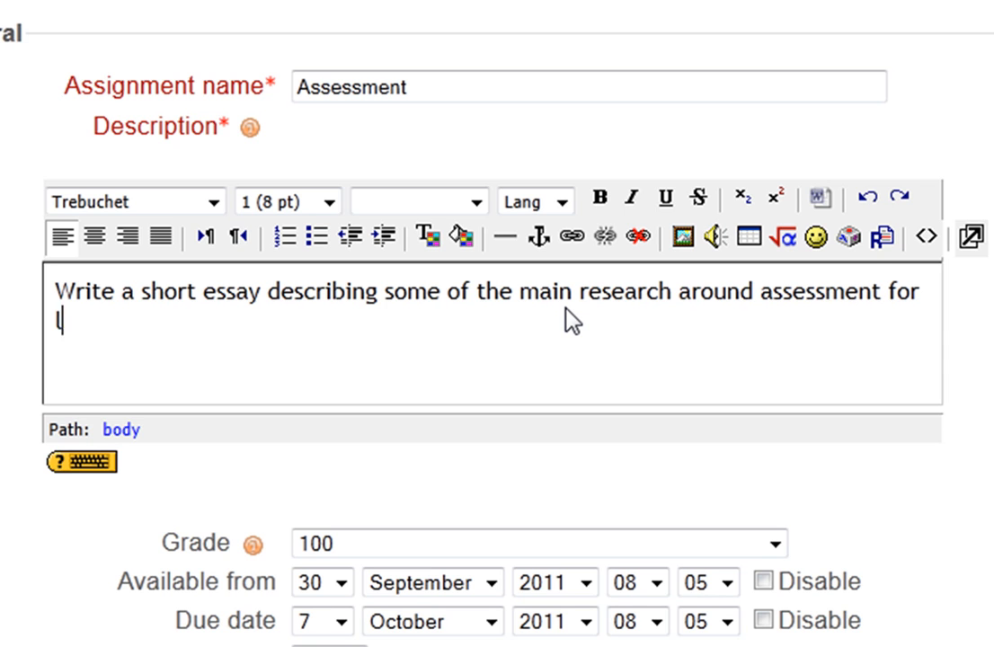
pyautogui.write('learning')
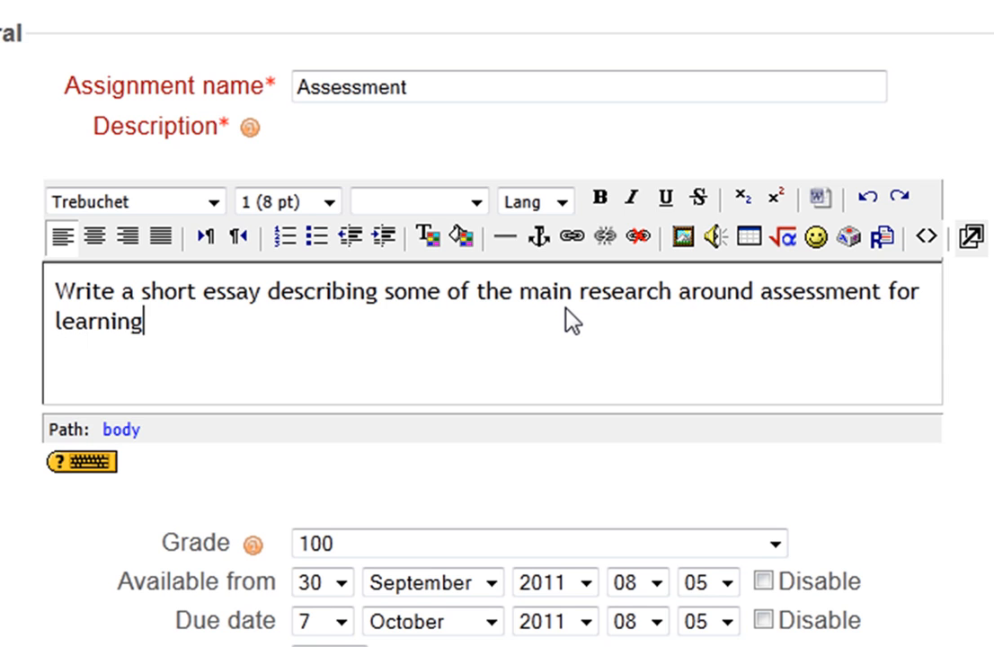
pyautogui.write(',')
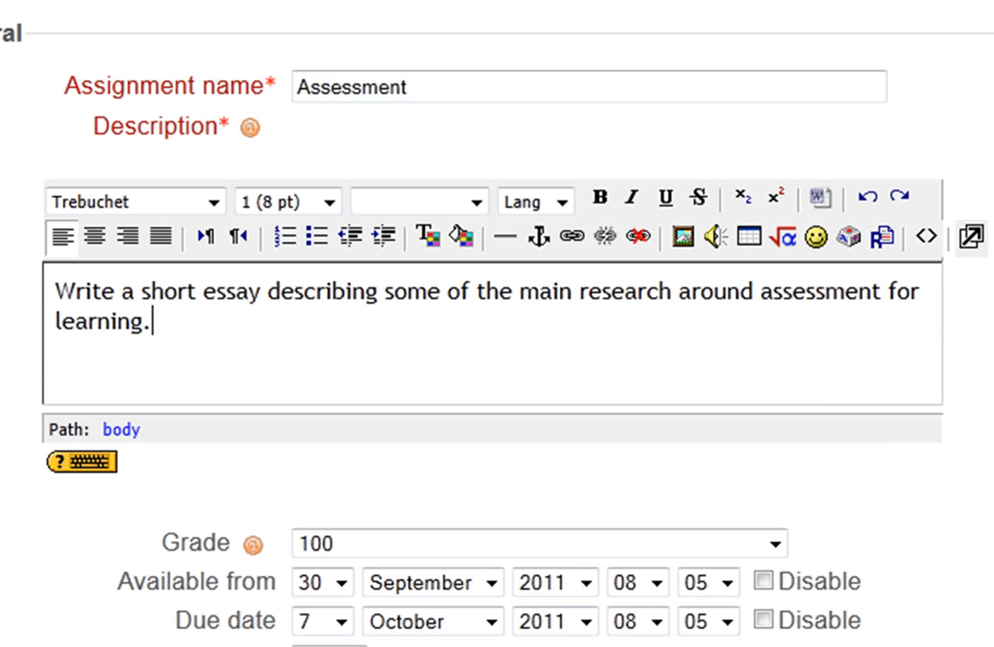
pyautogui.scroll(-3)
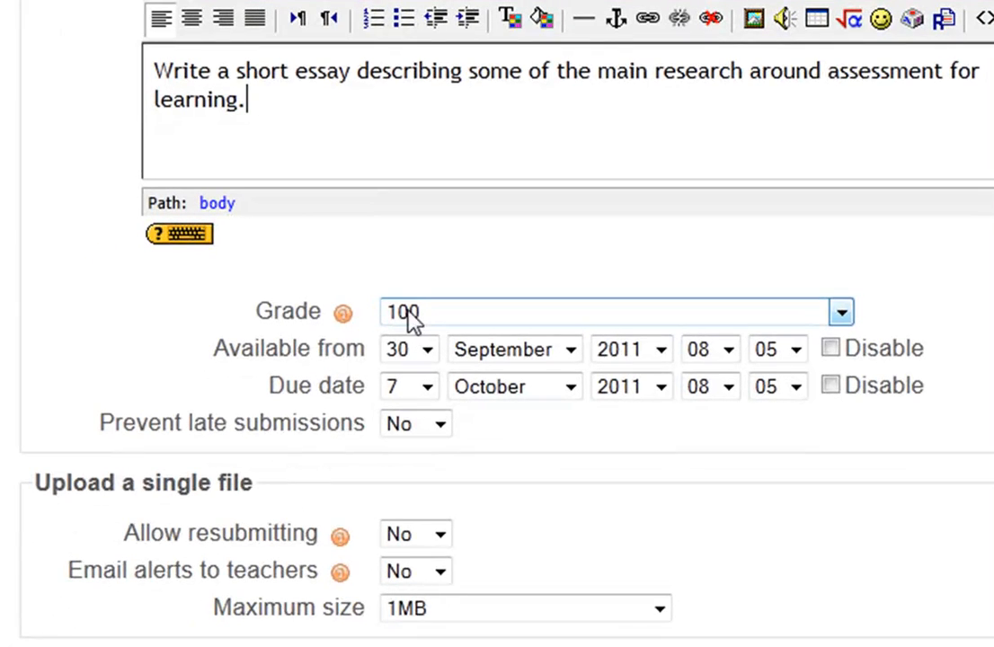
# - Set resubmitting and email alerts to No, maximum size 10MB, Visible groups
pyautogui.scroll(-3)
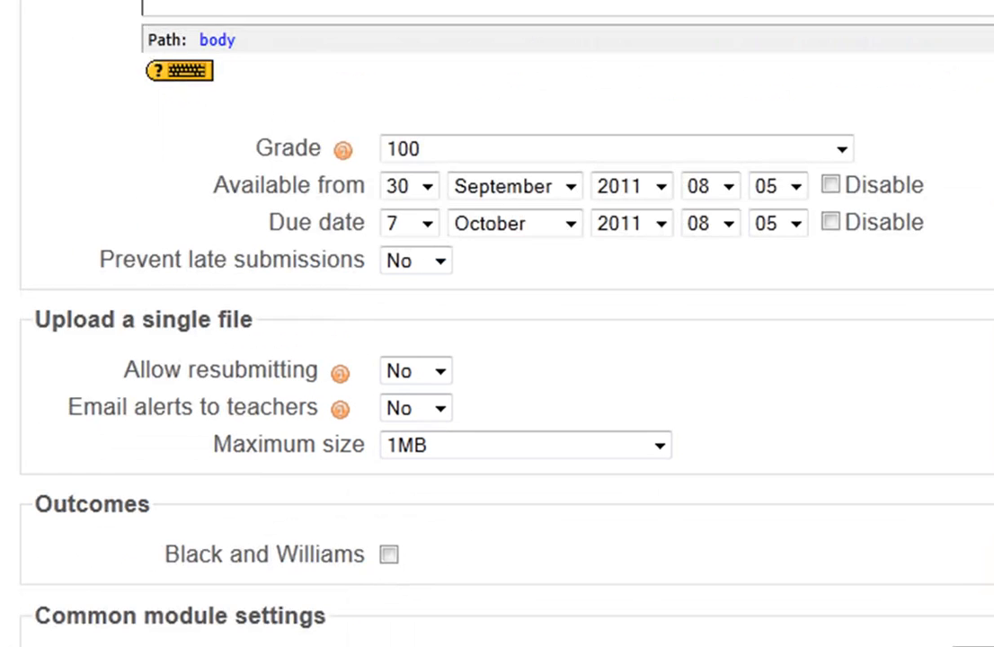
pyautogui.moveTo(350, 196)
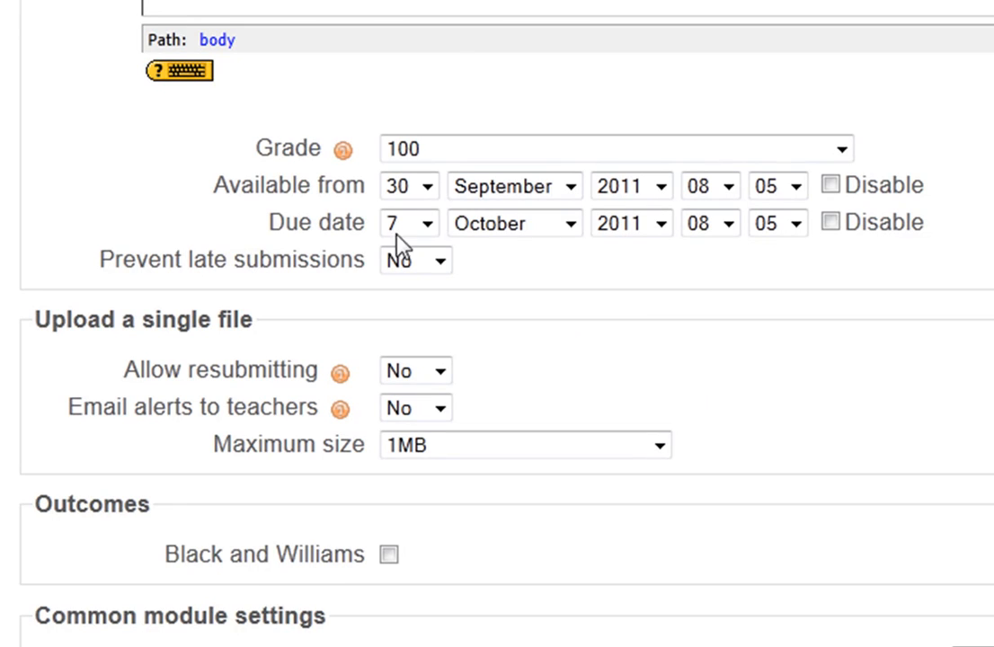
pyautogui.moveTo(371, 241)
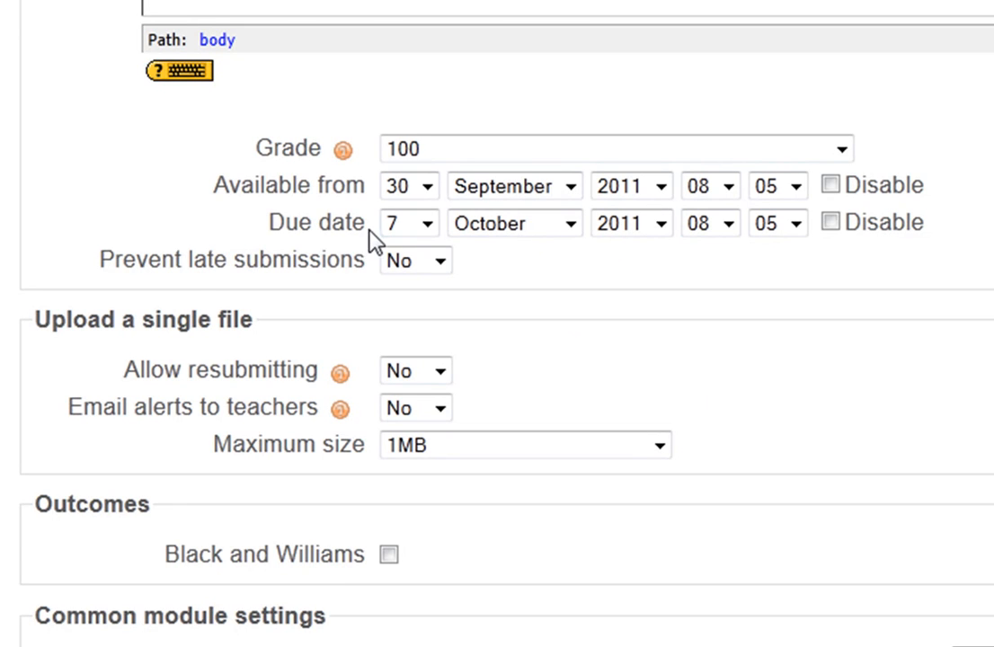
pyautogui.click(433, 261)
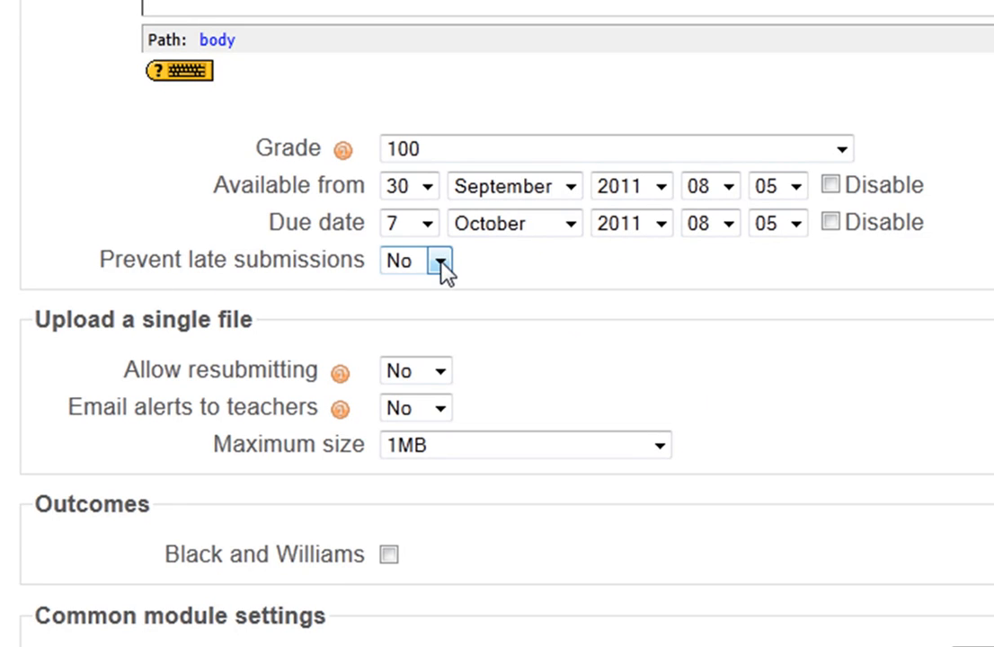
pyautogui.click(438, 261)
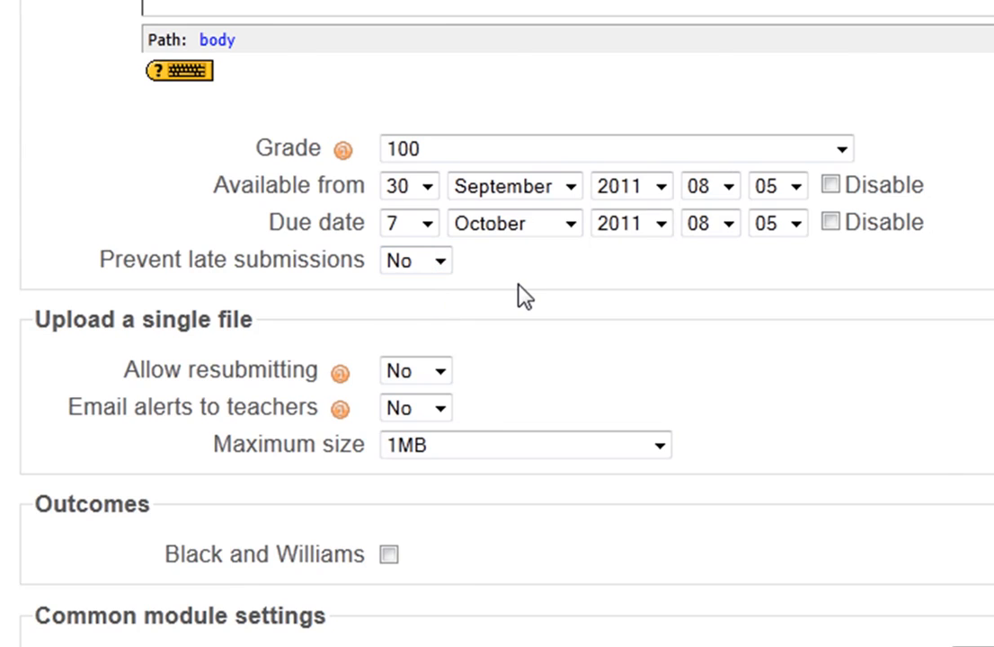
pyautogui.scroll(-3)
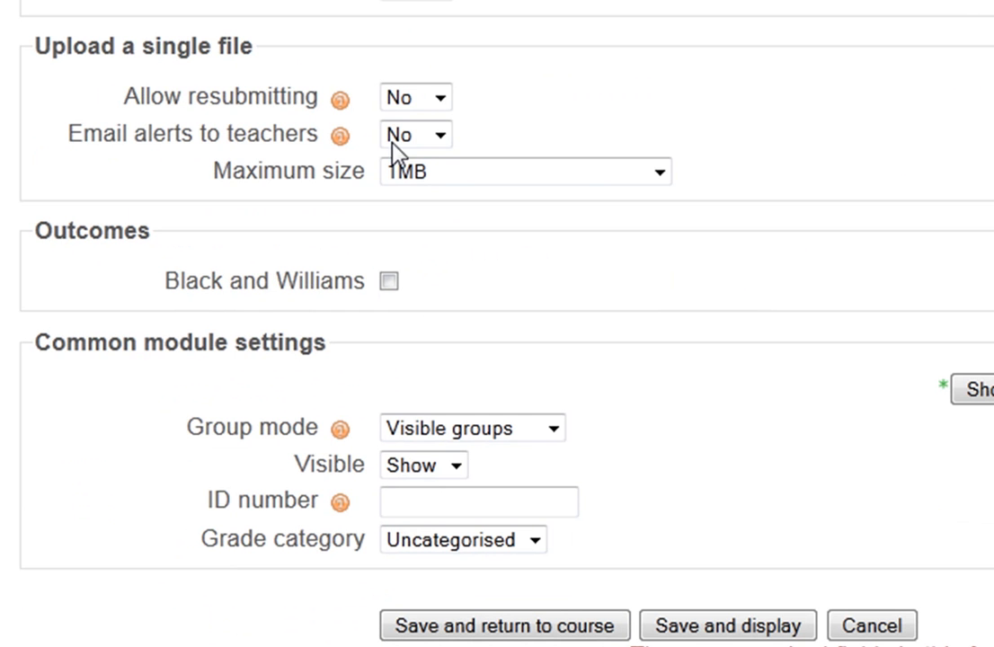
pyautogui.click(439, 97)
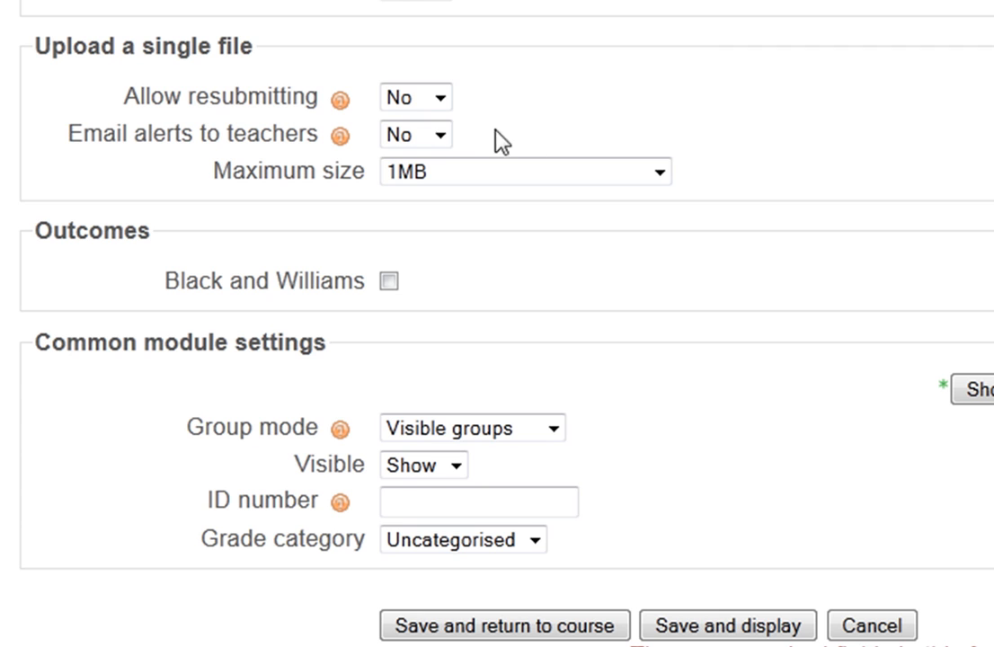
pyautogui.click(437, 134)
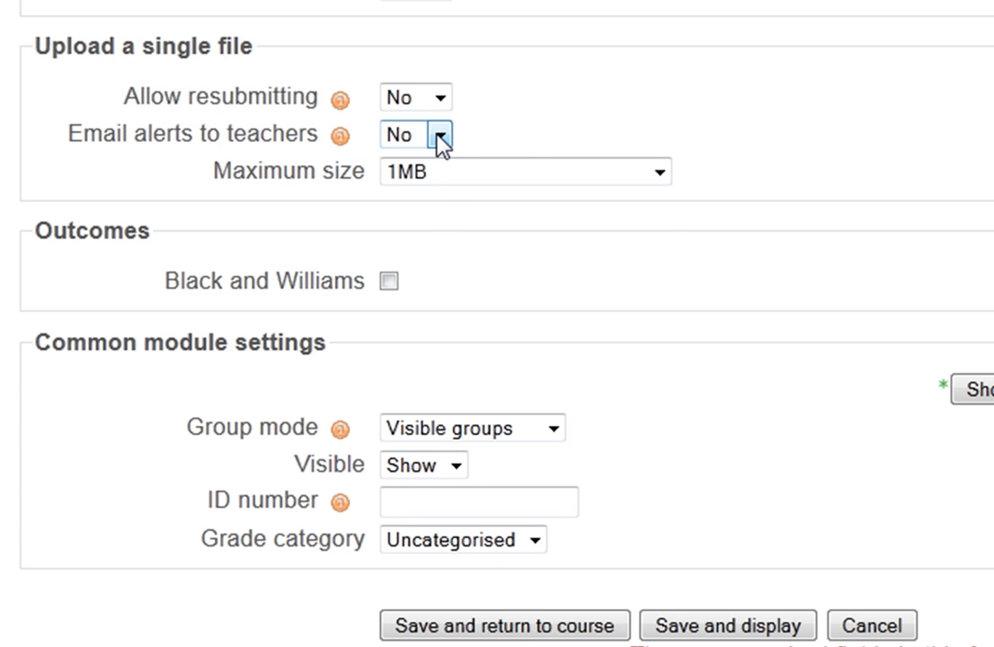
pyautogui.click(658, 171)
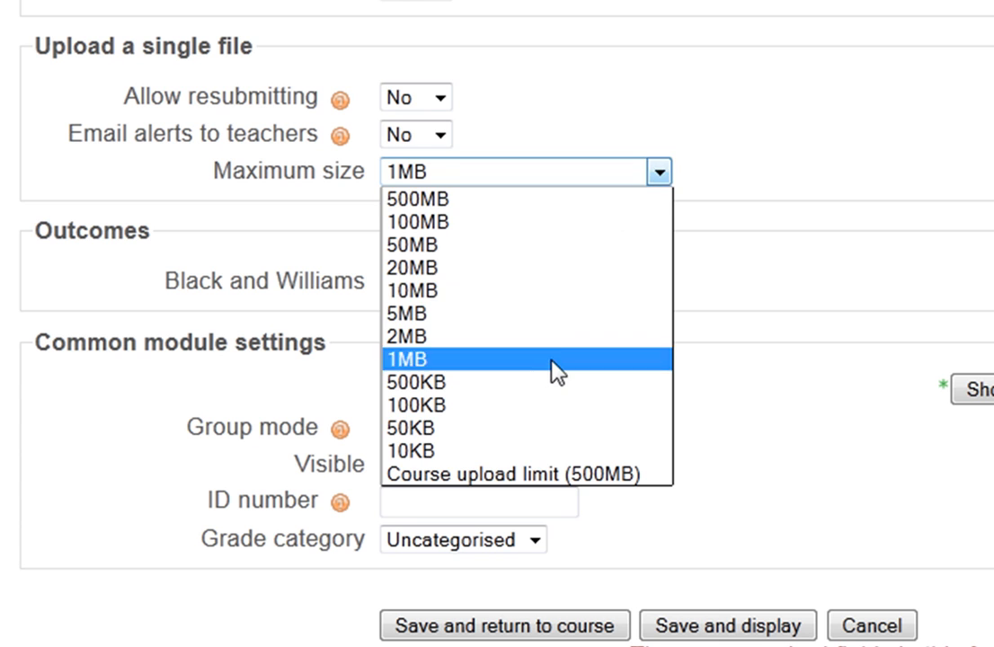
pyautogui.click(410, 289)
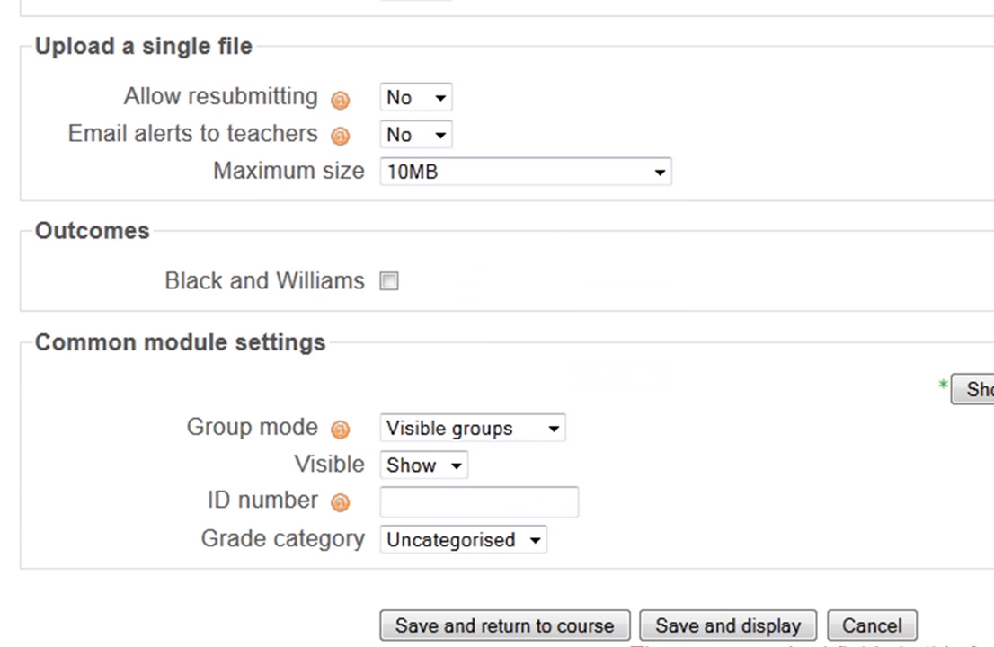
pyautogui.click(388, 280)
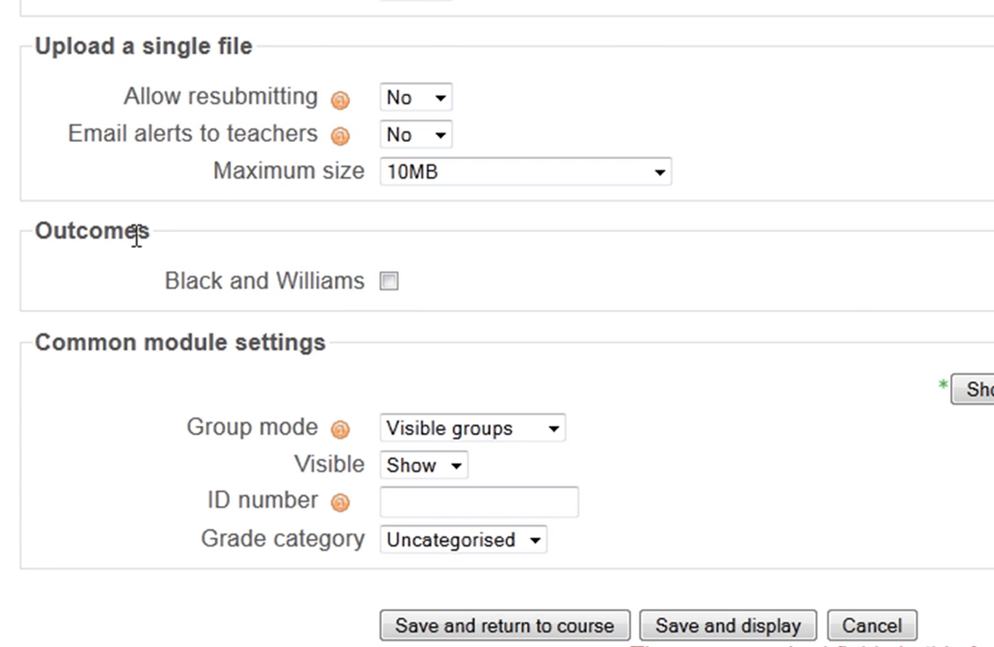
pyautogui.moveTo(380, 304)
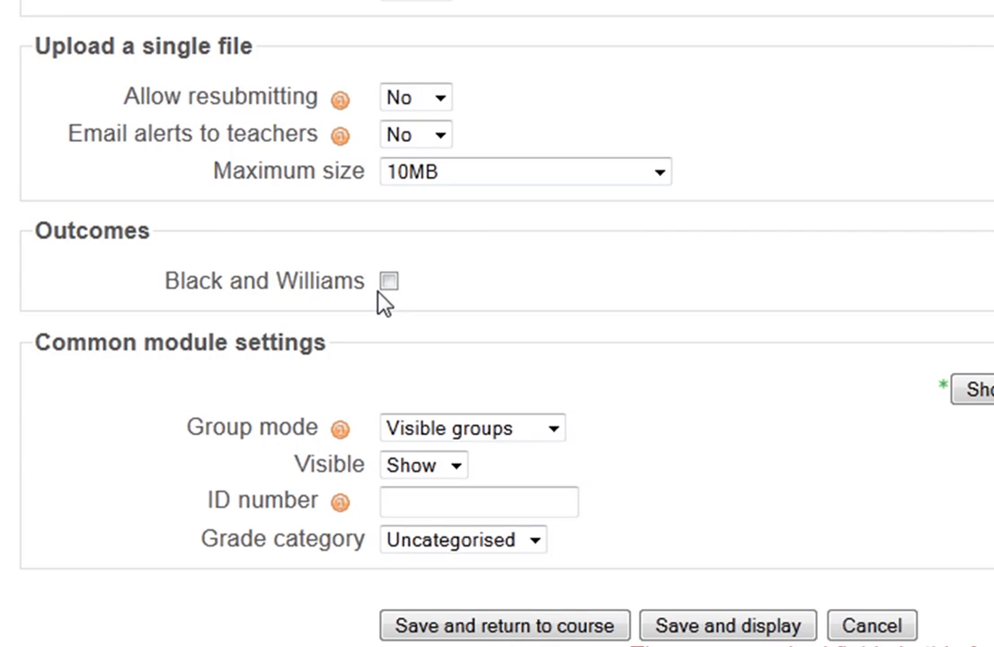
# - Attach the Black and Williams outcome to the Assessment assignment, then save and return to the course
pyautogui.click(389, 280)
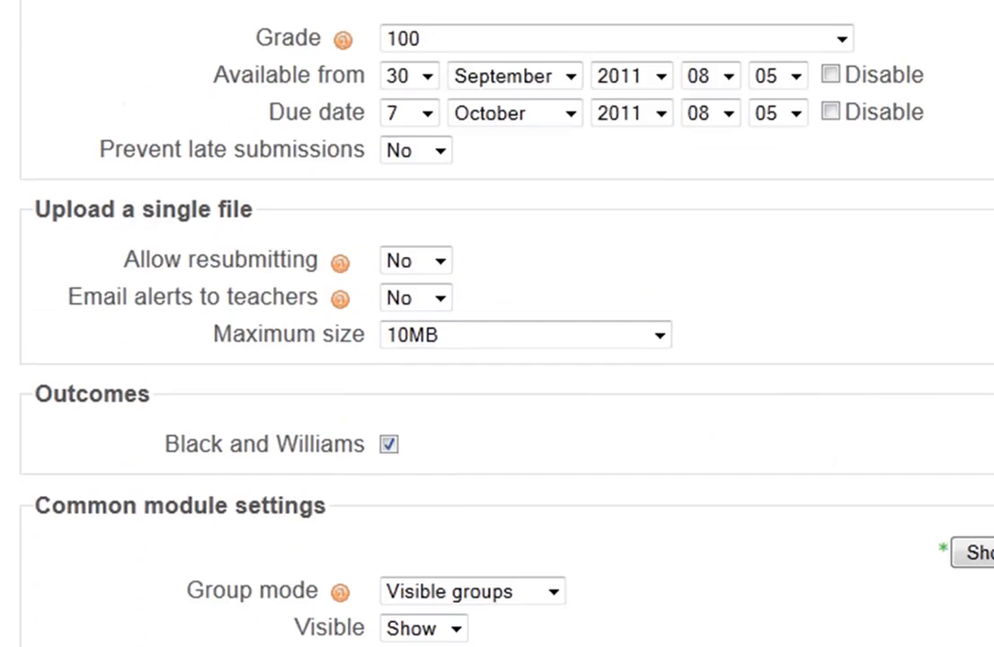
pyautogui.scroll(-3)
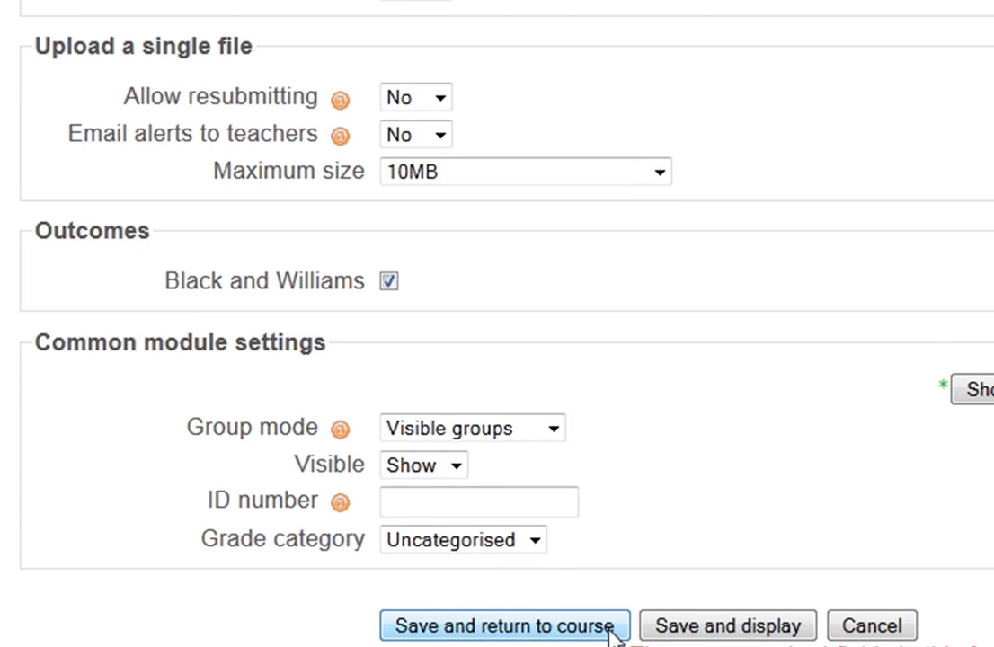
pyautogui.click(501, 626)
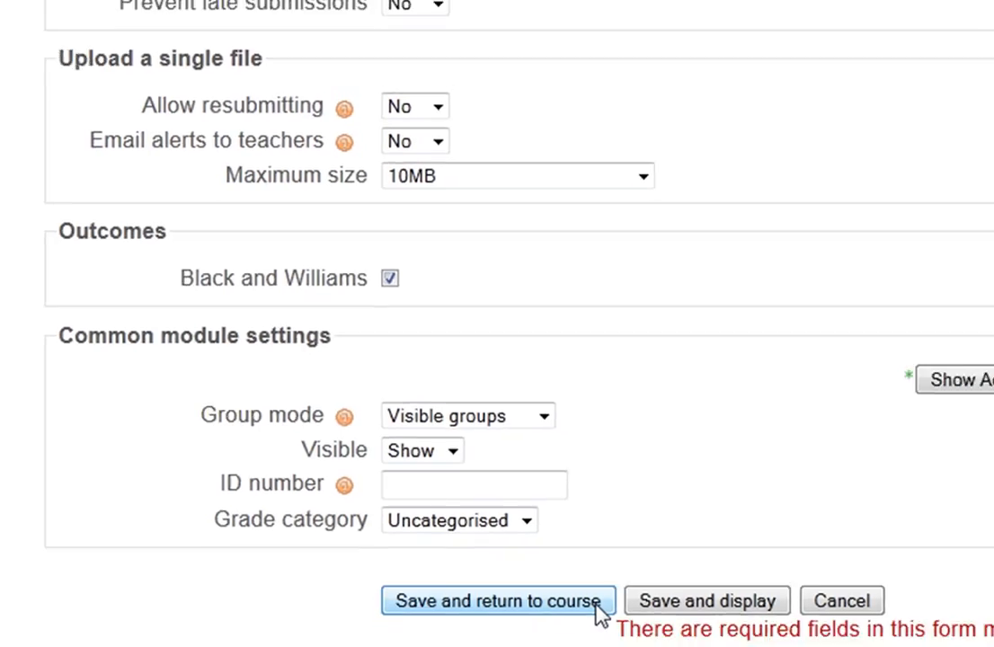
pyautogui.click(500, 600)
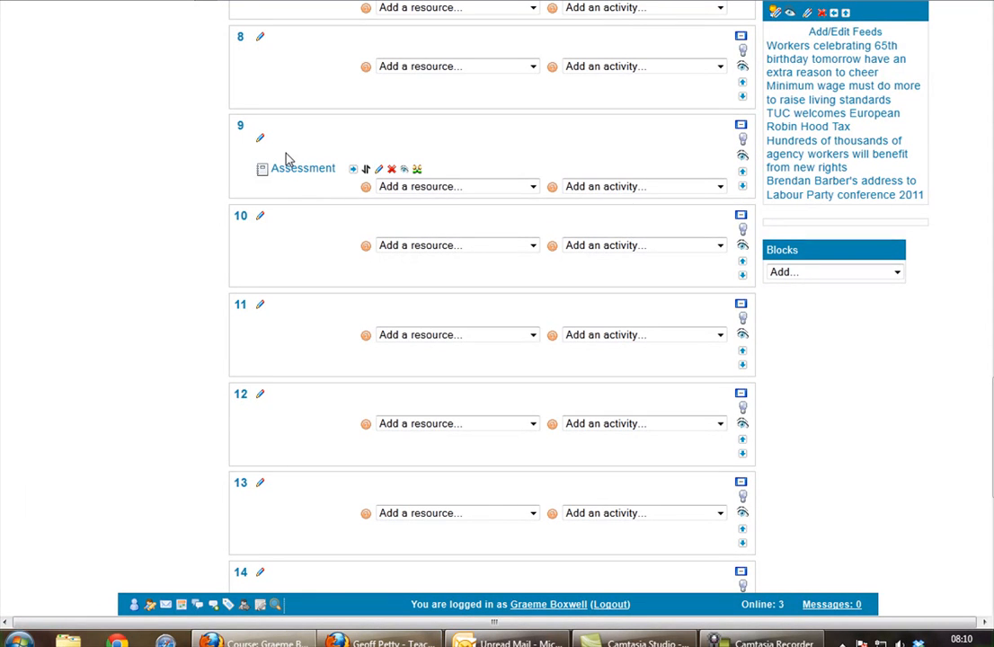
pyautogui.moveTo(288, 157)
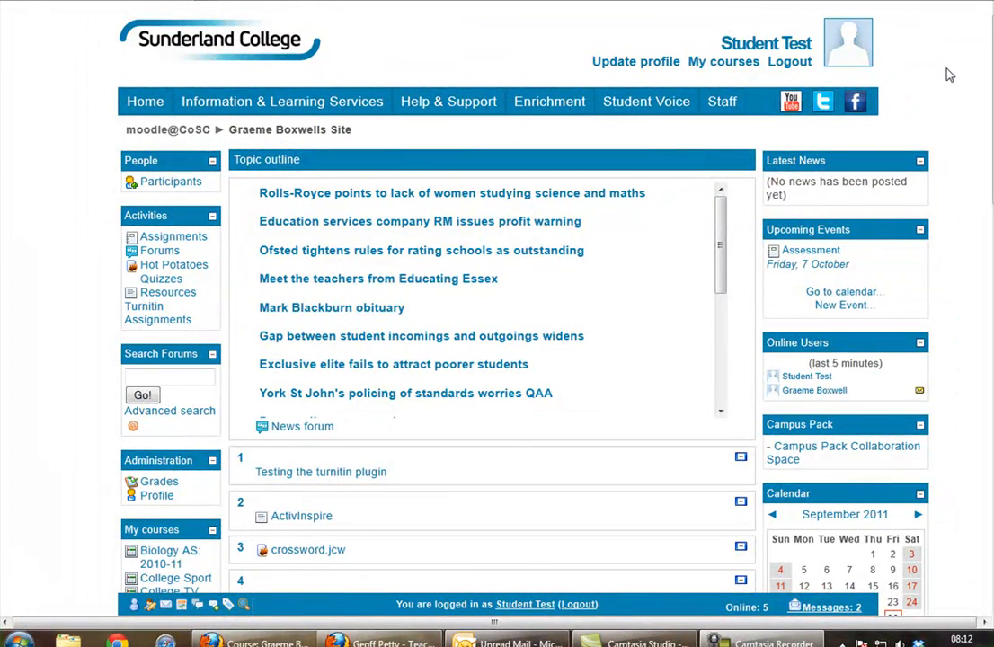
pyautogui.moveTo(921, 261)
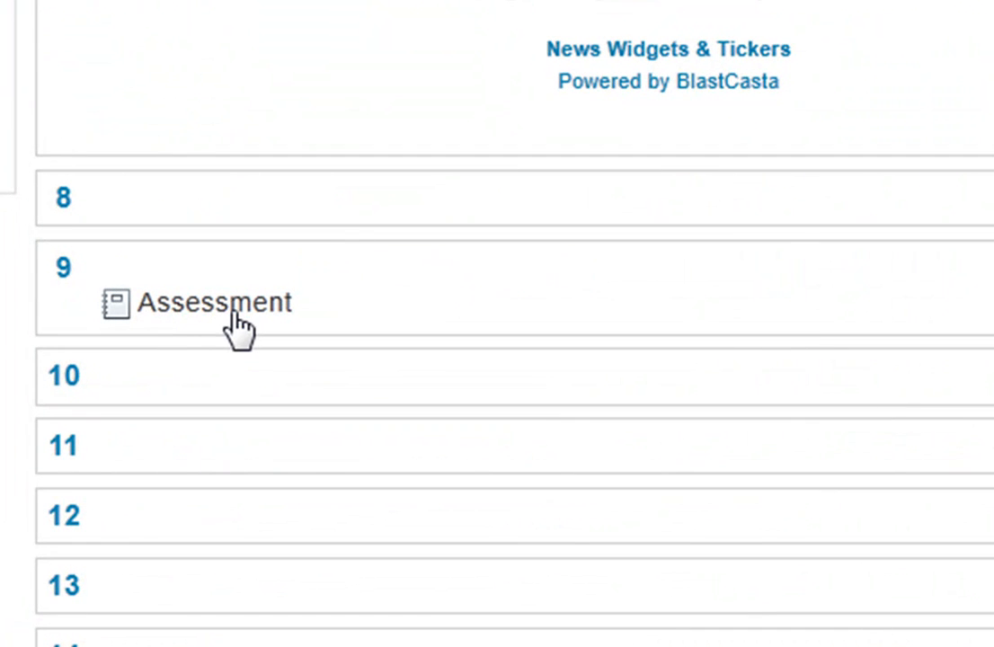
pyautogui.moveTo(220, 313)
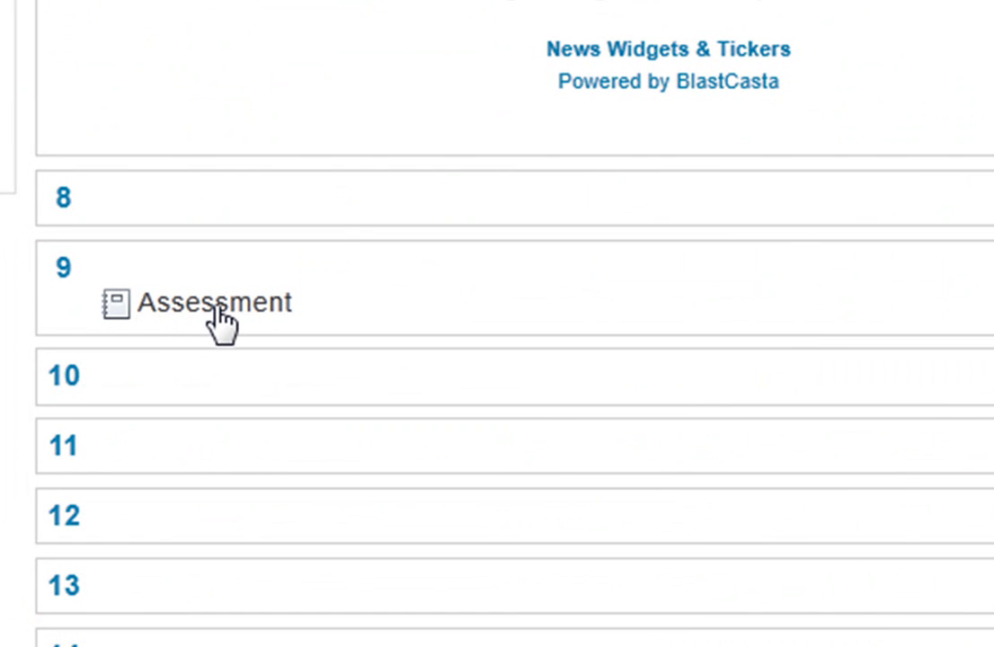
# - Open the Assessment assignment in topic 9 to view its brief, due date and upload area
pyautogui.click(211, 302)
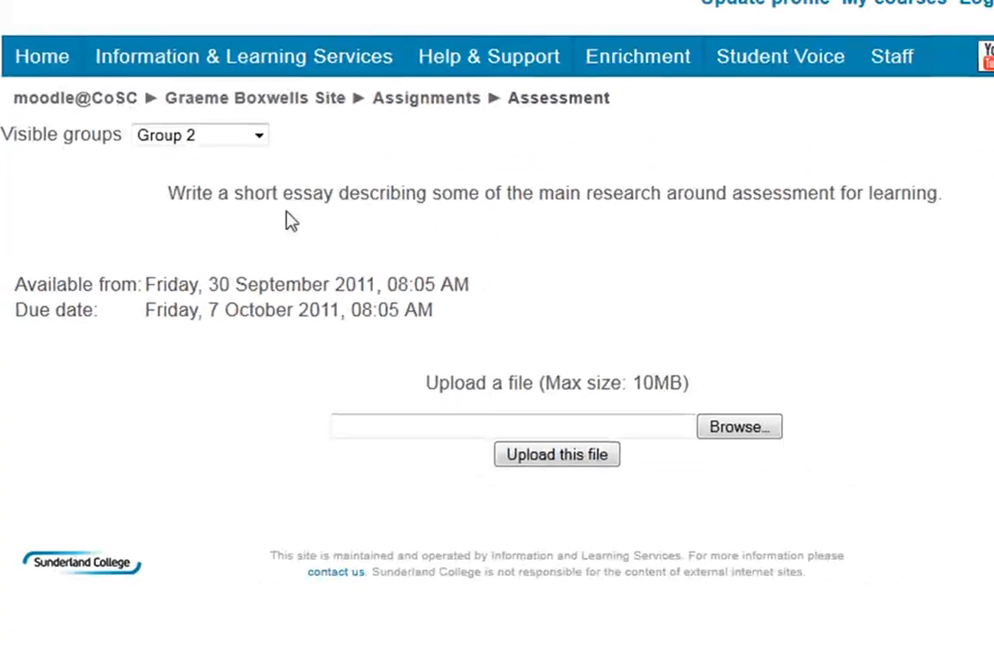
pyautogui.moveTo(205, 215)
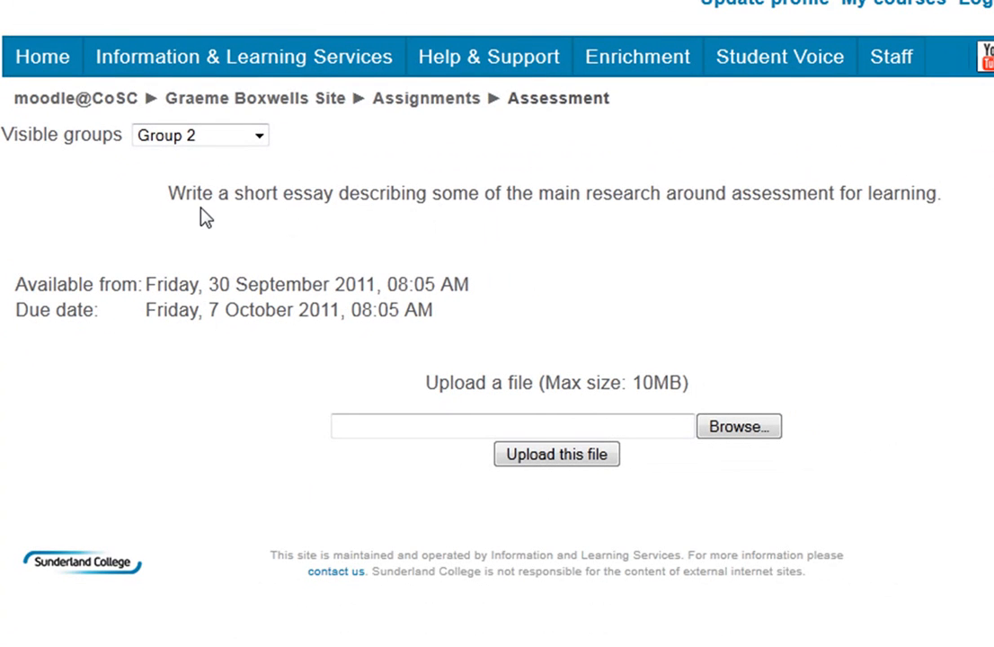
pyautogui.moveTo(605, 215)
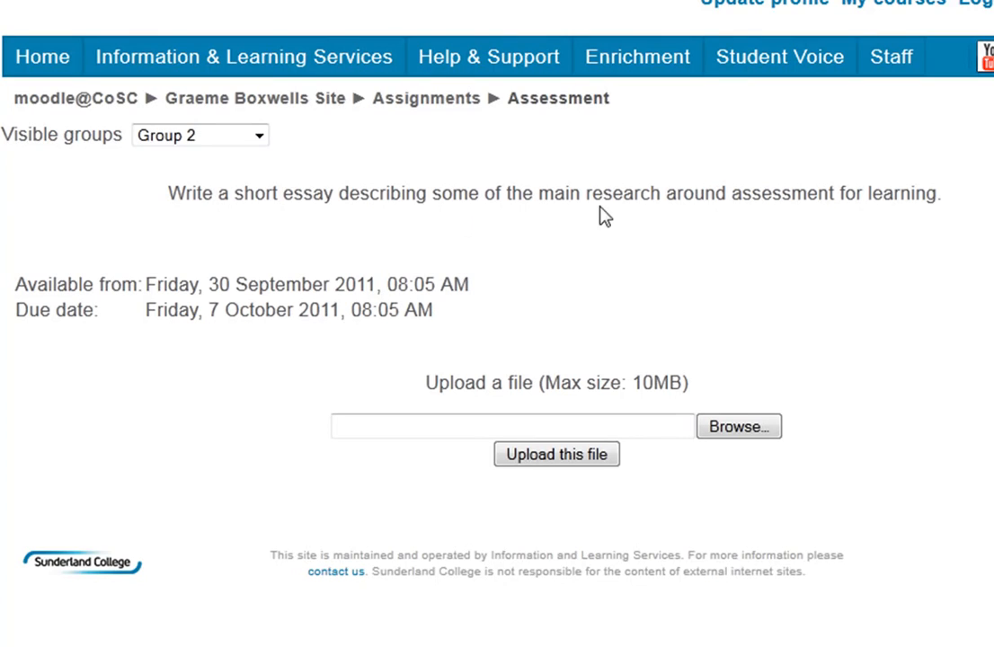
pyautogui.moveTo(930, 223)
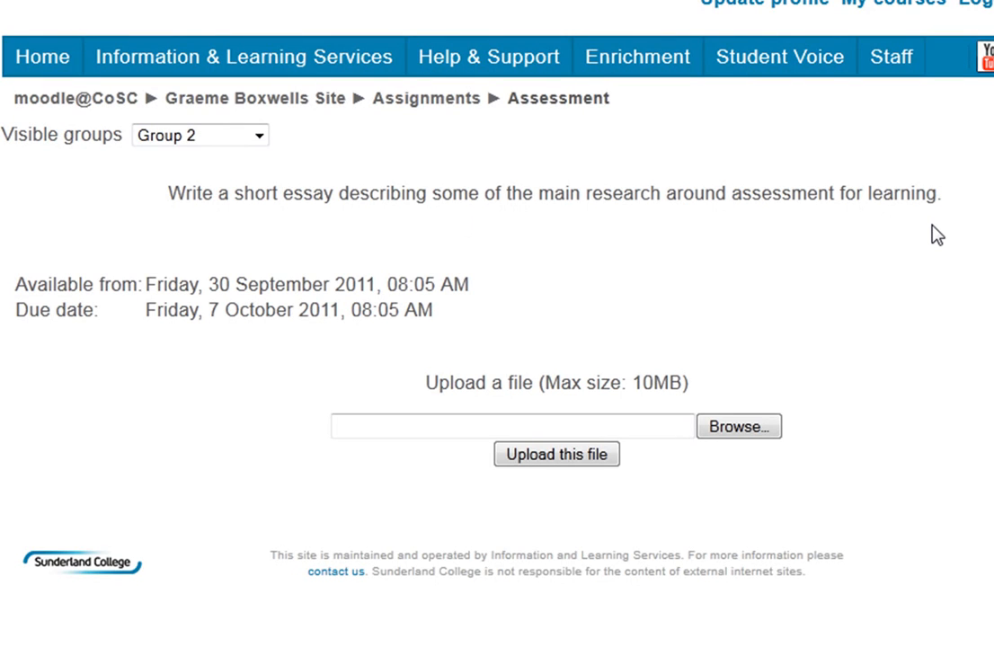
pyautogui.moveTo(226, 297)
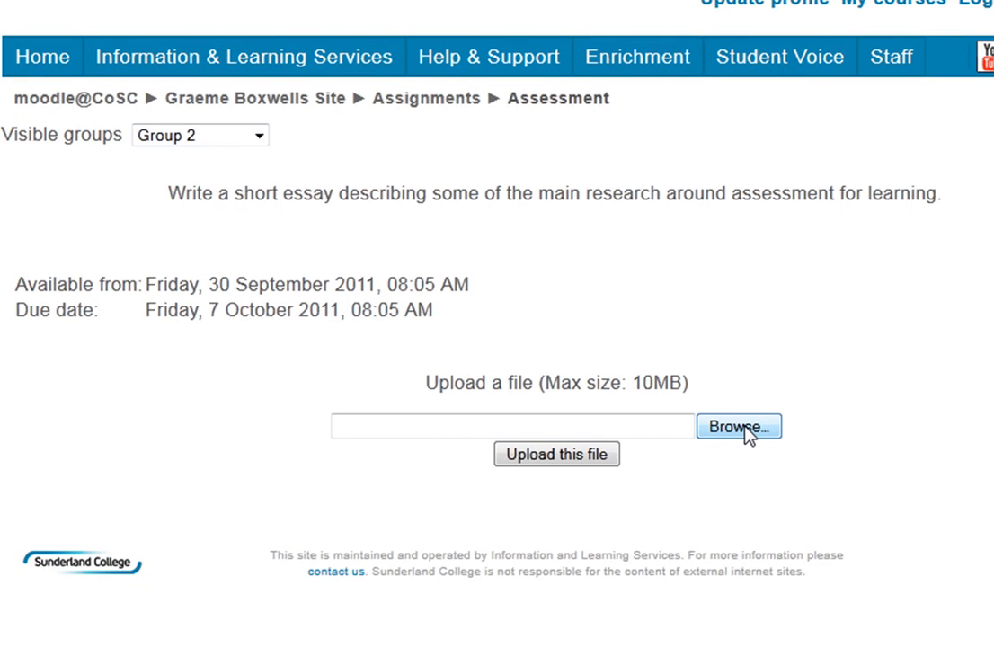
# - Select assessment.docx from the Desktop as the file to upload
pyautogui.click(739, 426)
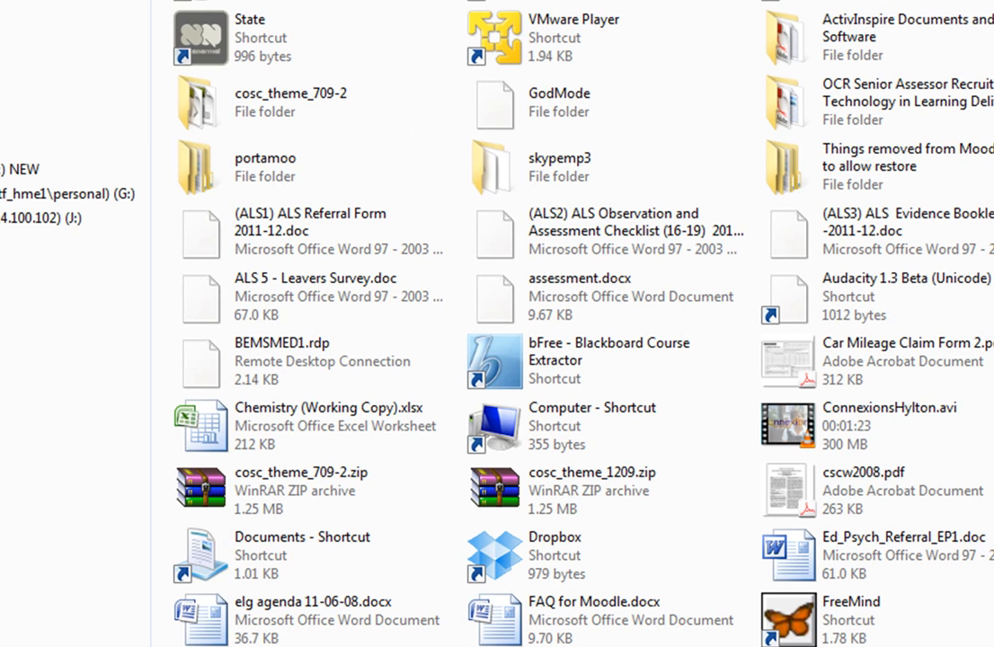
pyautogui.click(580, 289)
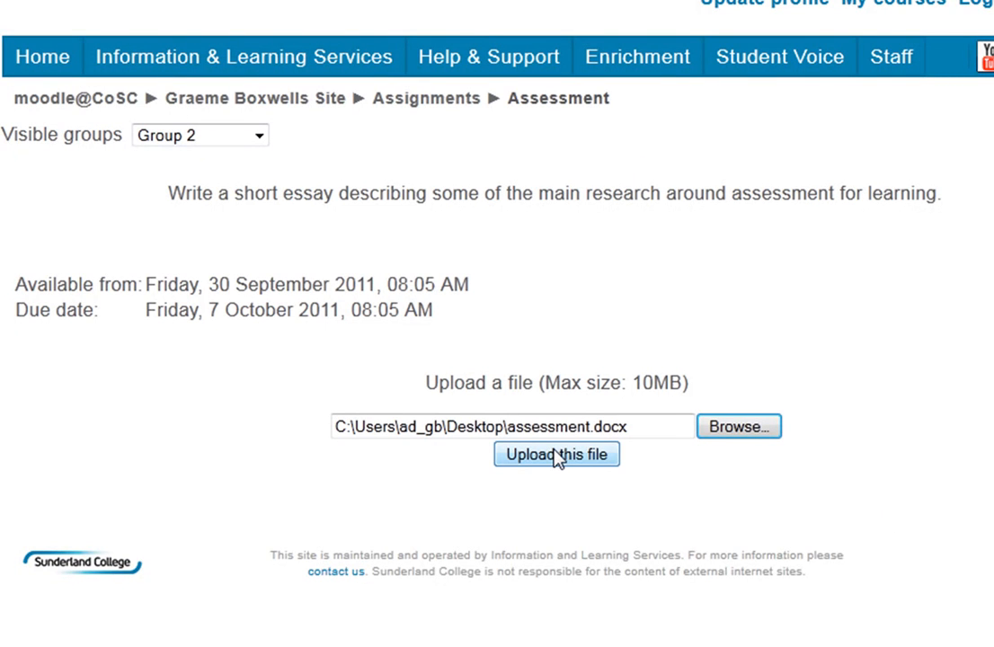
# - Upload assessment.docx and return to the Assessment assignment page
pyautogui.click(556, 454)
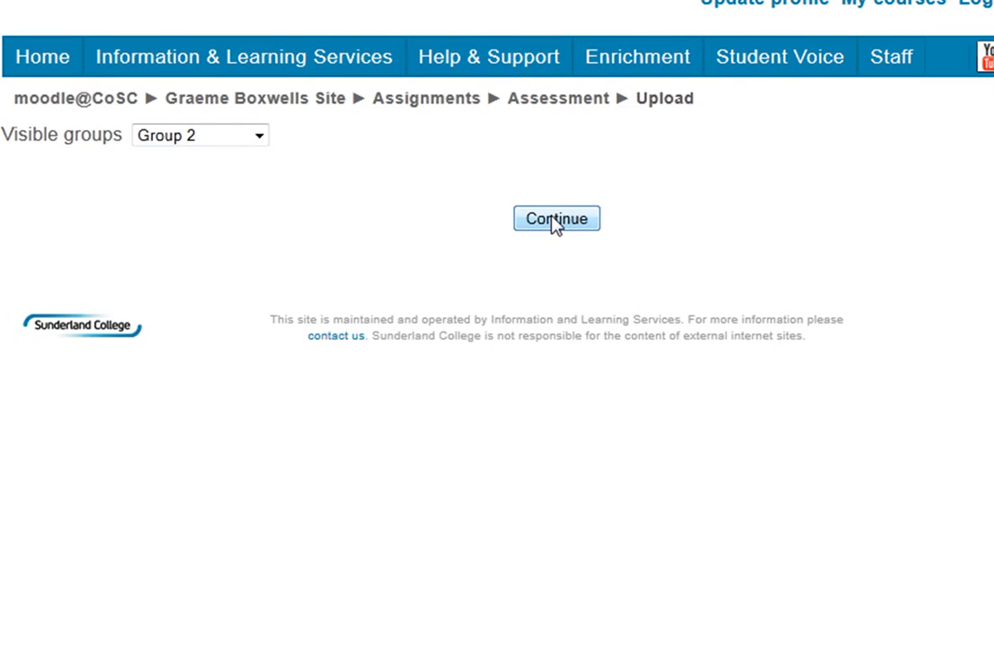
pyautogui.click(556, 218)
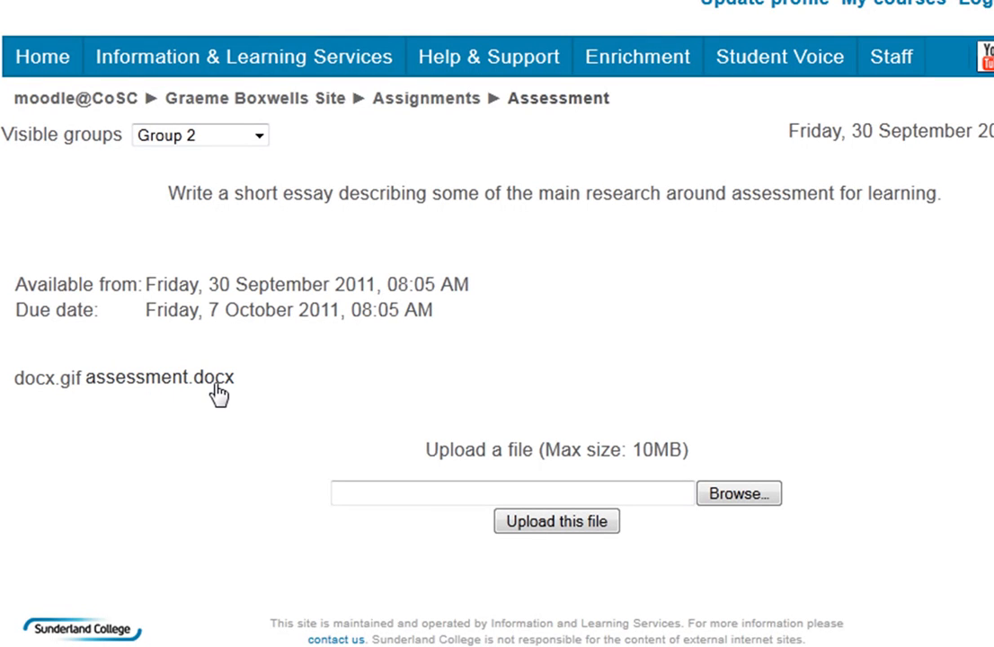
pyautogui.moveTo(616, 217)
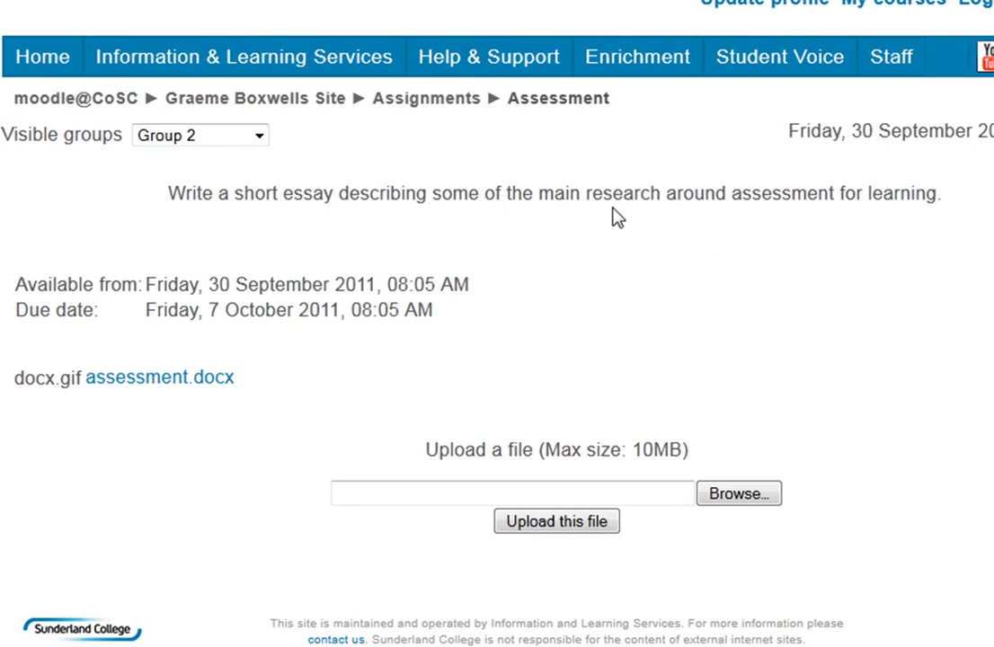
pyautogui.moveTo(585, 195)
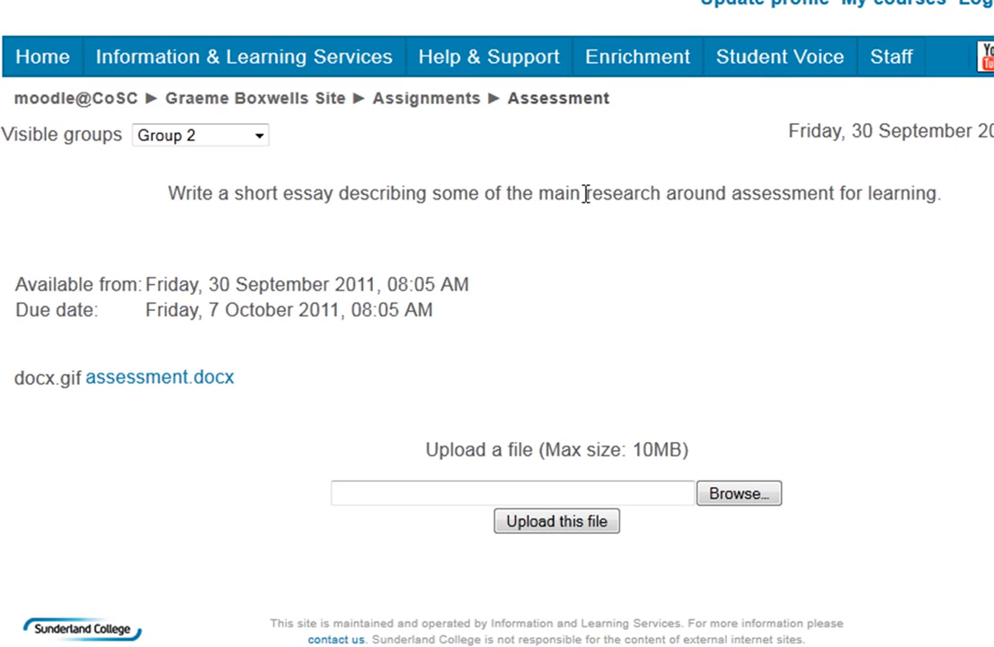
pyautogui.moveTo(323, 108)
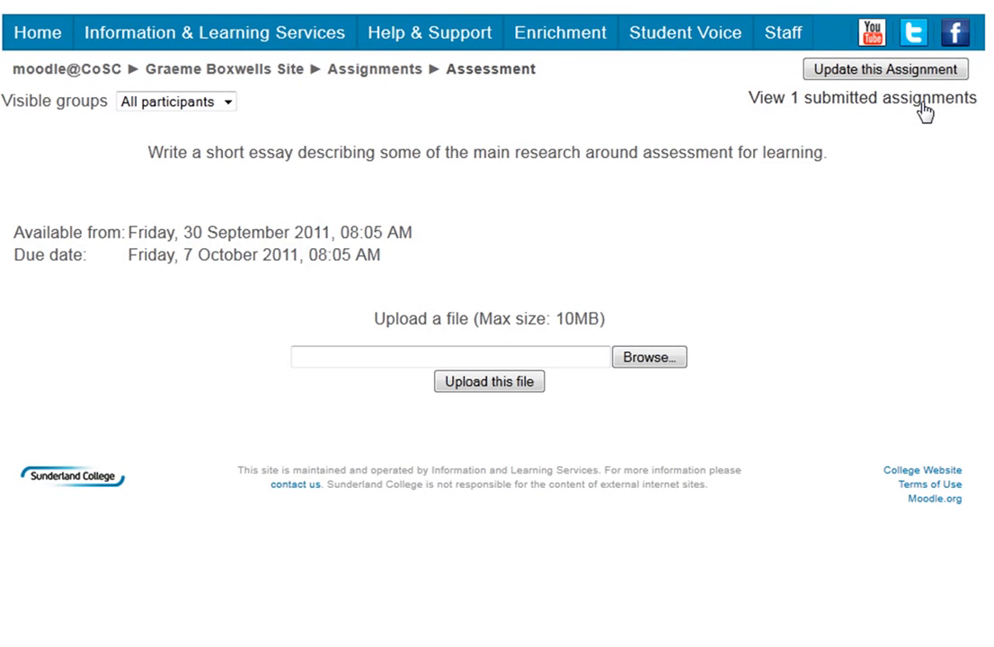
pyautogui.moveTo(786, 94)
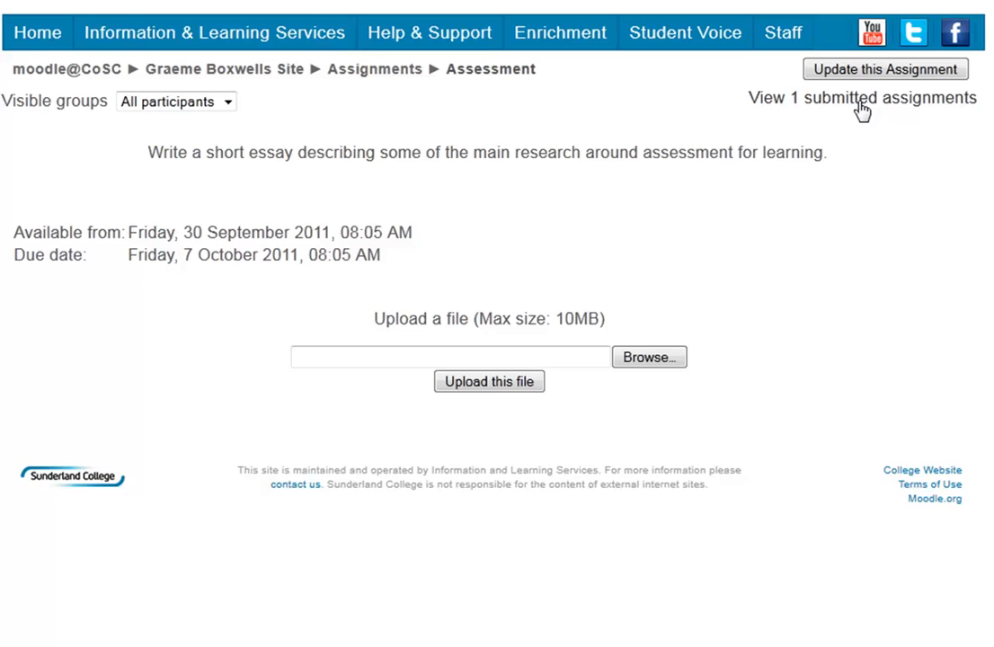
# - Open the 1 submitted assignment list and scroll through students' grades and outcomes
pyautogui.click(863, 99)
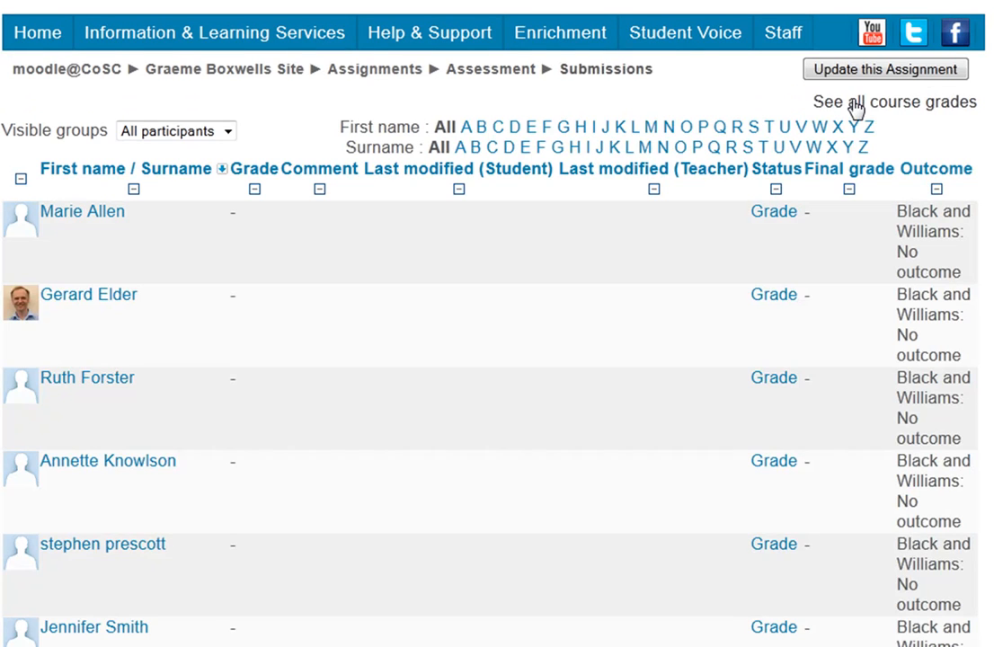
pyautogui.scroll(-3)
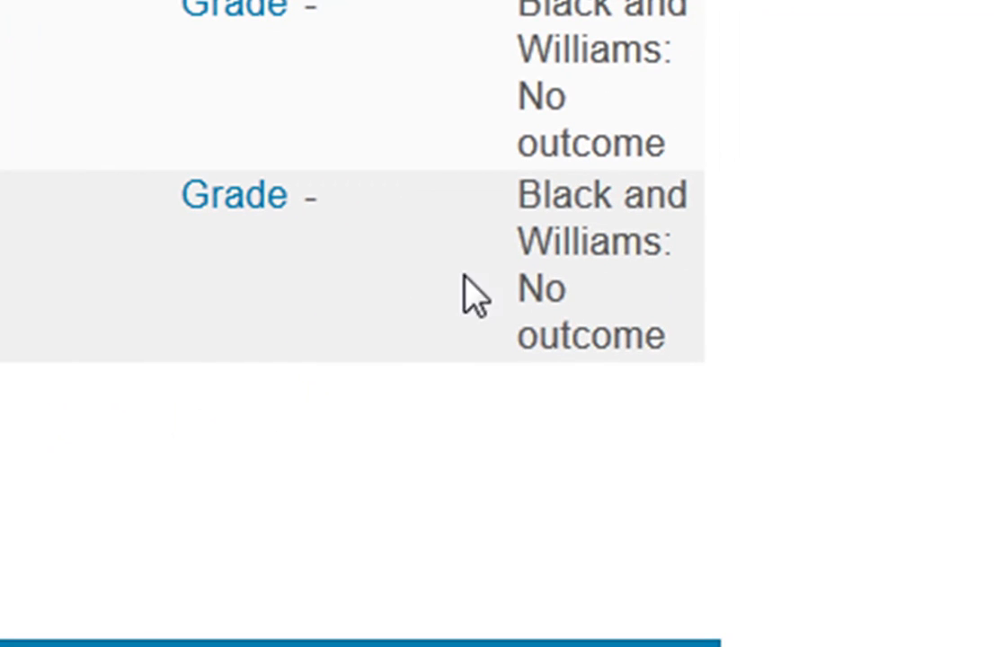
pyautogui.scroll(-3)
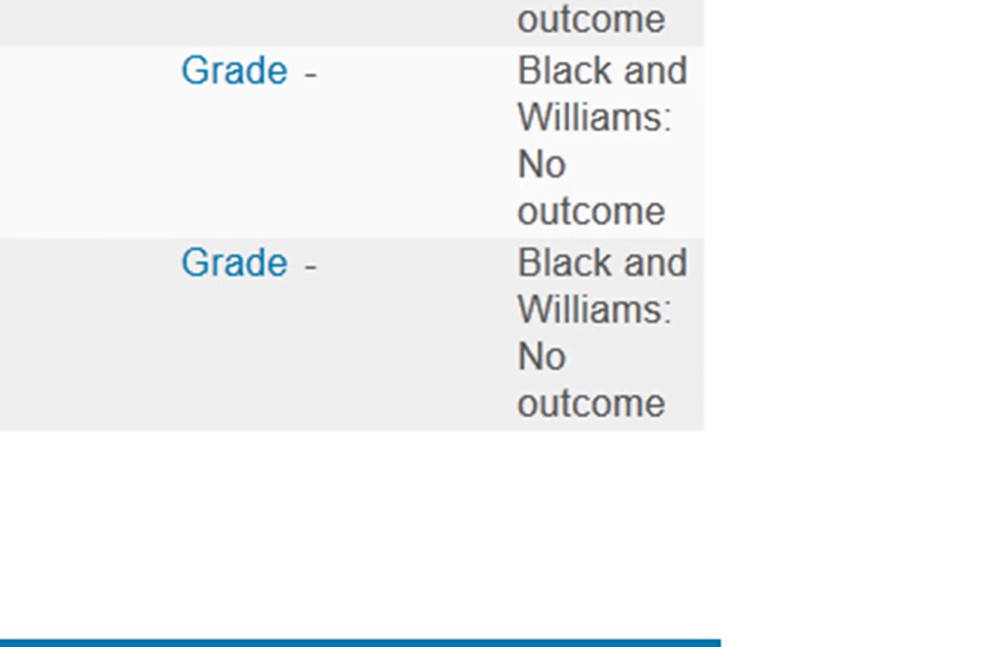
pyautogui.moveTo(598, 174)
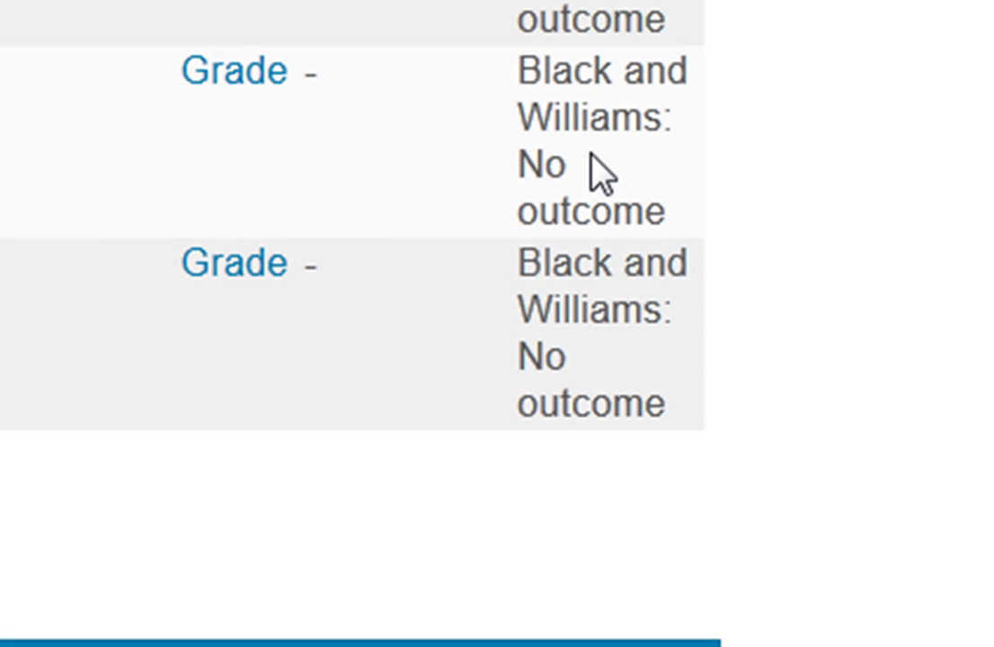
pyautogui.moveTo(577, 20)
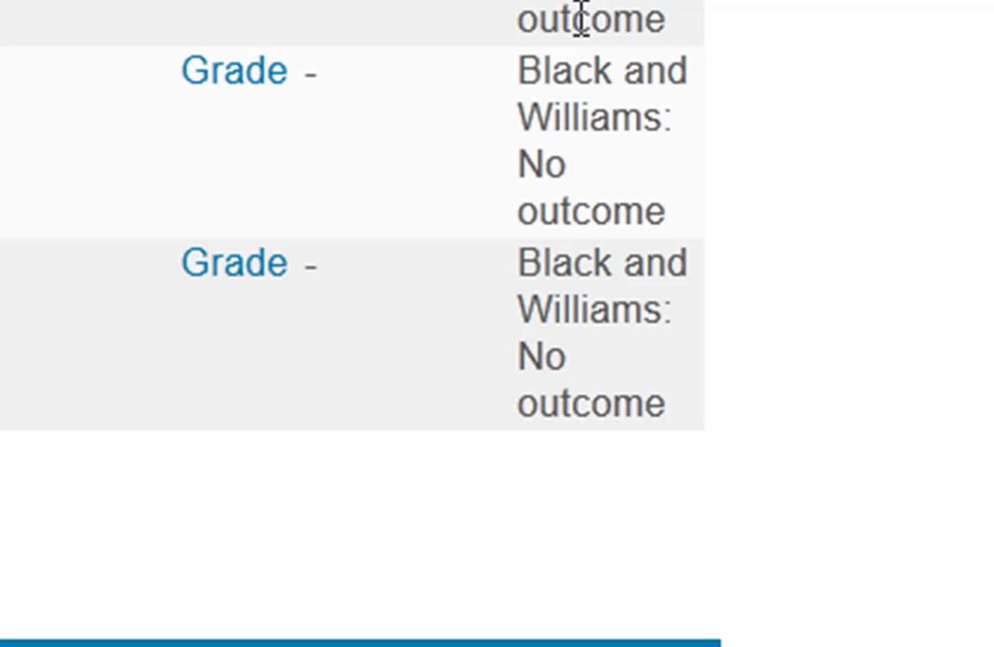
pyautogui.moveTo(266, 360)
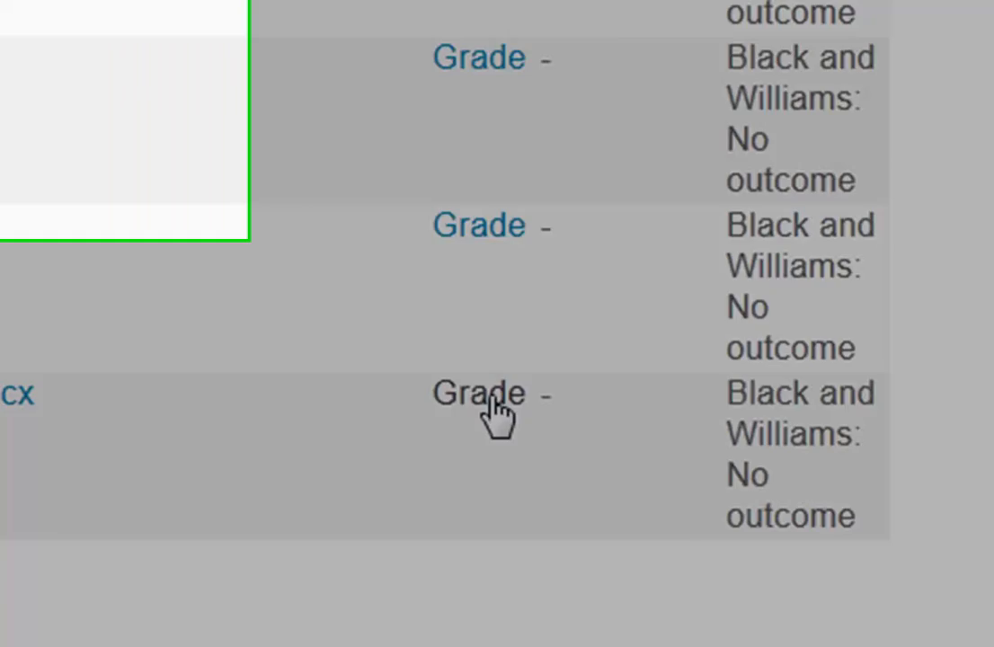
# - Open Student Test's grading form and set the grade to 77/100
pyautogui.click(479, 395)
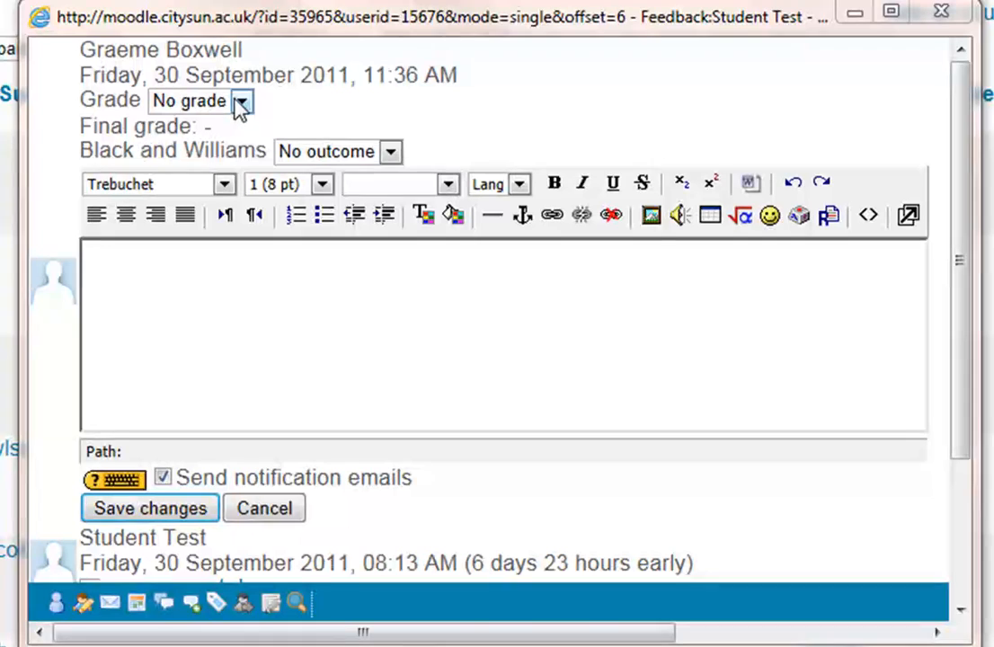
pyautogui.click(242, 100)
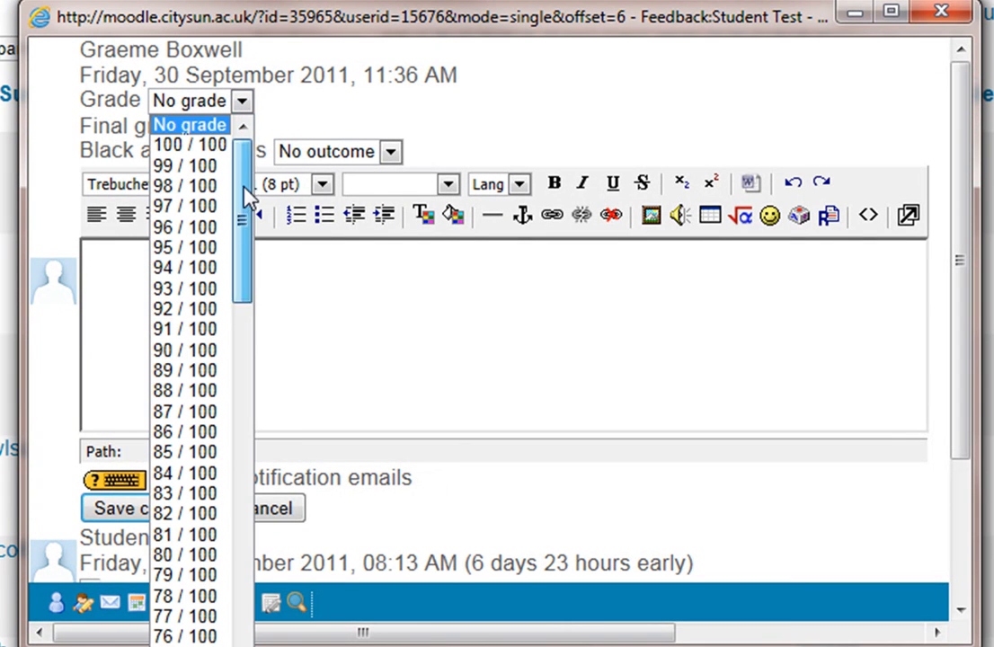
pyautogui.scroll(-3)
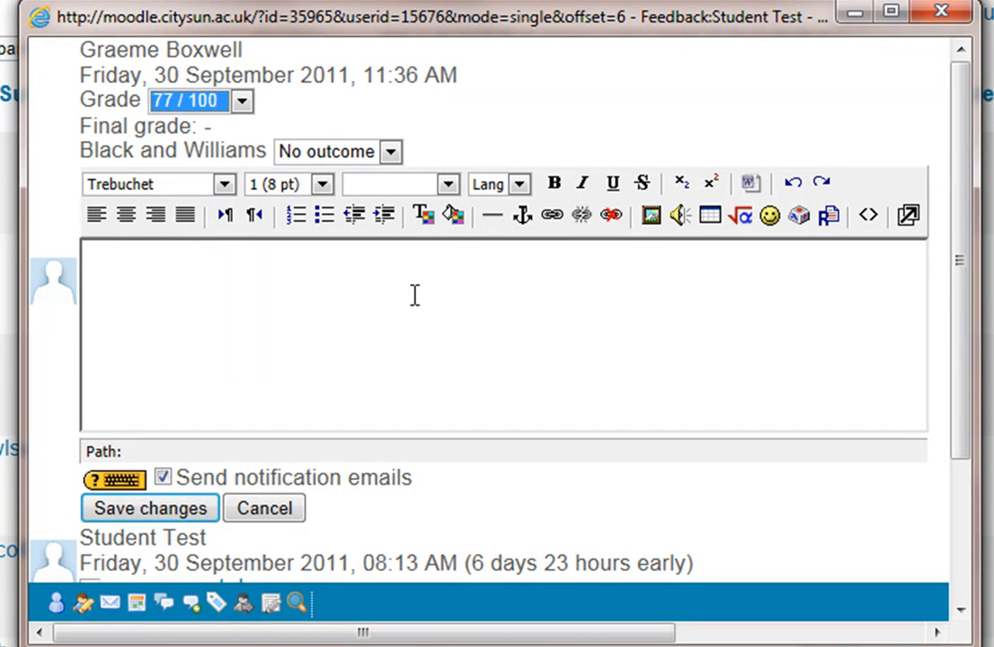
# - Enter the feedback comment "Excellent Work."
pyautogui.click(348, 333)
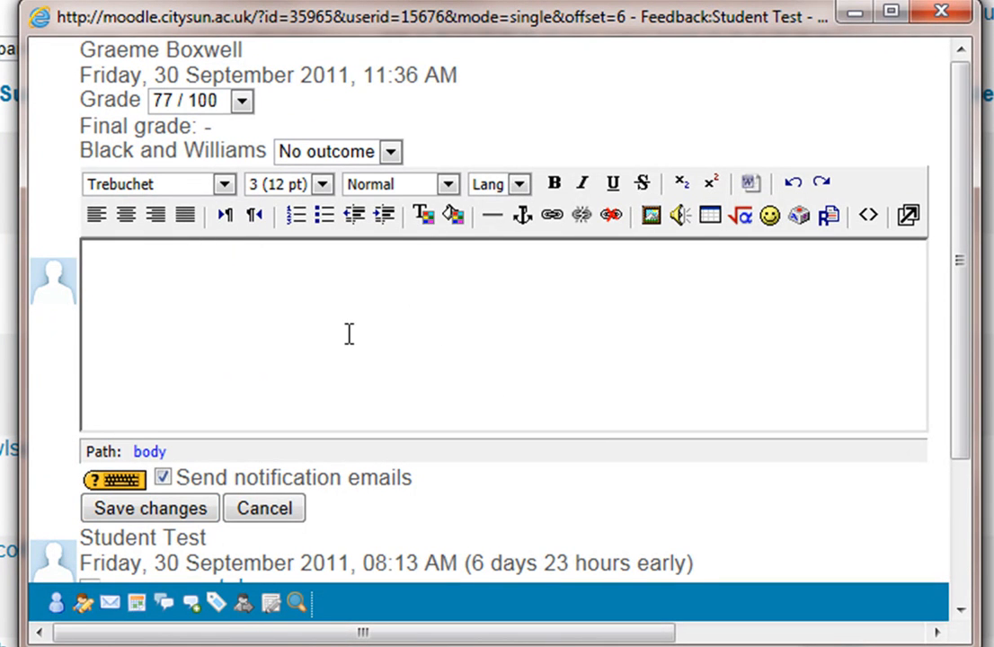
pyautogui.write('Exce')
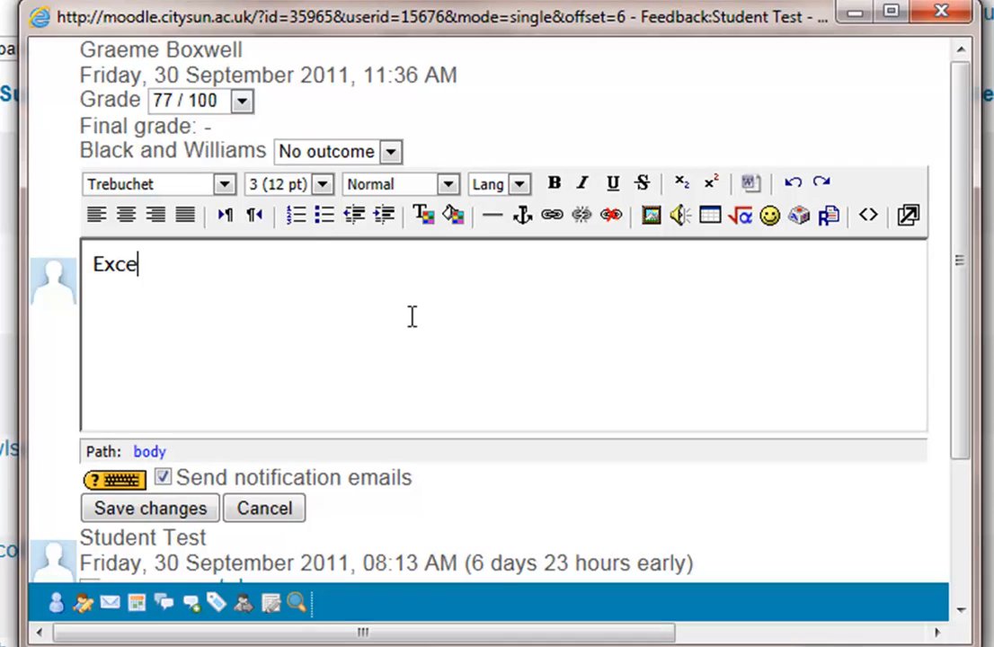
pyautogui.write('llent Work')
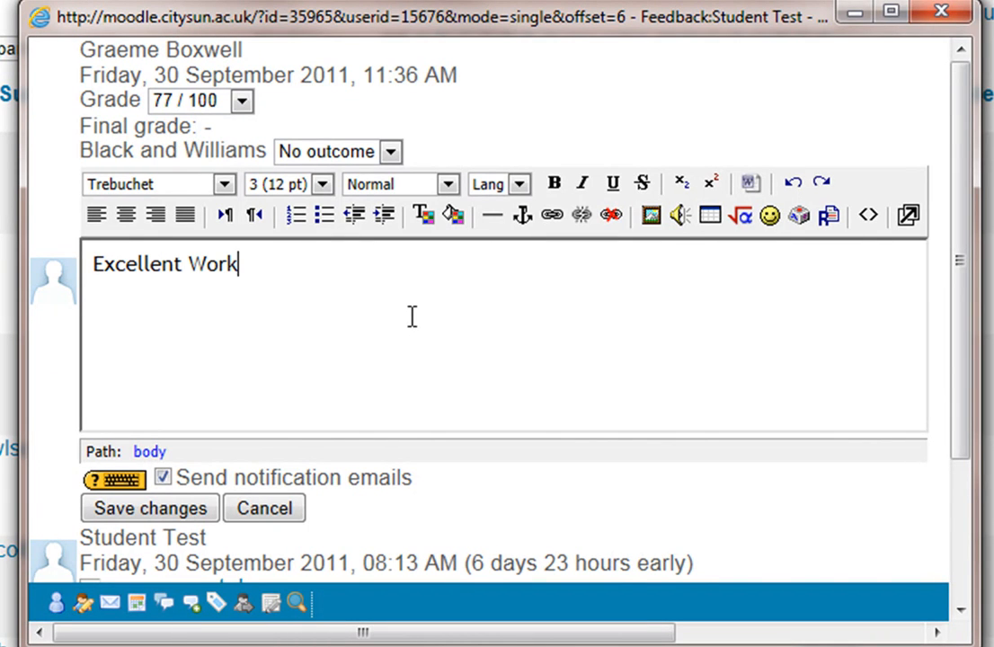
pyautogui.moveTo(681, 221)
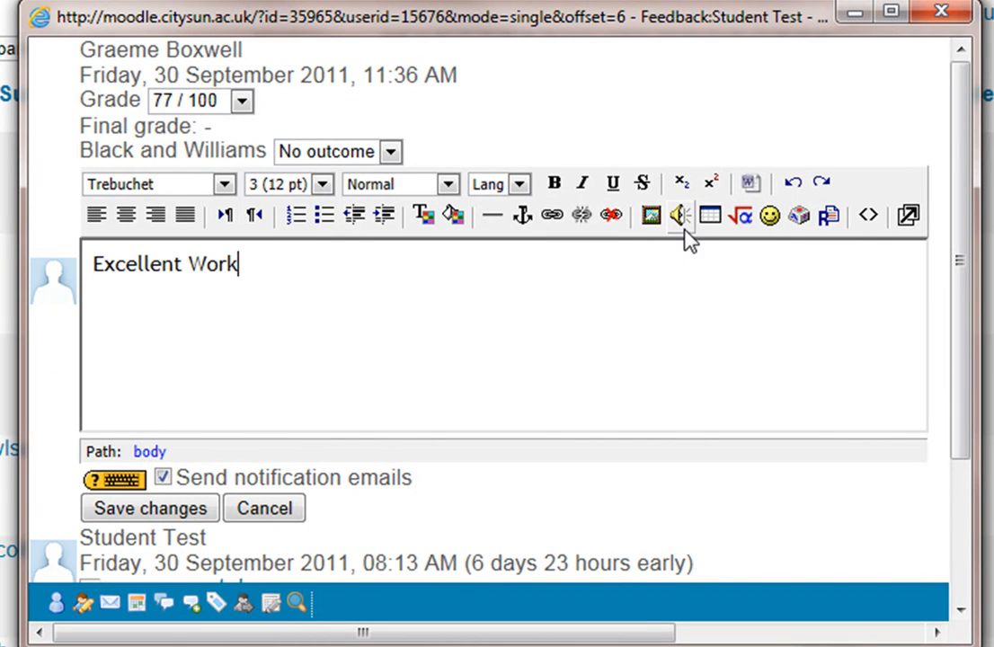
pyautogui.moveTo(678, 220)
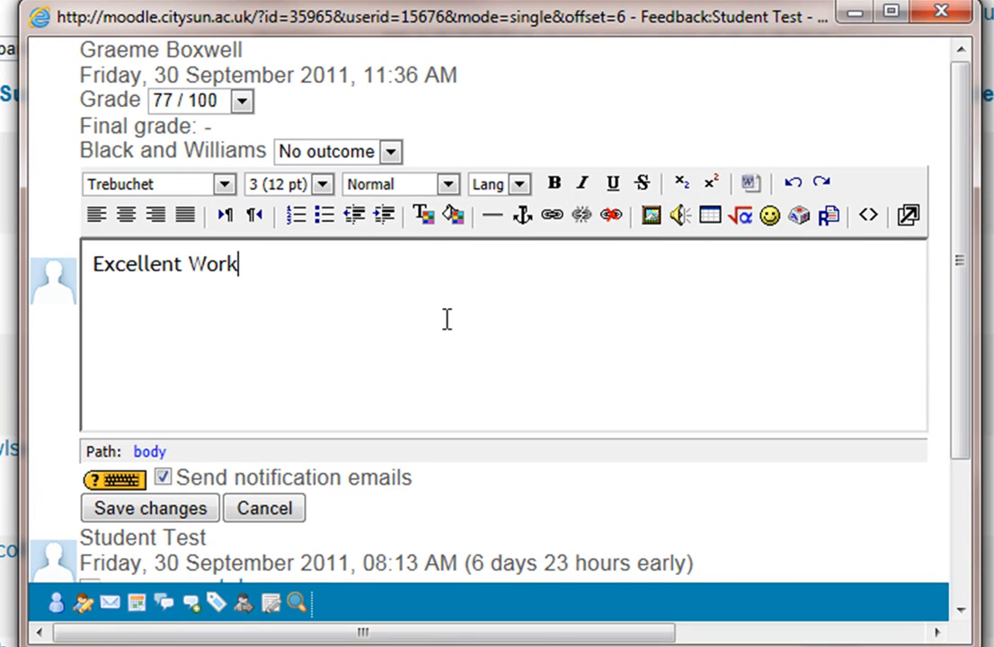
pyautogui.write('.')
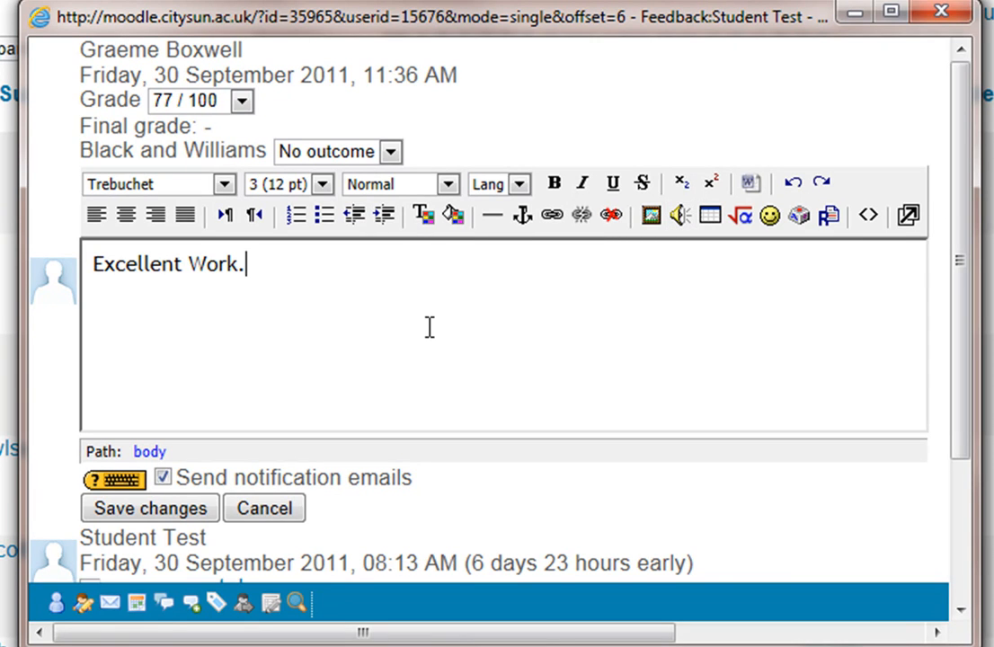
pyautogui.moveTo(387, 322)
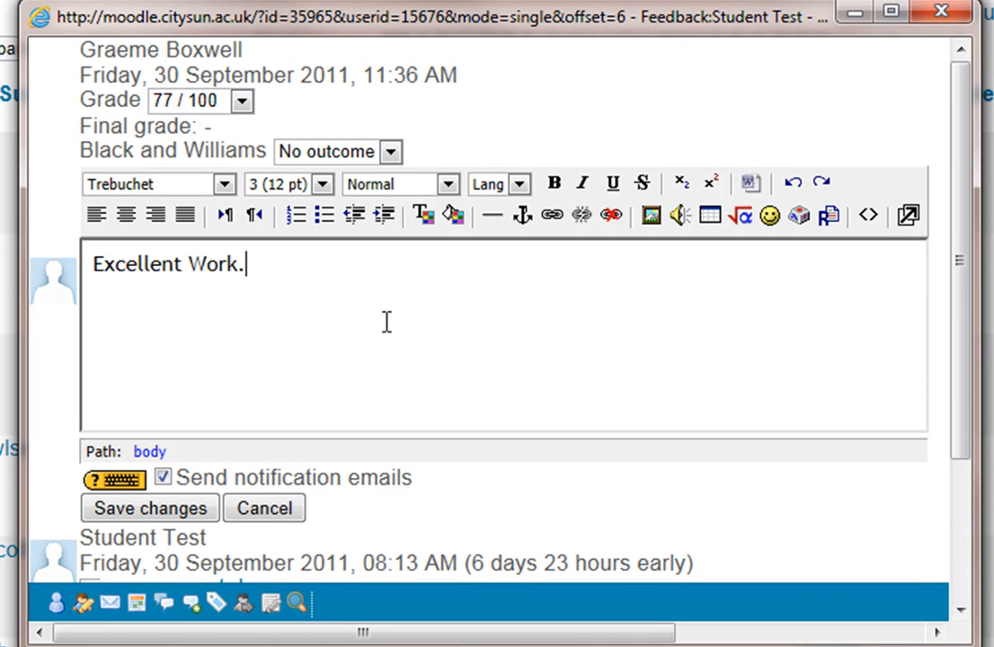
pyautogui.moveTo(223, 161)
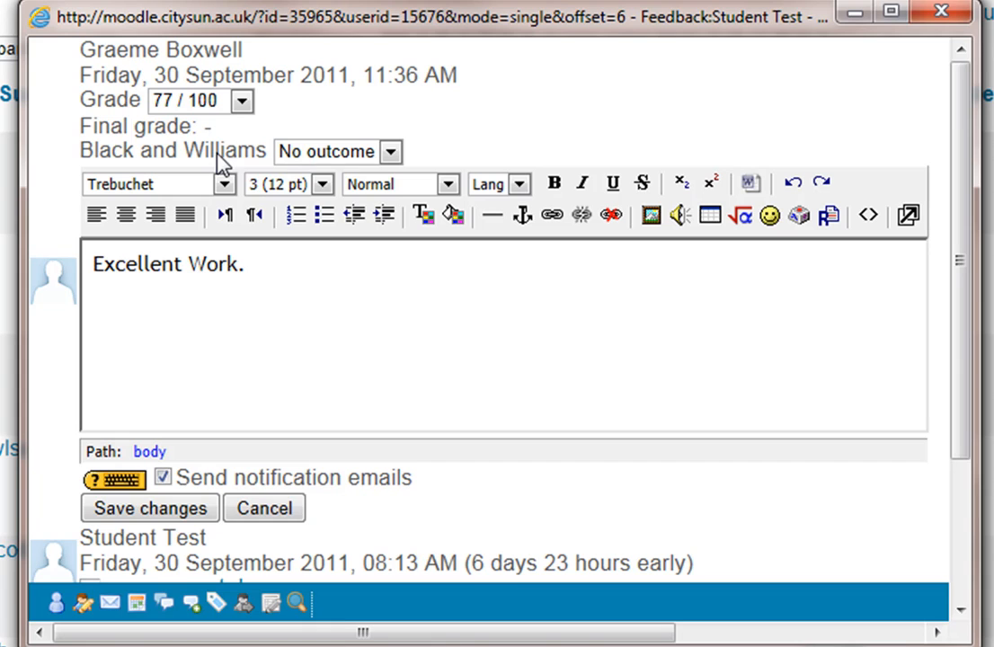
# - Rate the Black and Williams outcome as Distinction and save the grading changes
pyautogui.click(389, 151)
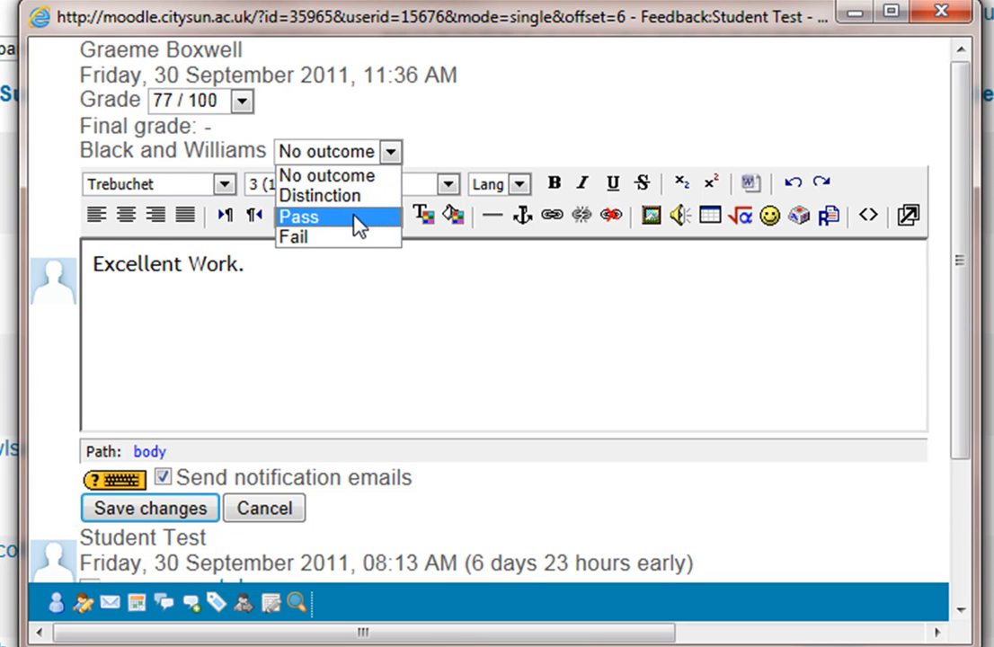
pyautogui.click(319, 196)
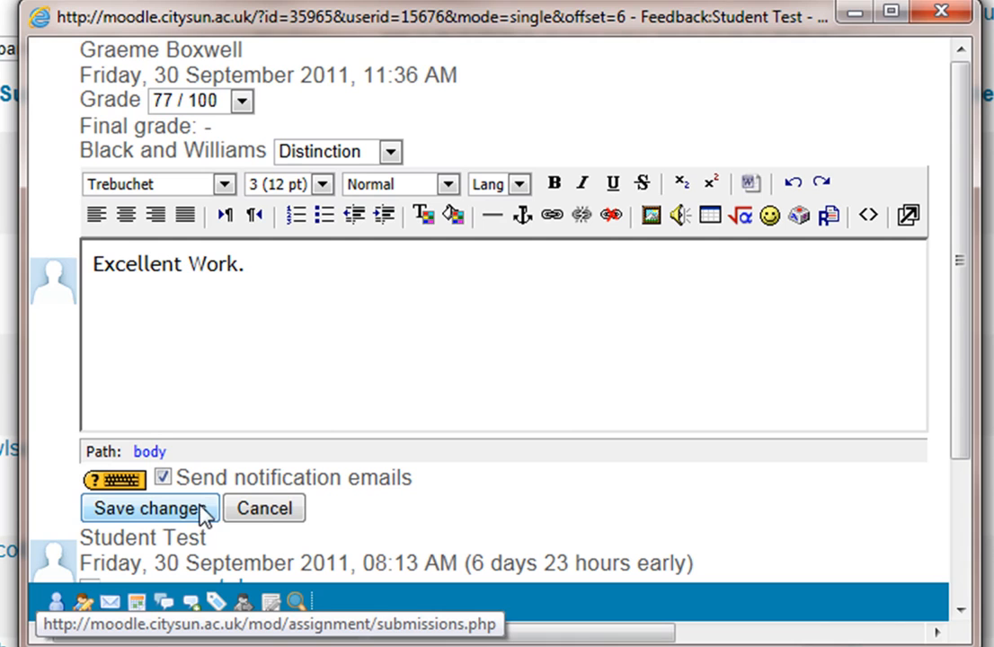
pyautogui.moveTo(197, 517)
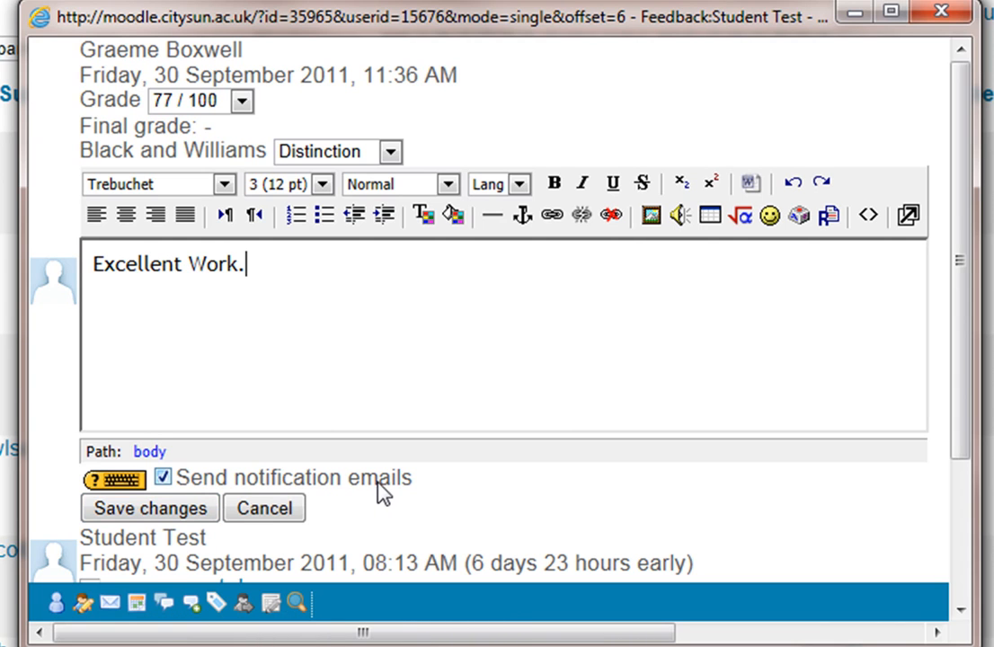
pyautogui.moveTo(396, 494)
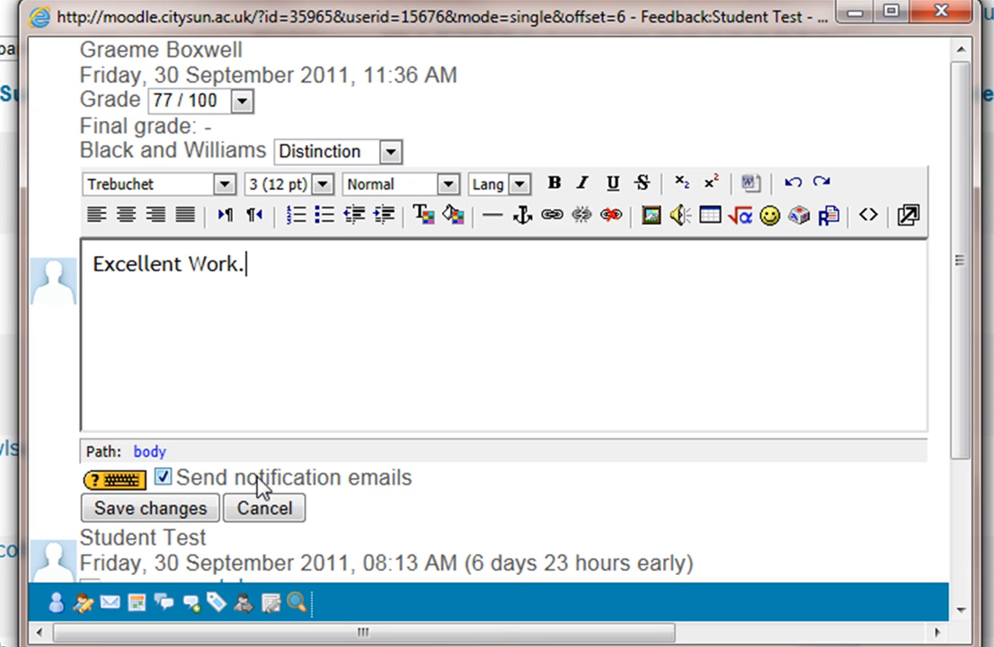
pyautogui.click(149, 509)
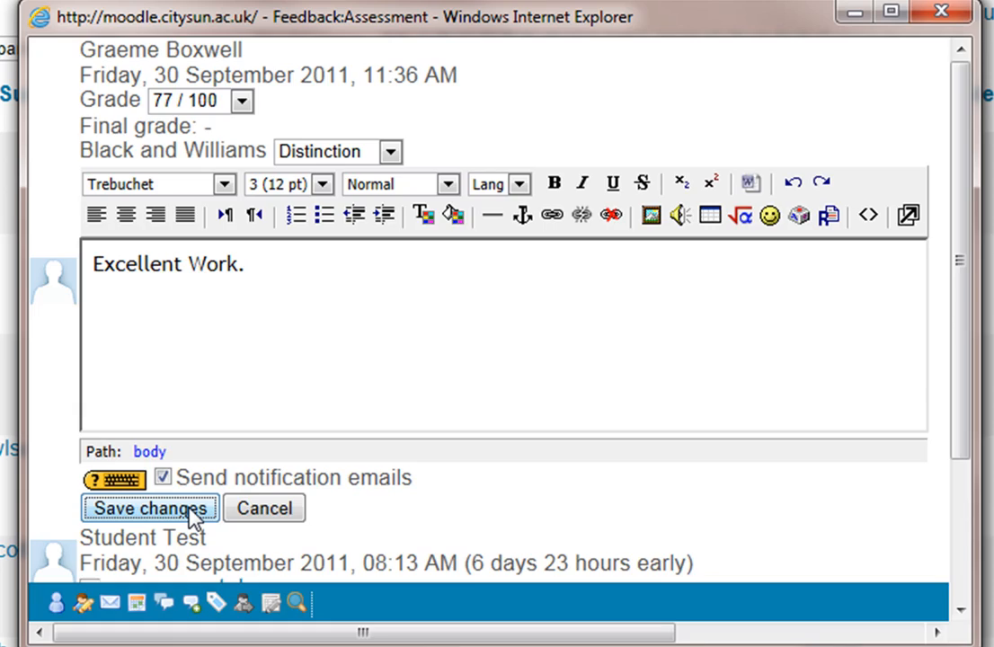
pyautogui.click(149, 508)
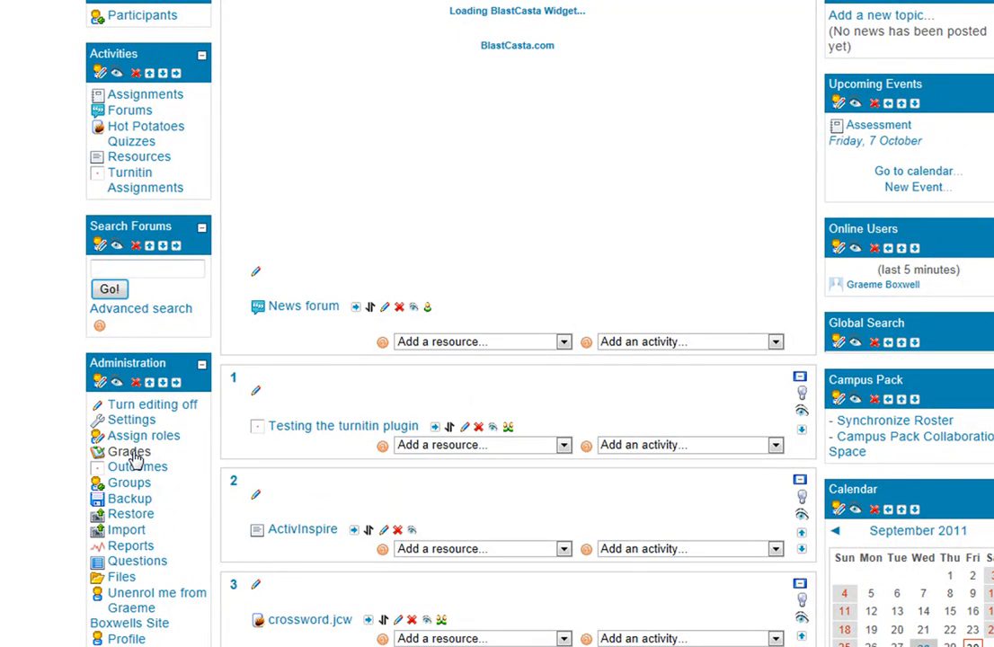
# - Open Grades from the course Administration block to show the grader report
pyautogui.click(128, 453)
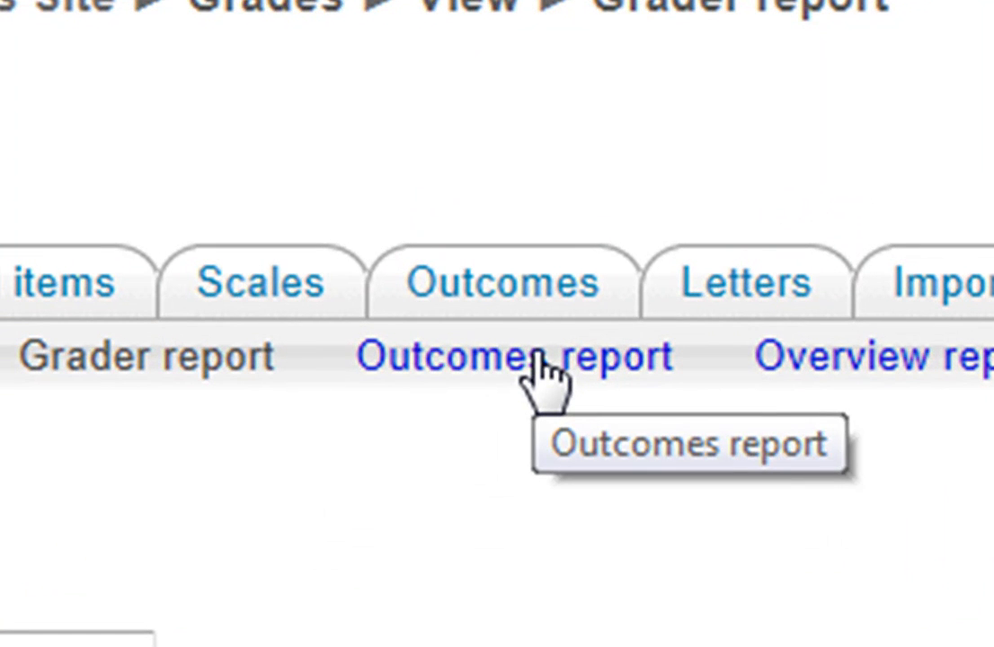
# - Open the Outcomes report showing Distinction (3) average for the Assessment
pyautogui.click(521, 357)
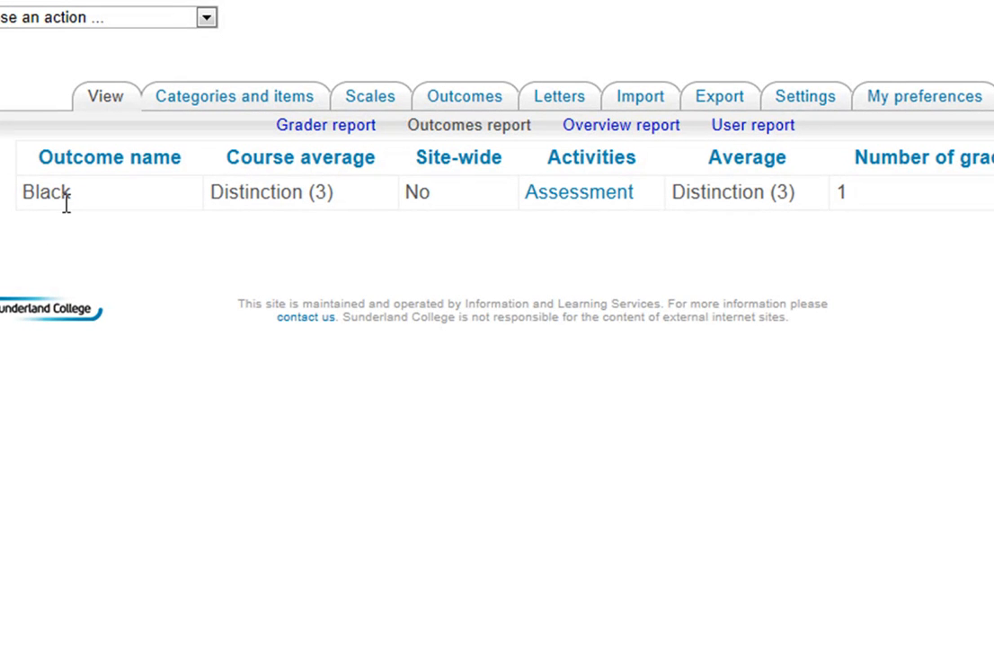
pyautogui.moveTo(435, 207)
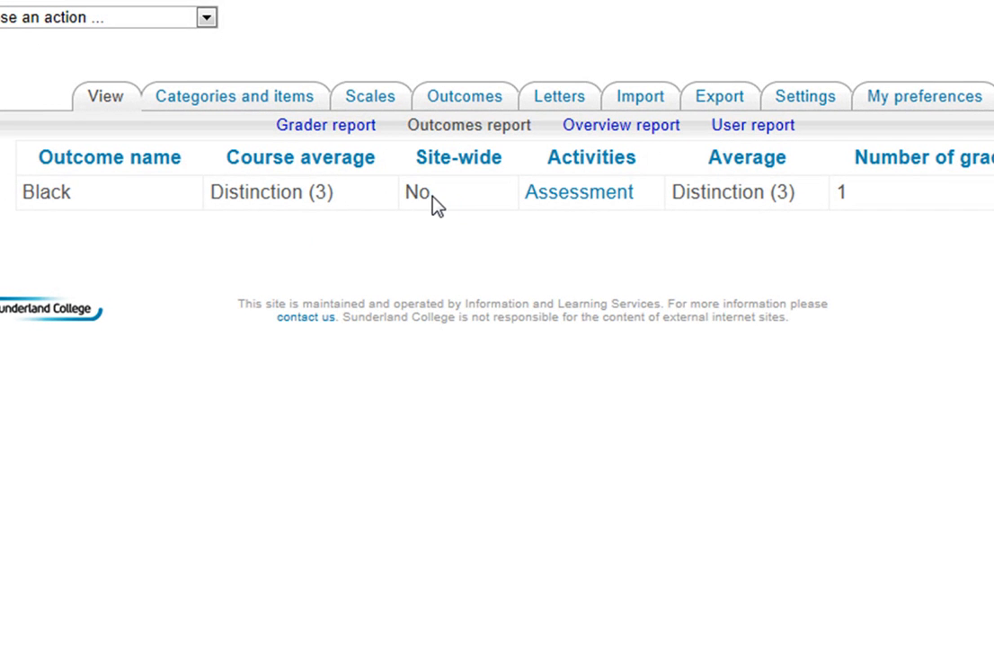
pyautogui.moveTo(849, 216)
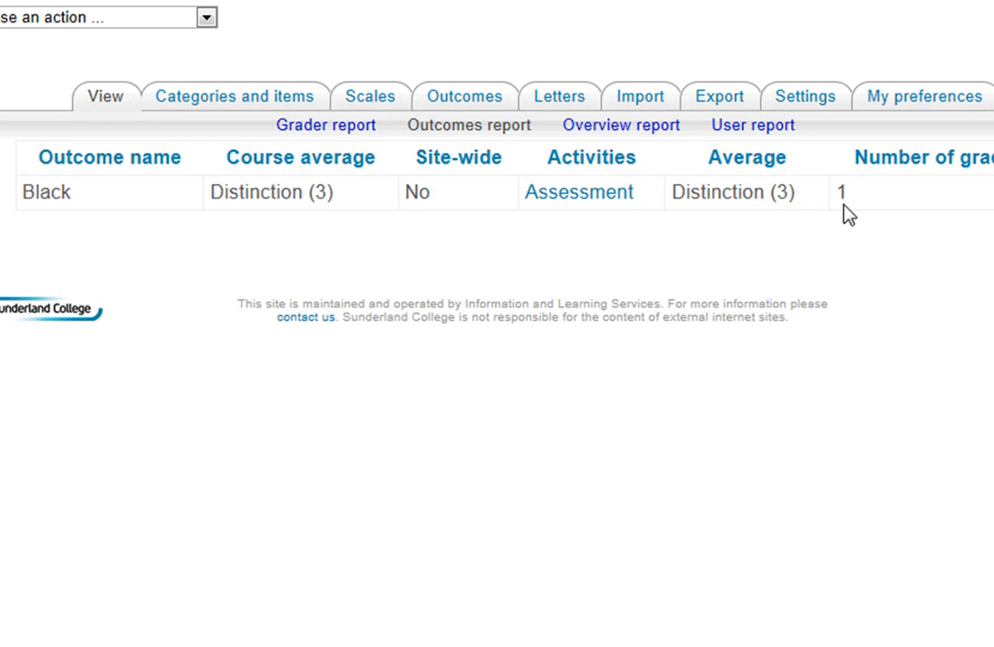
pyautogui.moveTo(725, 191)
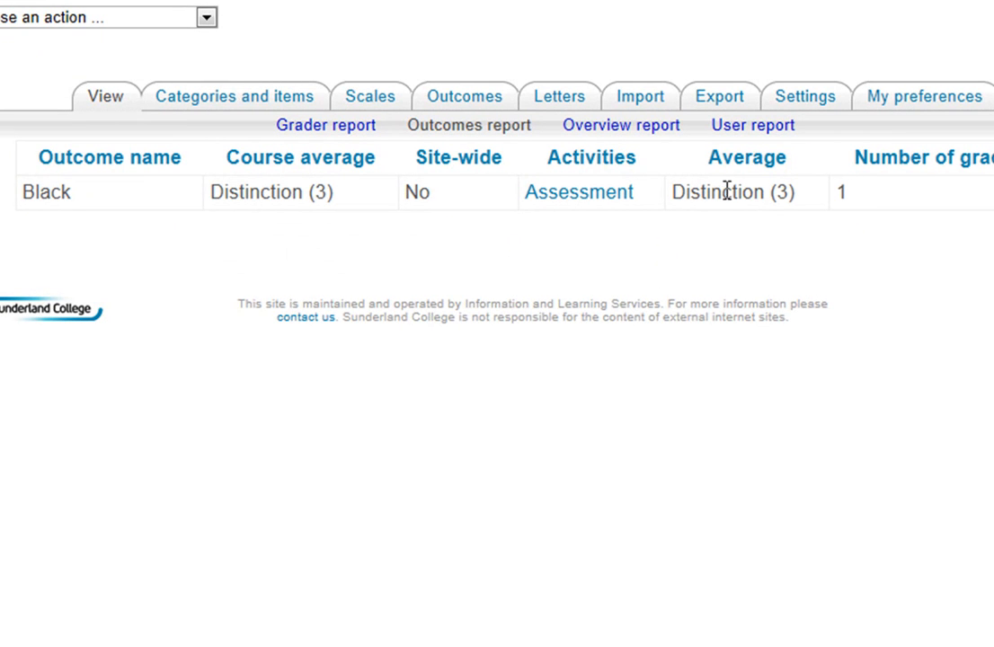
pyautogui.moveTo(640, 275)
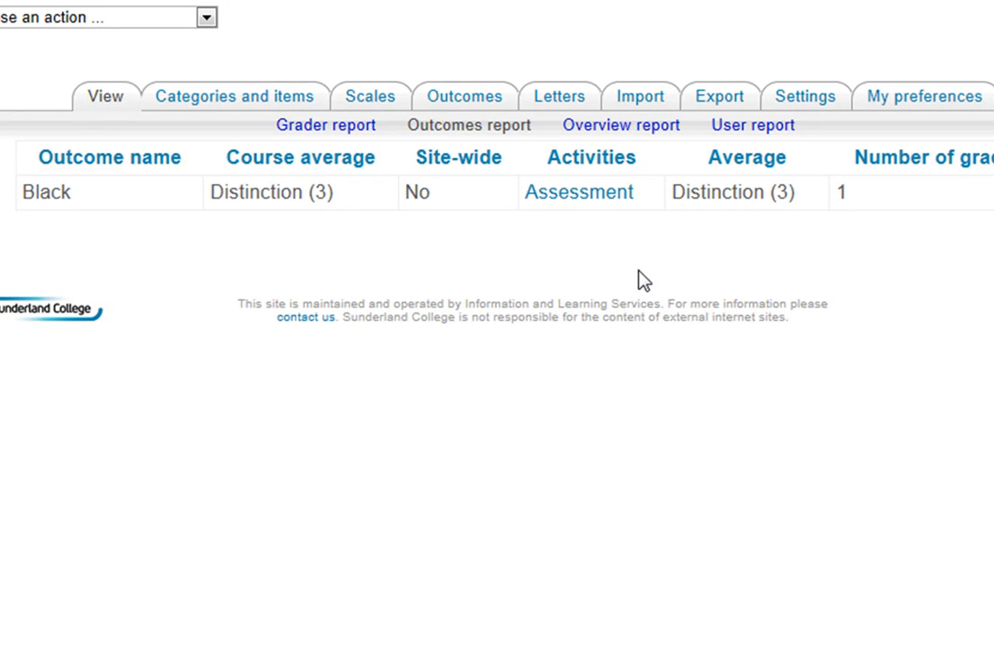
pyautogui.moveTo(546, 446)
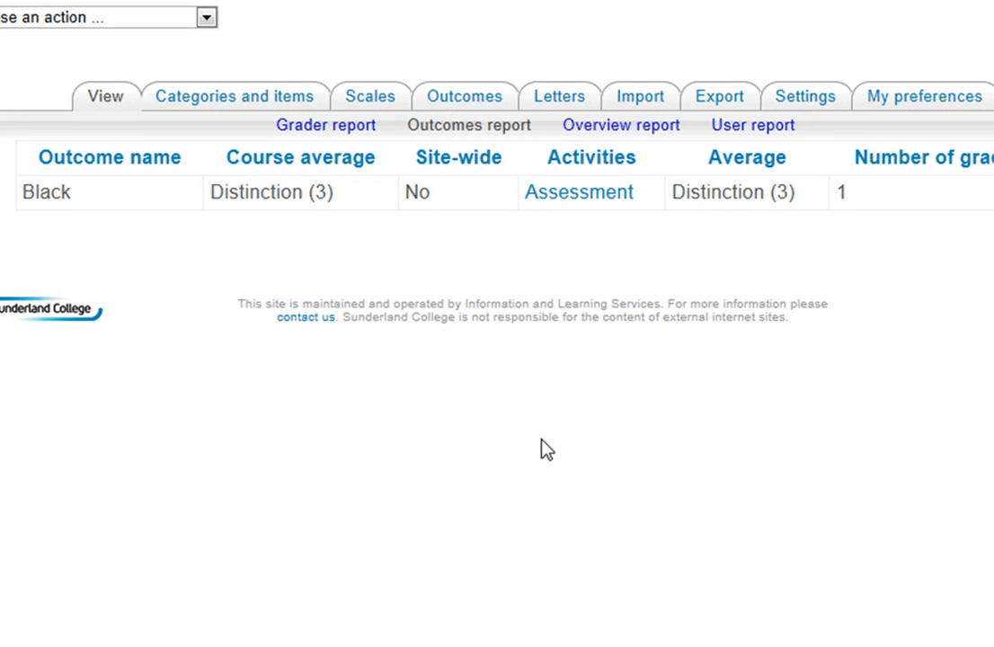
pyautogui.moveTo(754, 132)
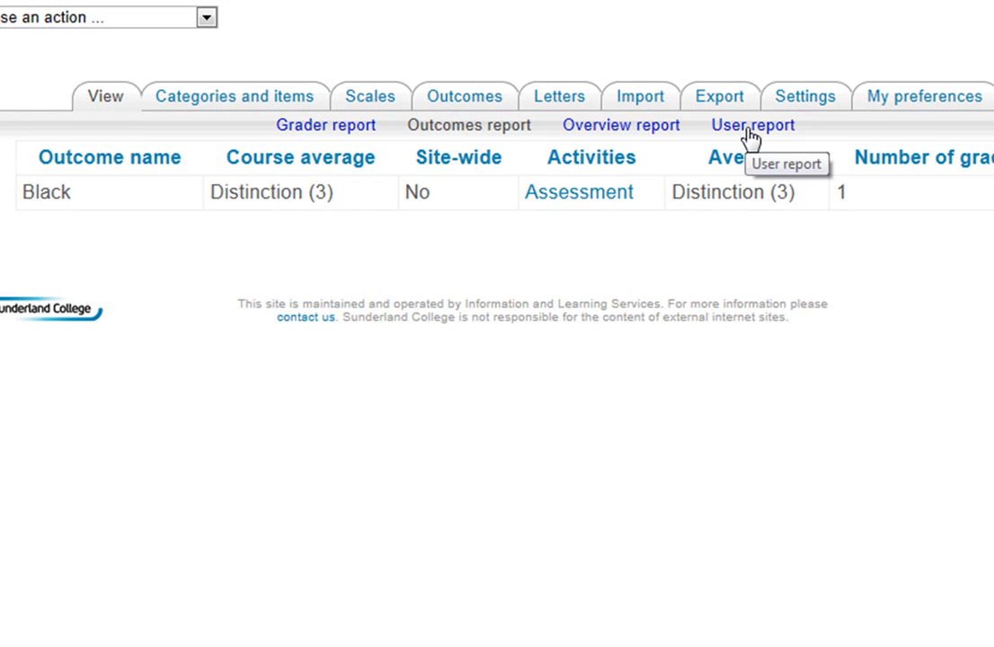
# - Open Student Test's User report showing 77.00, 'Excellent Work.' and Distinction
pyautogui.click(753, 124)
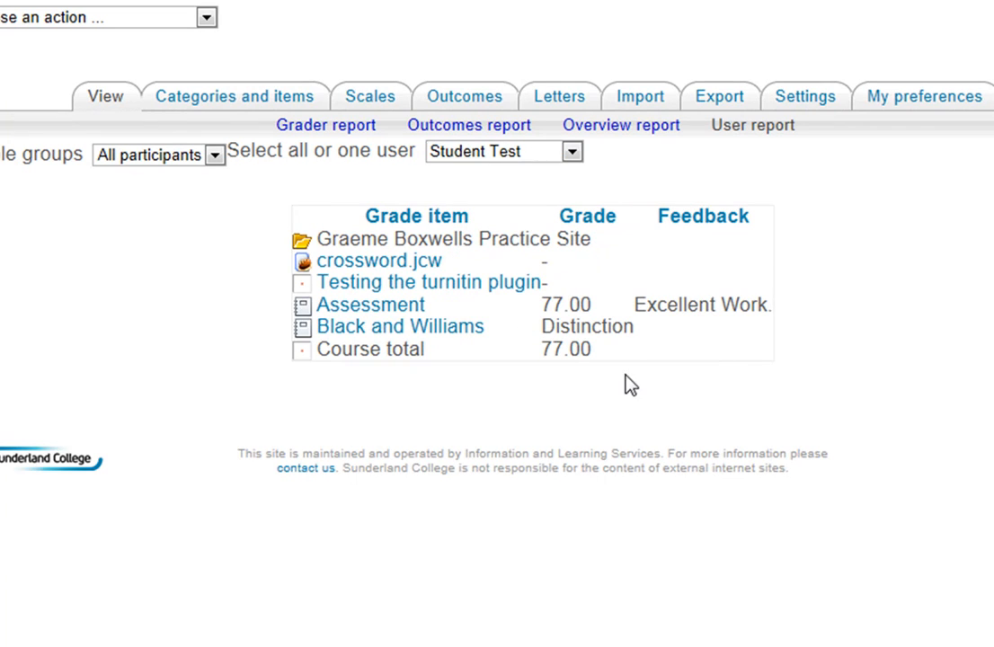
pyautogui.moveTo(688, 264)
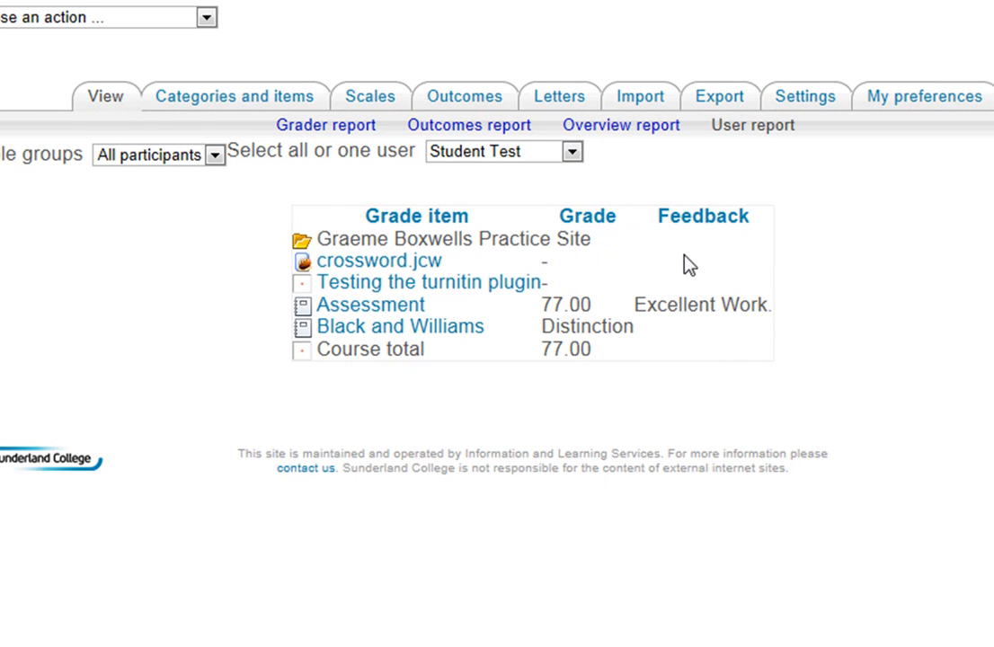
pyautogui.moveTo(535, 295)
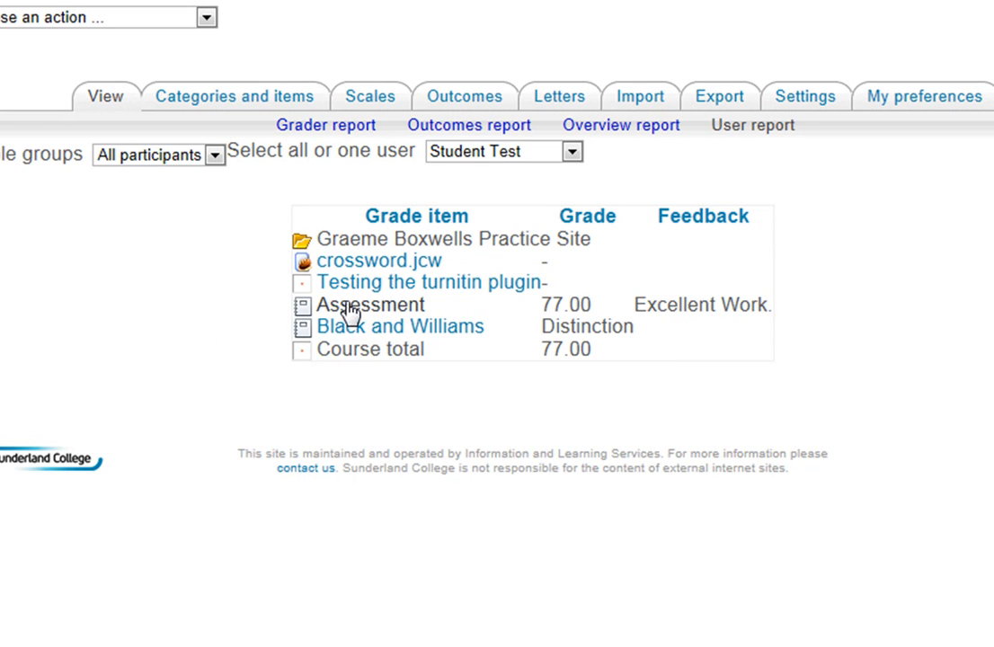
pyautogui.moveTo(765, 297)
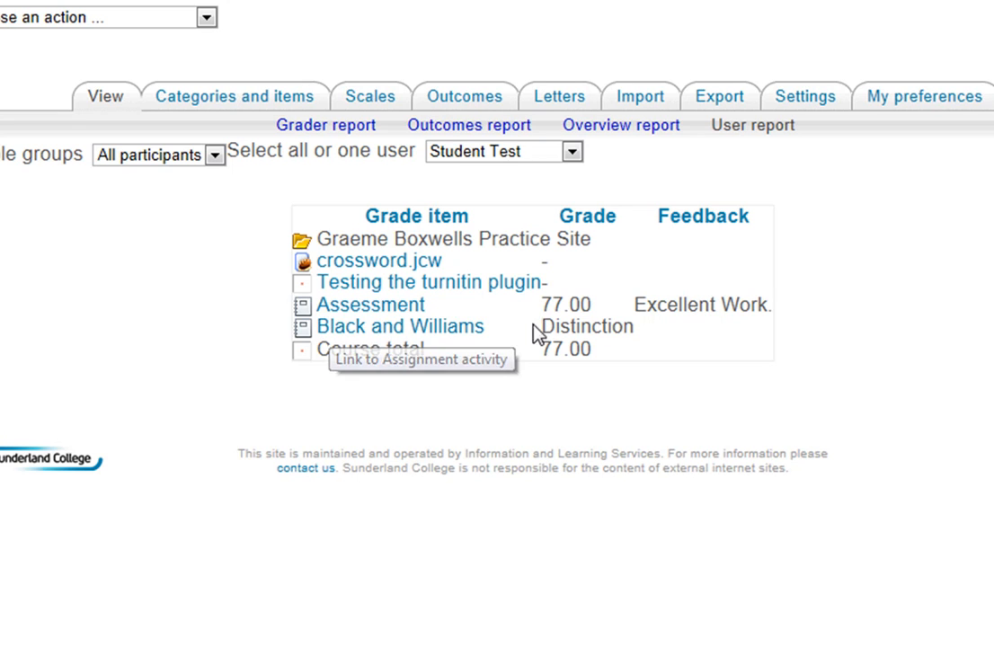
pyautogui.moveTo(638, 326)
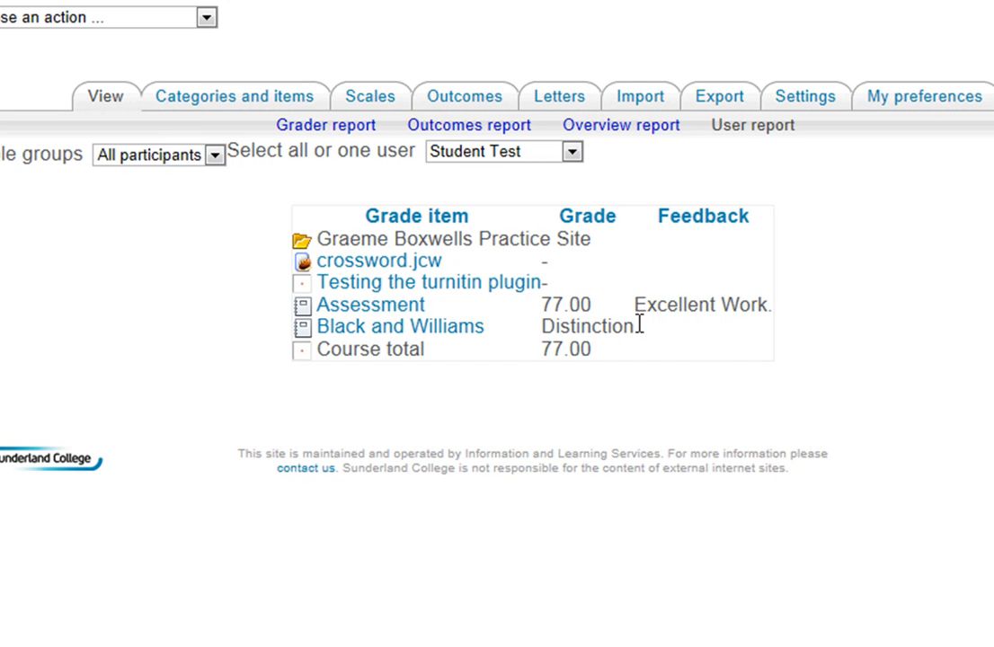
pyautogui.moveTo(647, 345)
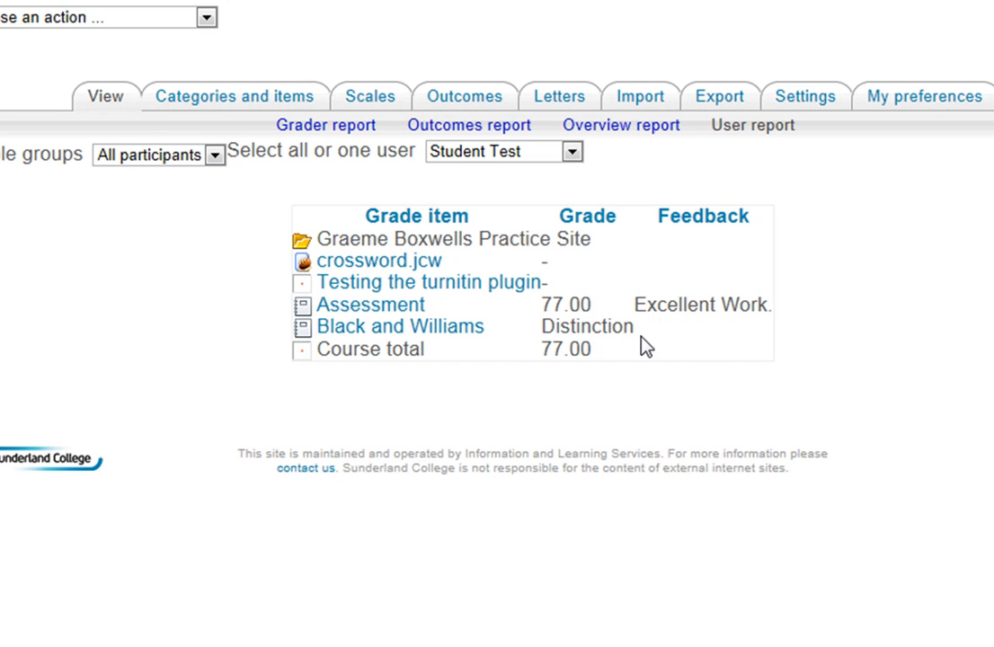